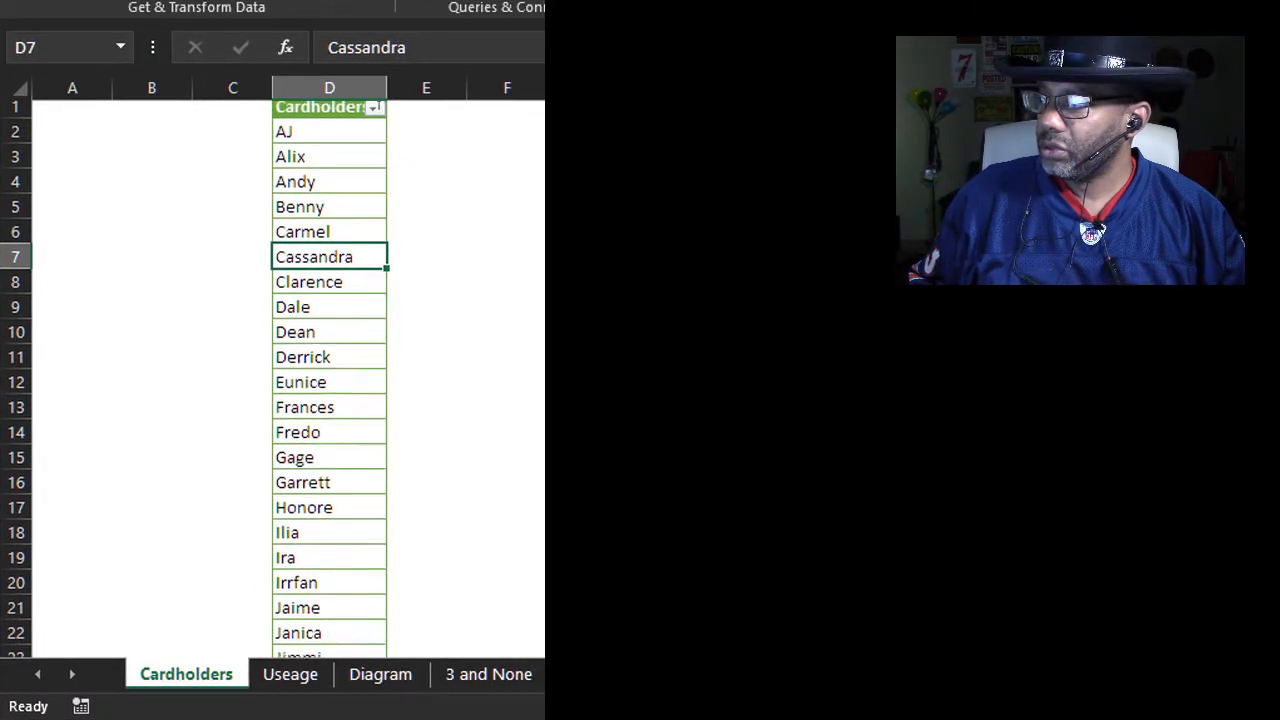
# Scroll the Cardholders table, then move to the Useage sheet of store transactions.
pyautogui.scroll(-3)
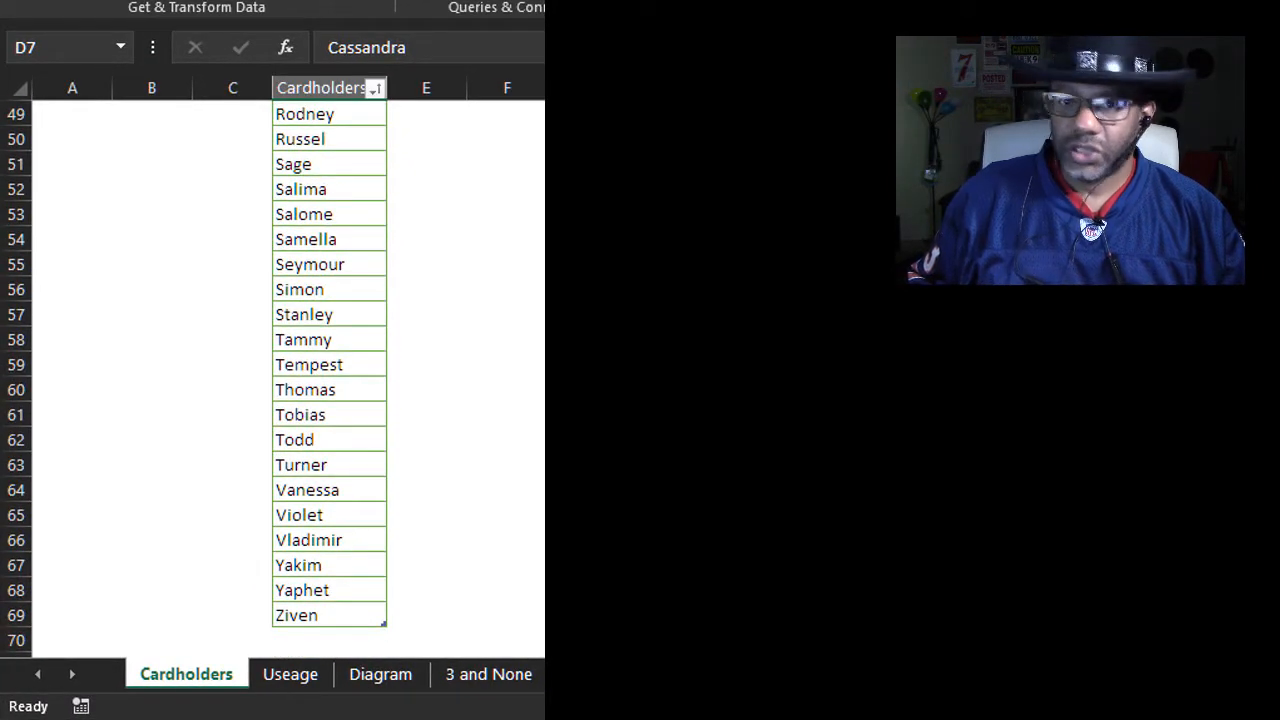
pyautogui.scroll(3)
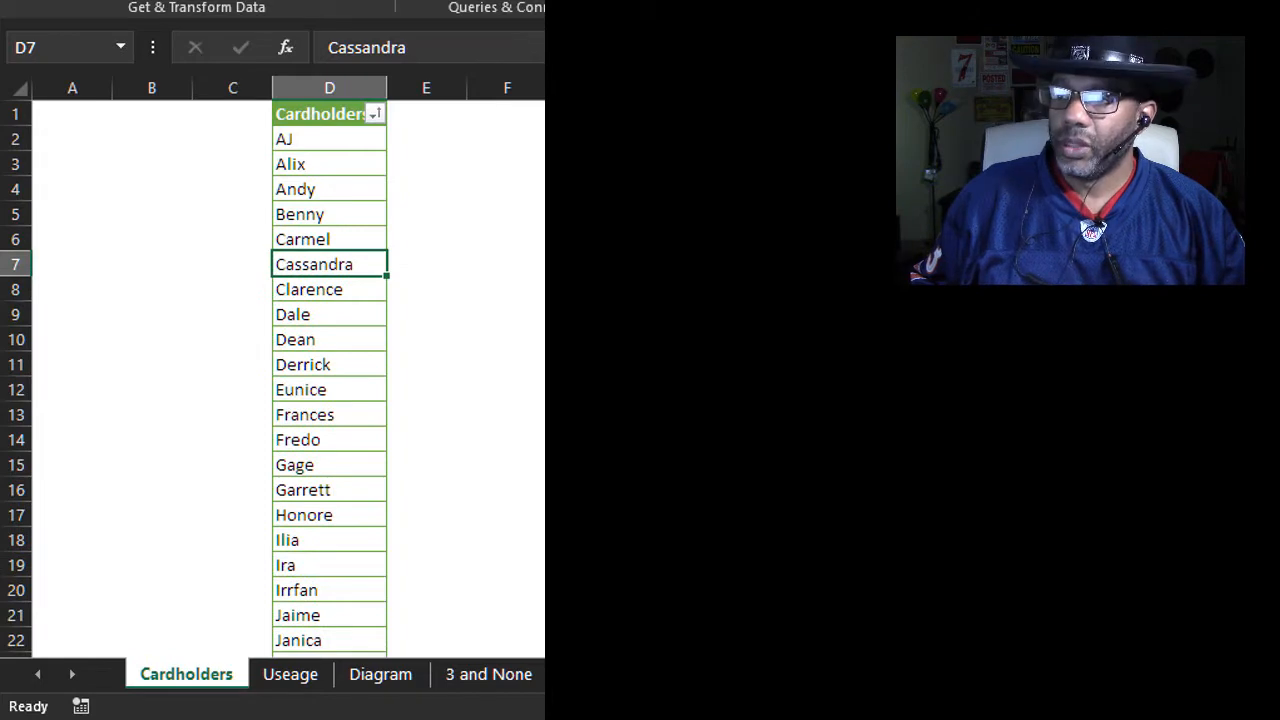
pyautogui.click(290, 672)
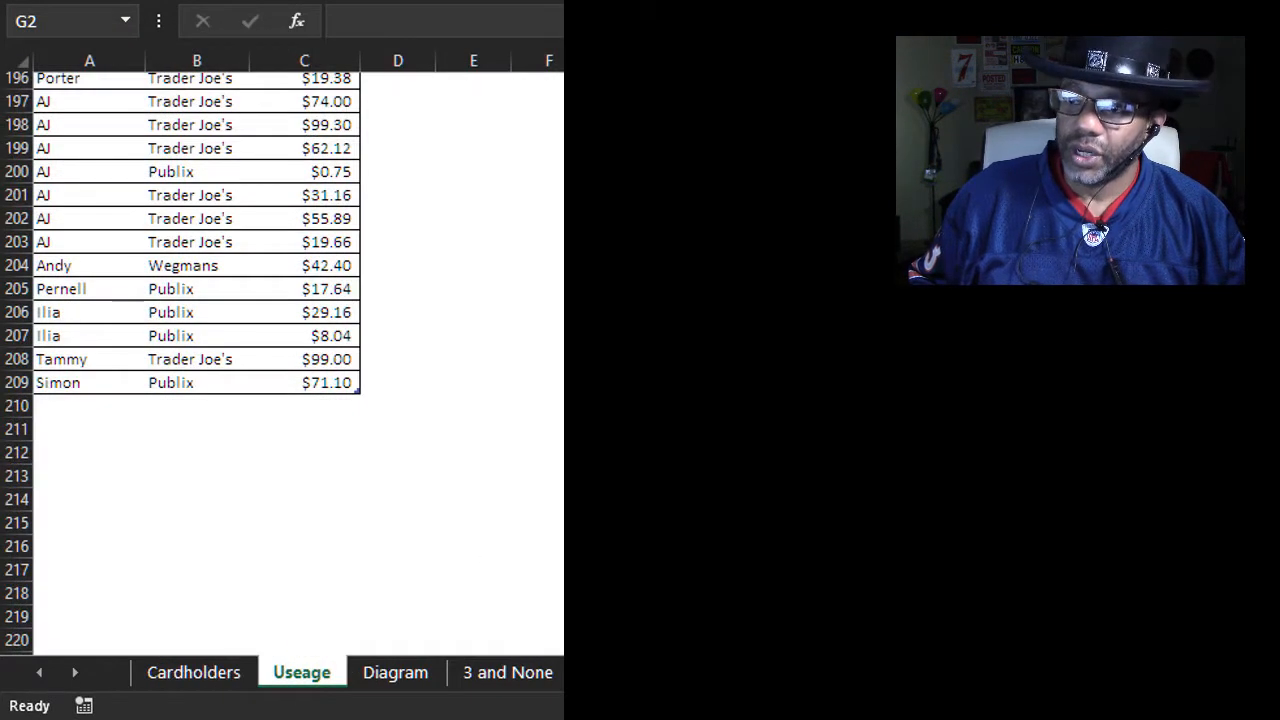
pyautogui.scroll(3)
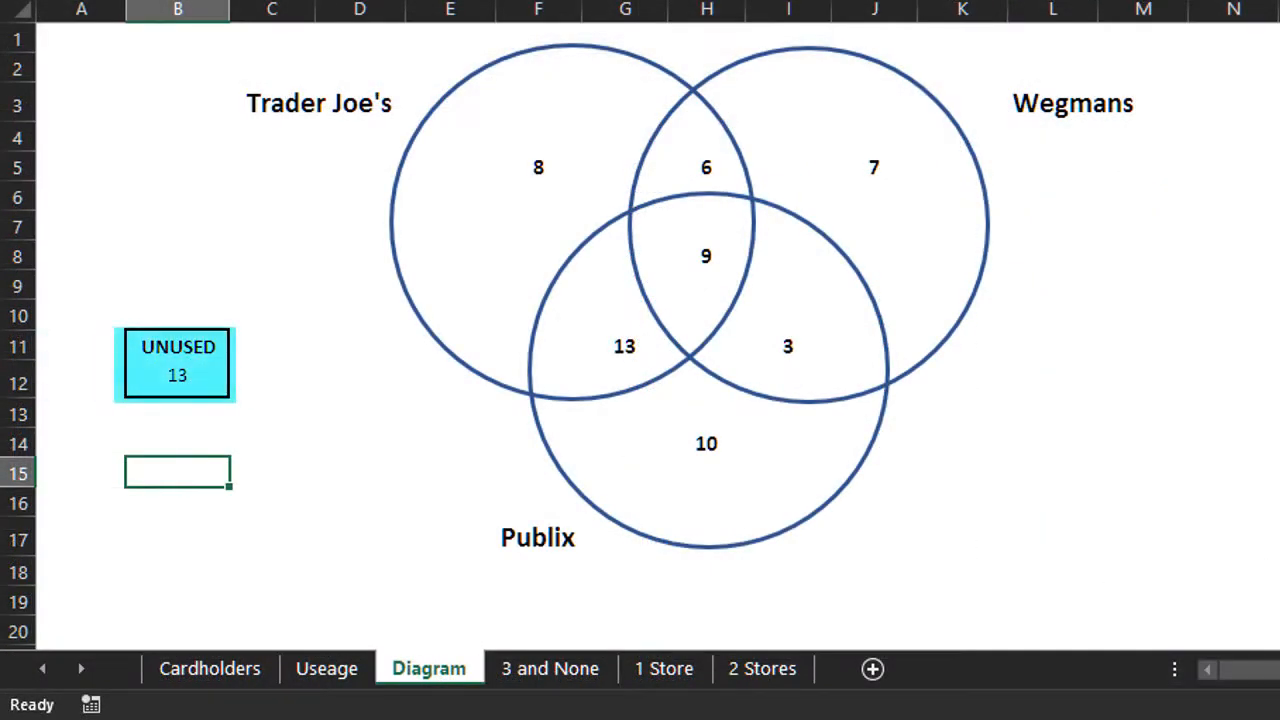
# Review the Venn counts (Wegmans-only 7), then the 3 and None, 1 Store and 2 Stores sheets.
pyautogui.click(872, 166)
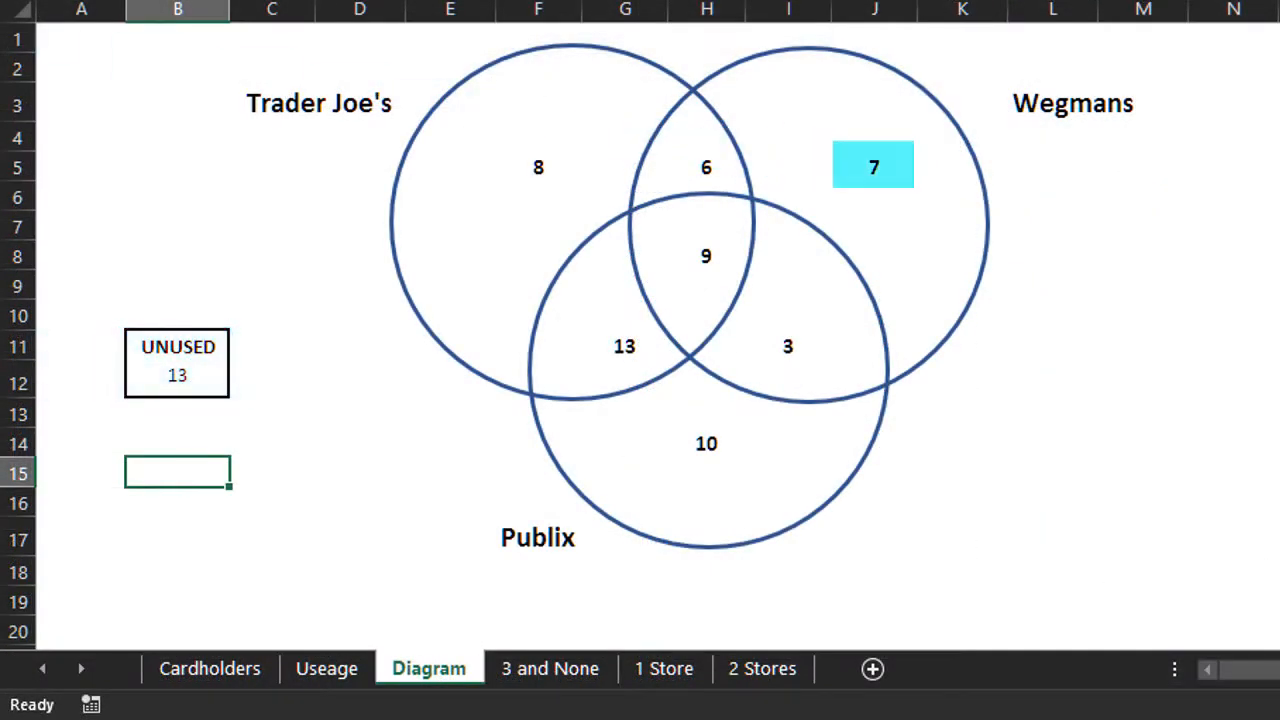
pyautogui.click(706, 256)
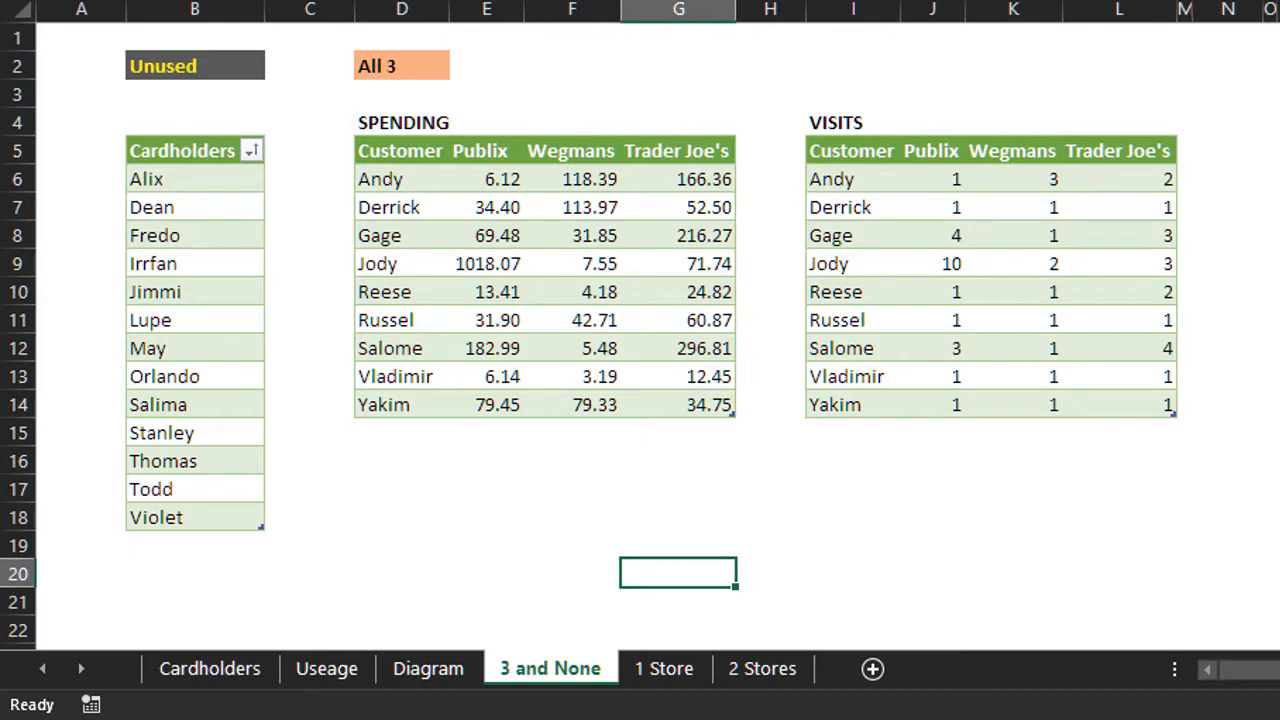
pyautogui.click(664, 668)
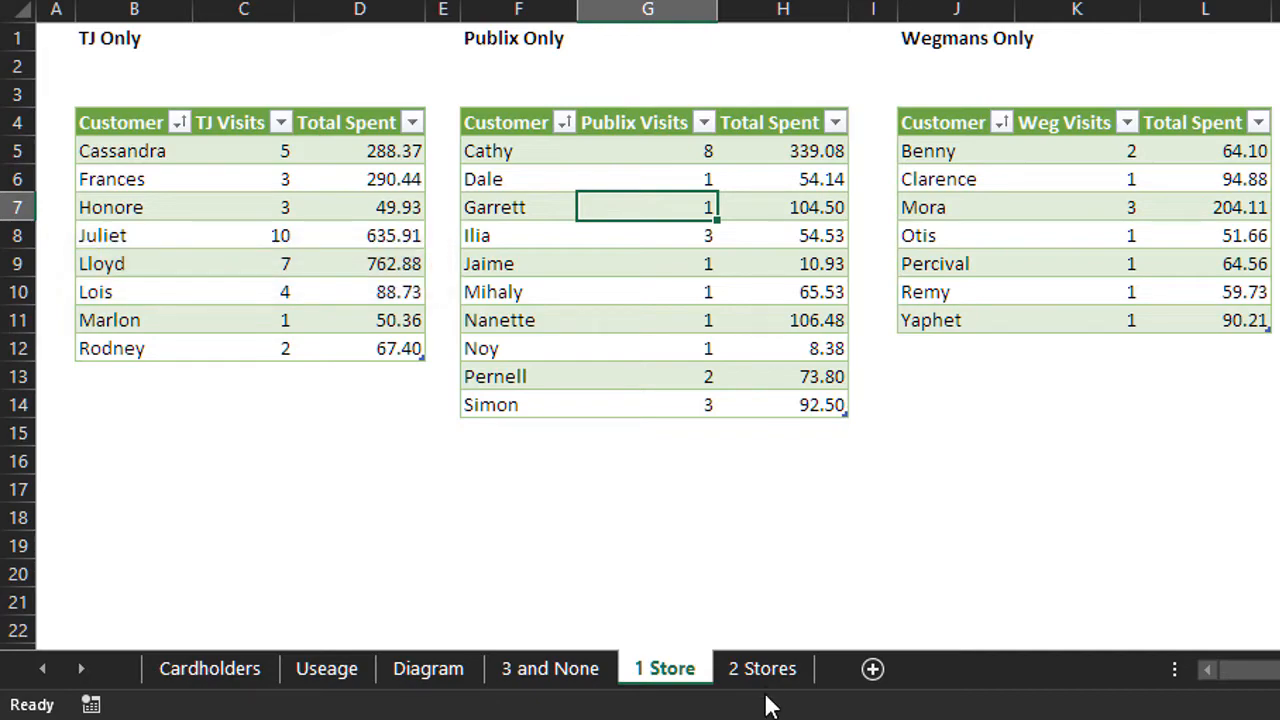
pyautogui.click(760, 668)
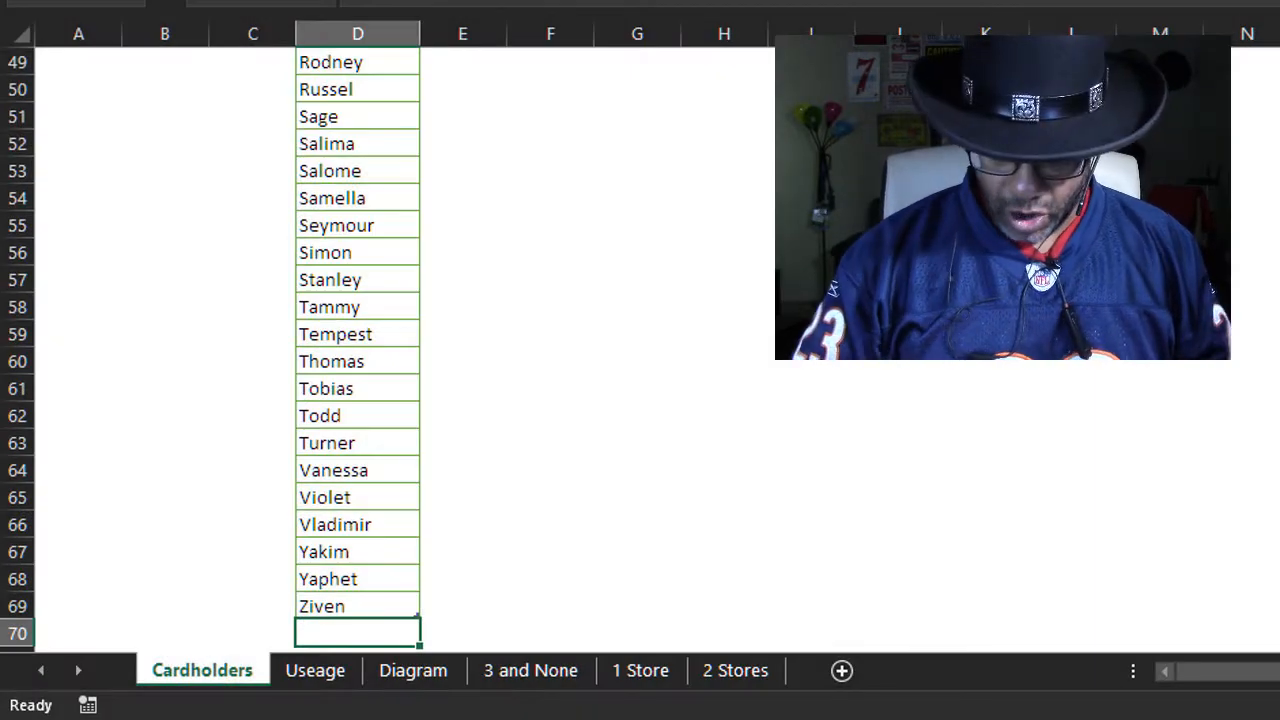
# Add Levi under the Cardholders table and refresh all queries.
pyautogui.write('Levi')
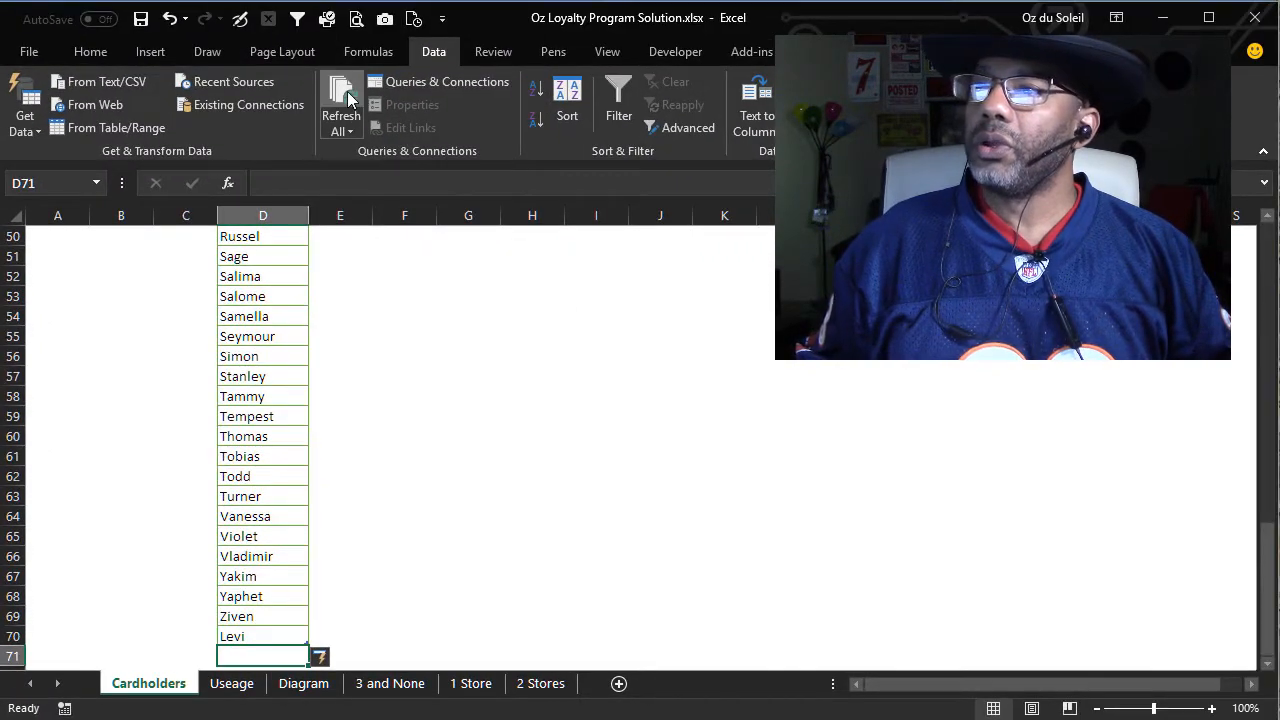
pyautogui.click(340, 110)
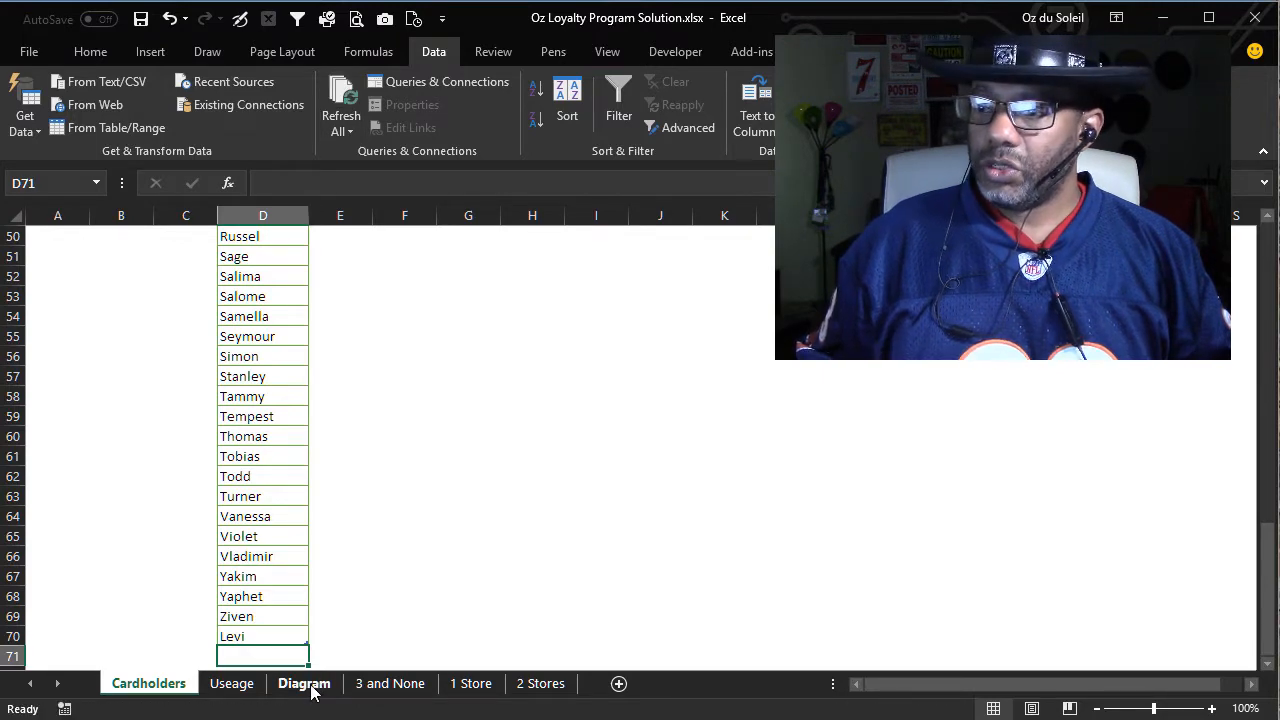
# Check the Diagram and 3 and None sheets show 14 unused, then view the Useage transactions.
pyautogui.click(304, 684)
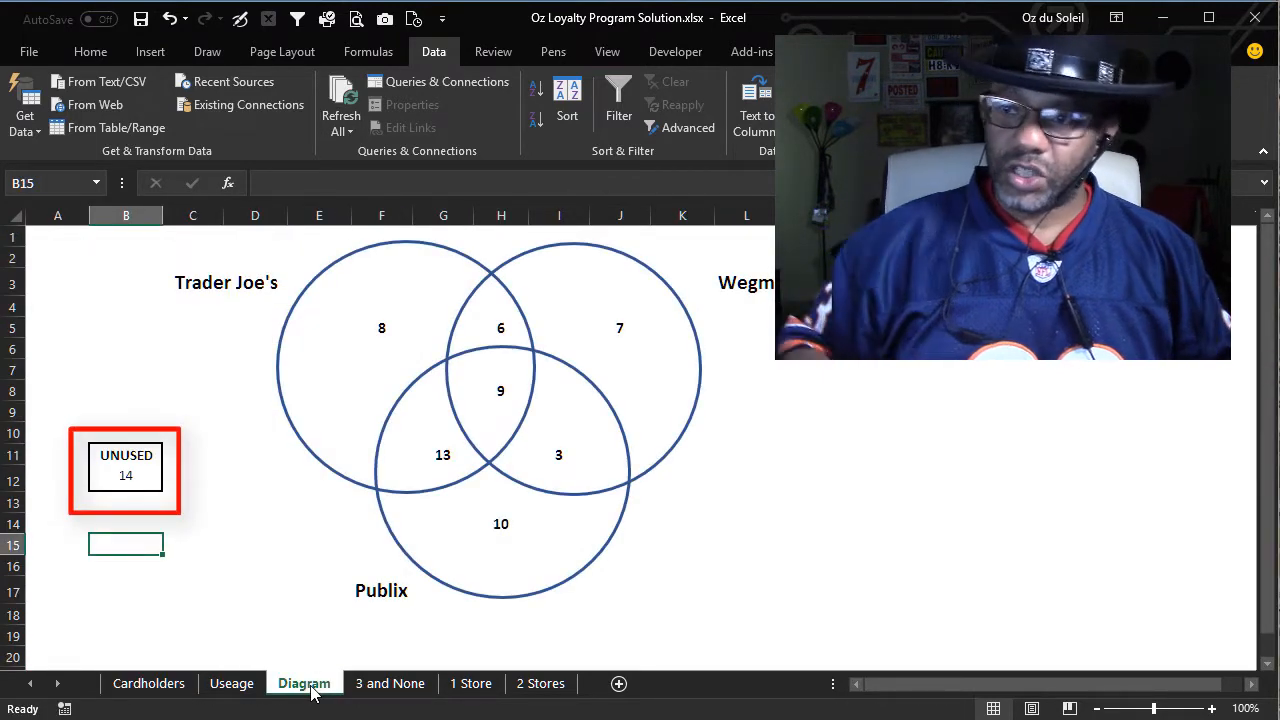
pyautogui.click(390, 684)
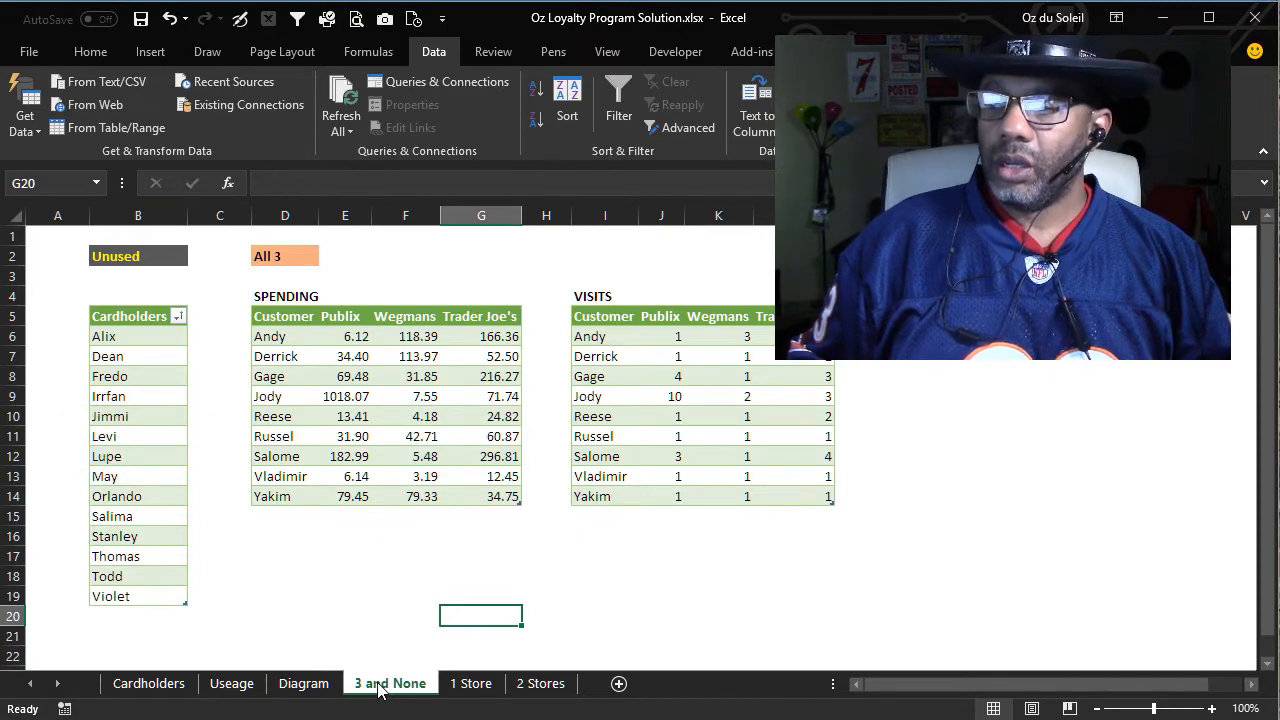
pyautogui.click(232, 684)
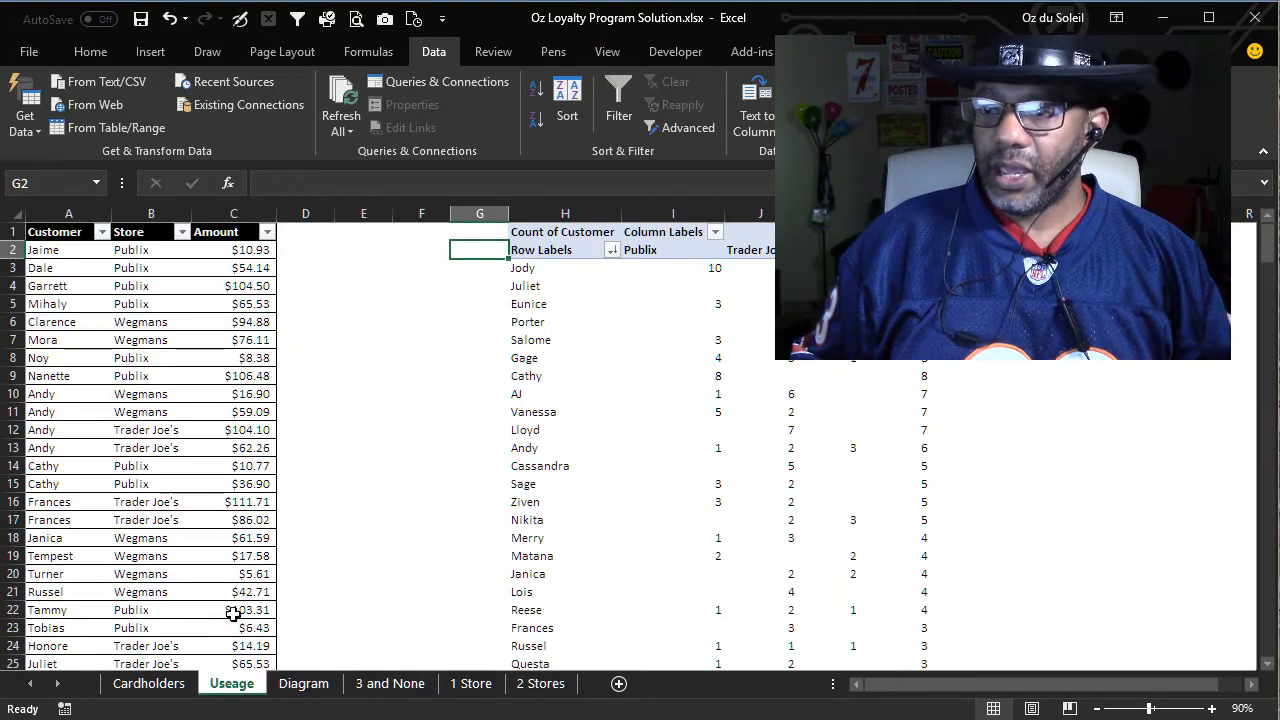
pyautogui.scroll(-3)
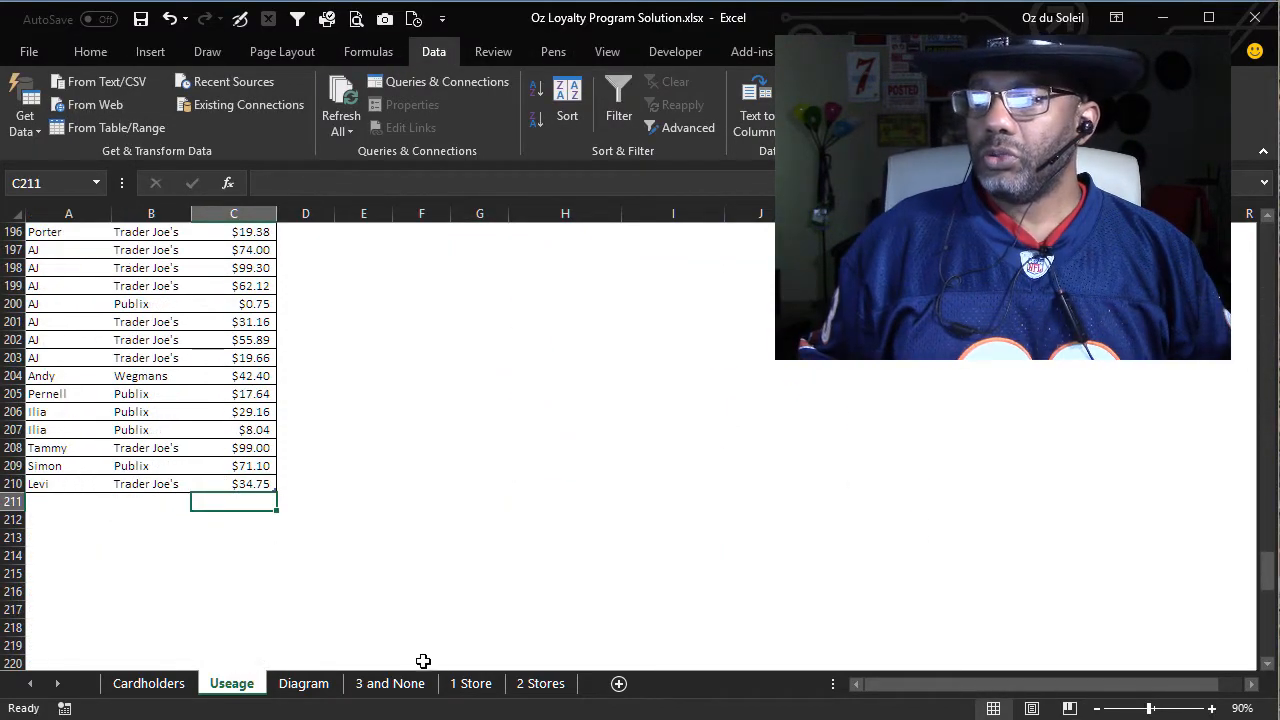
# Refresh on the 1 Store sheet so Levi appears in TJ Only with one $34.75 visit.
pyautogui.click(470, 684)
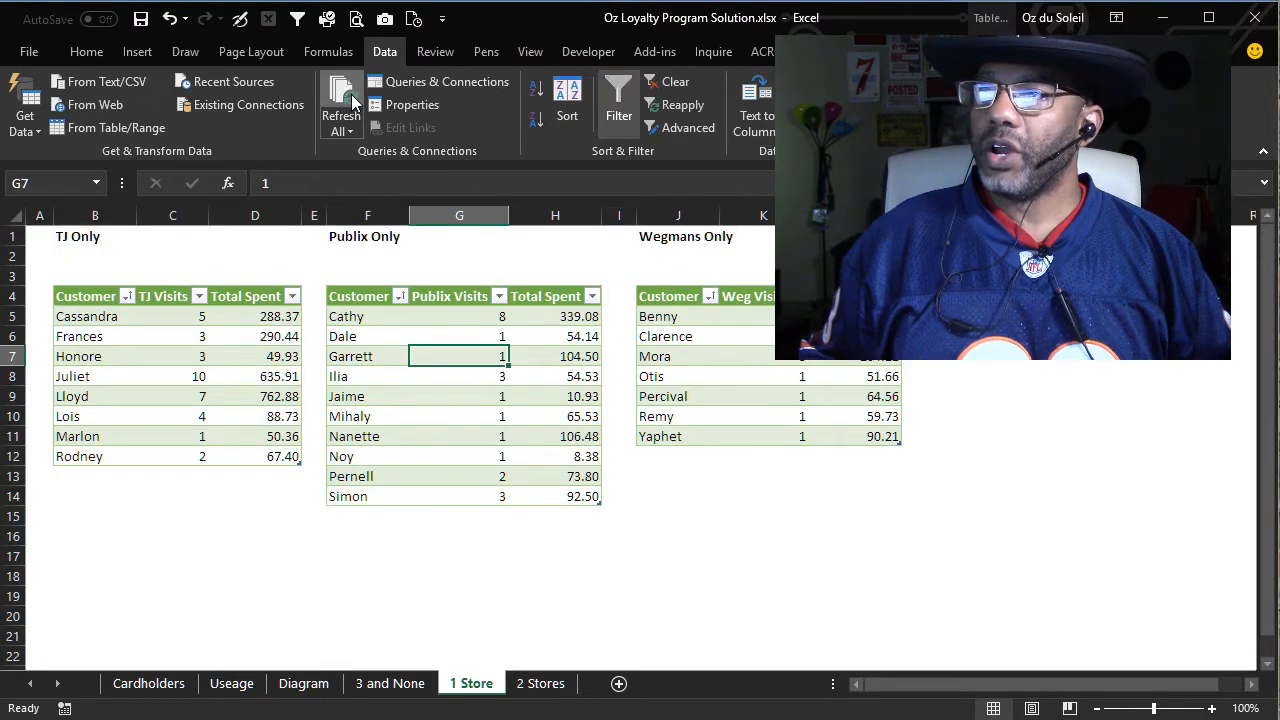
pyautogui.click(340, 110)
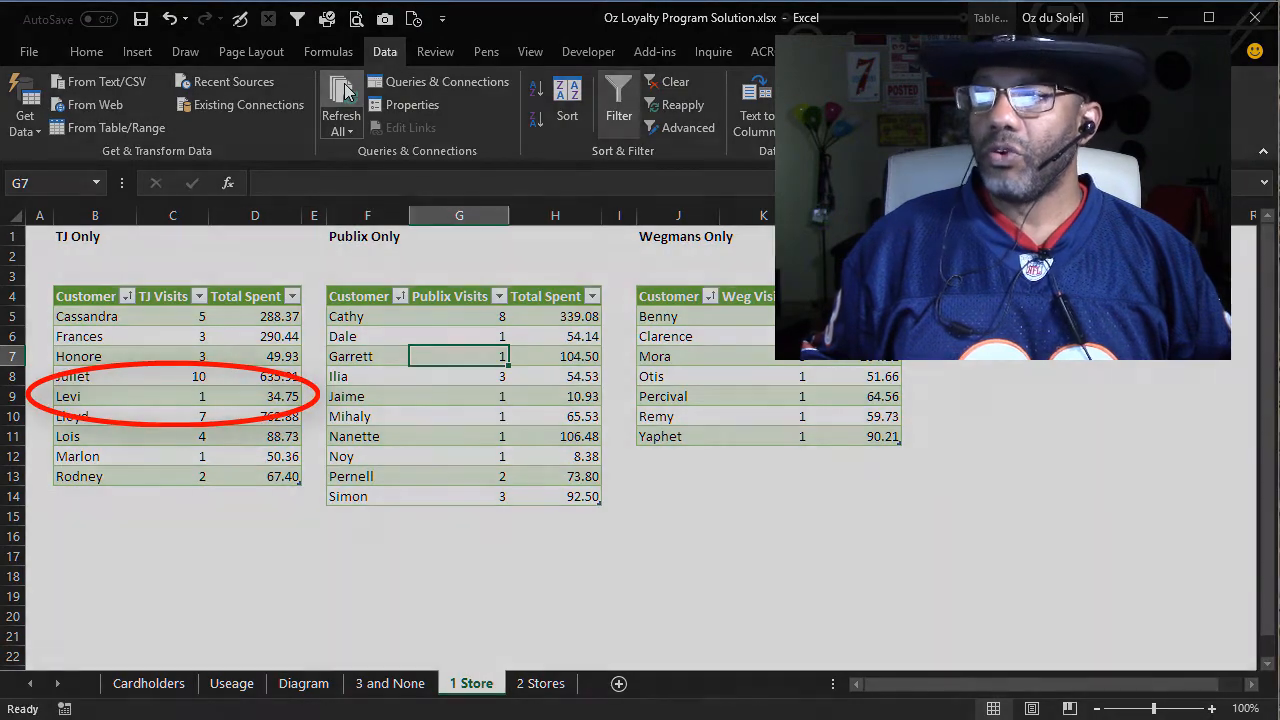
pyautogui.click(448, 80)
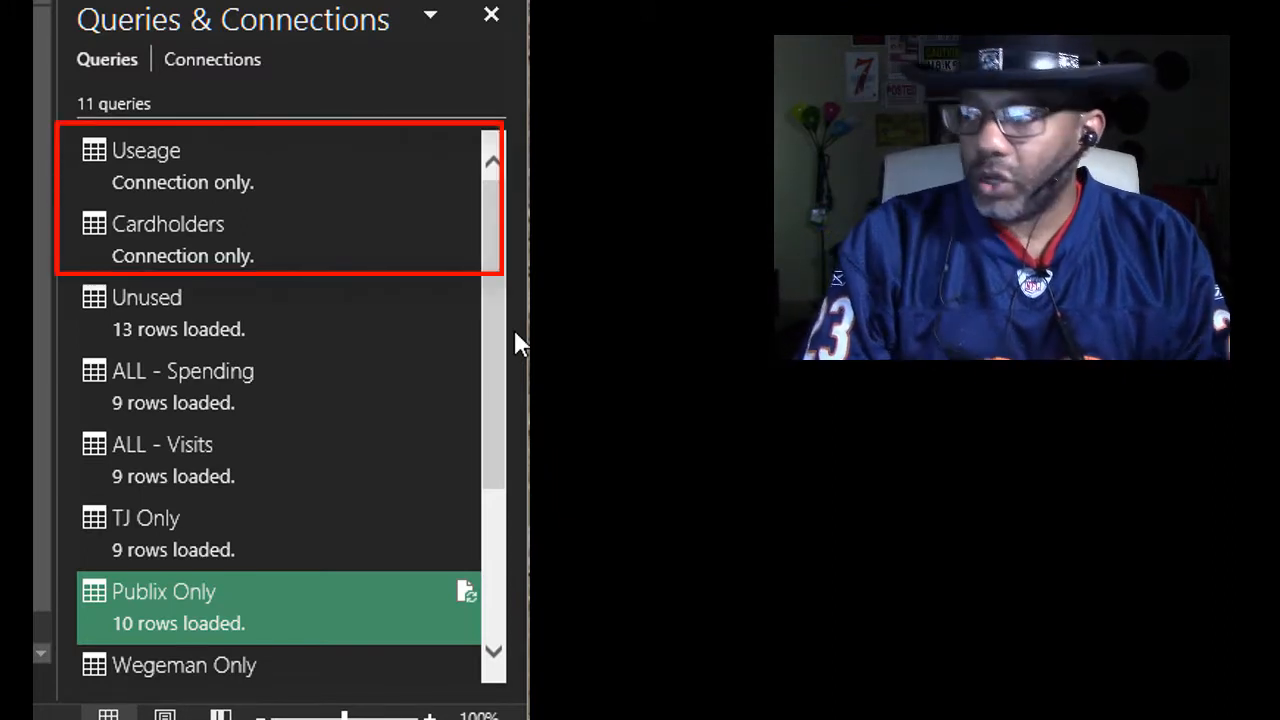
pyautogui.moveTo(476, 258)
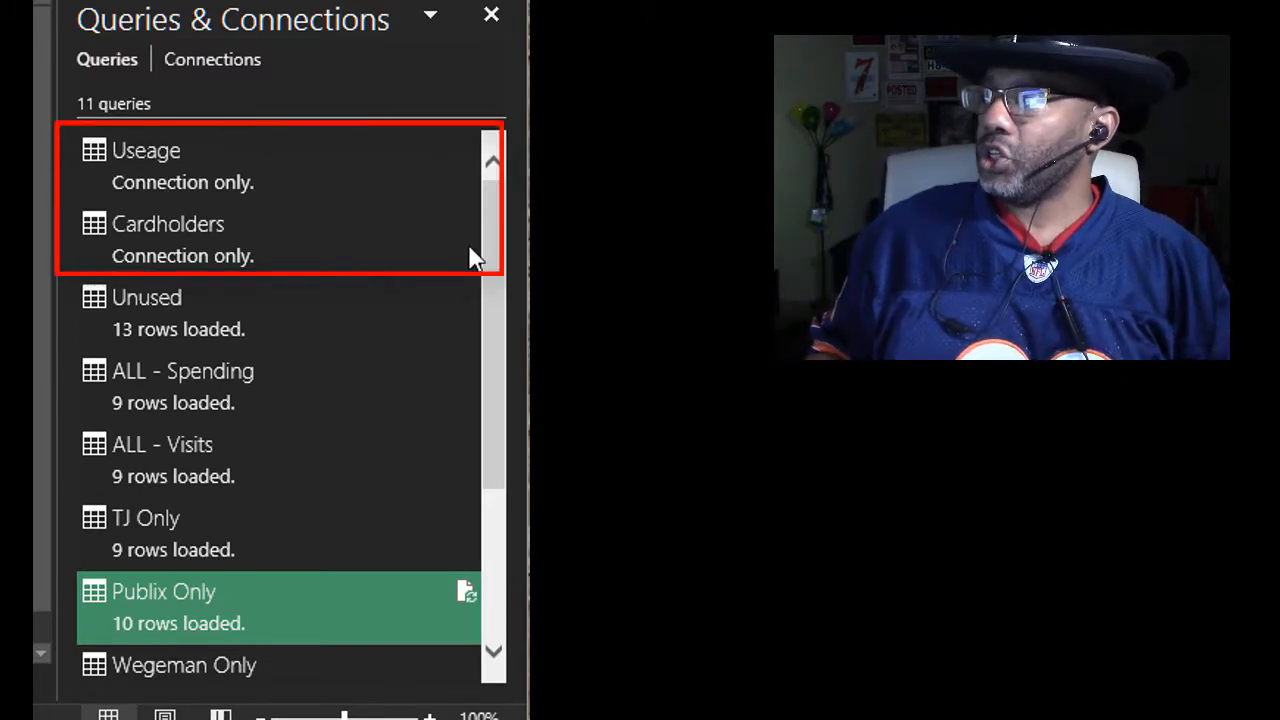
pyautogui.moveTo(456, 276)
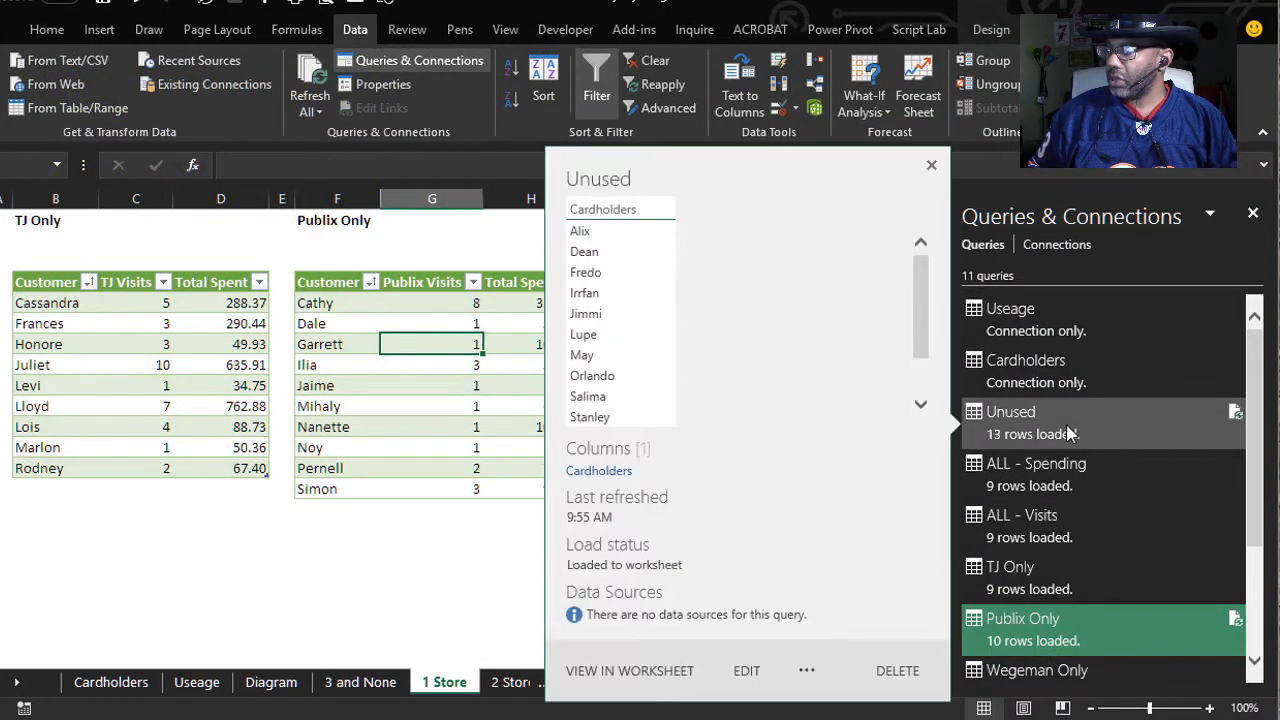
# Inspect the Unused query's left-anti merge and Removed Columns step, then Close & Load.
pyautogui.click(746, 670)
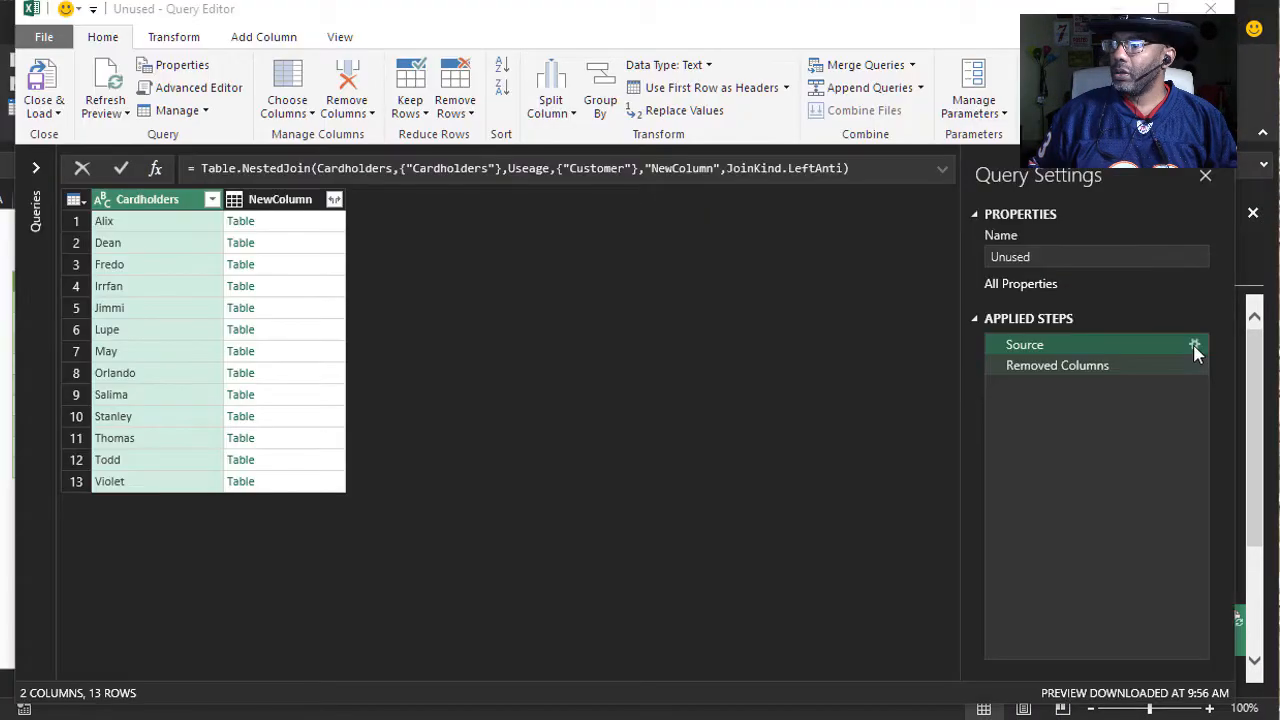
pyautogui.click(1194, 344)
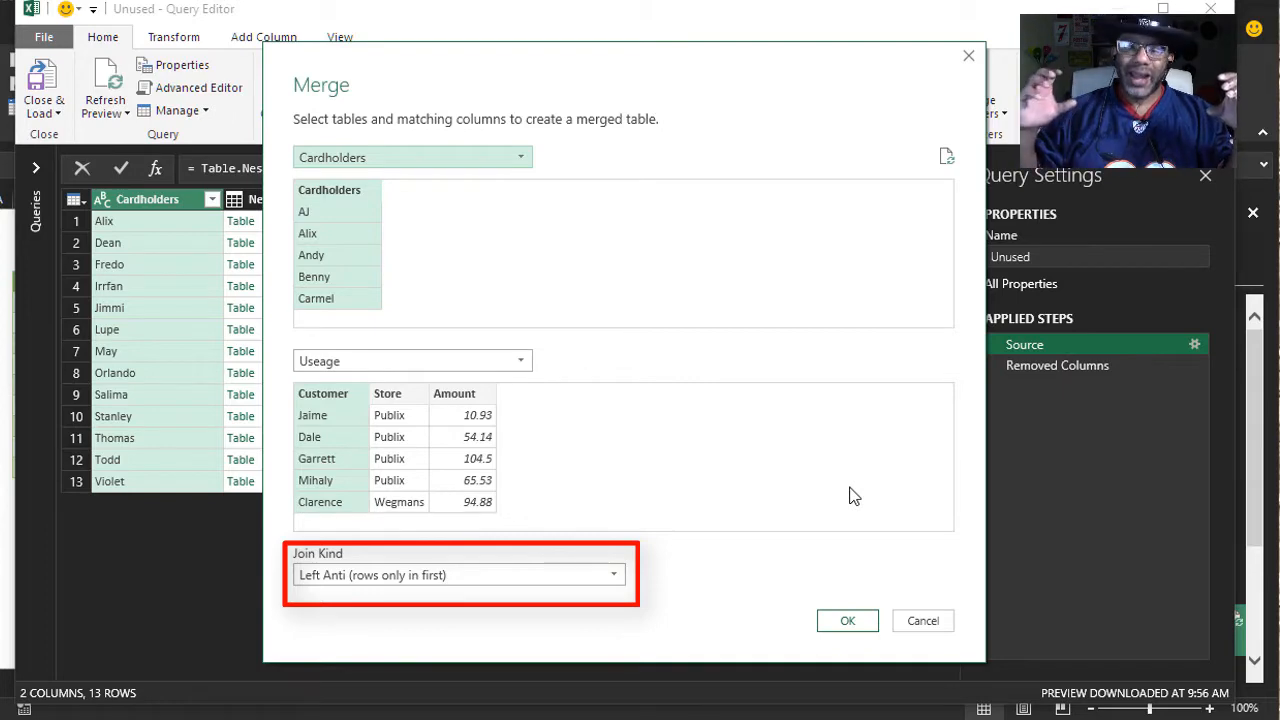
pyautogui.moveTo(862, 486)
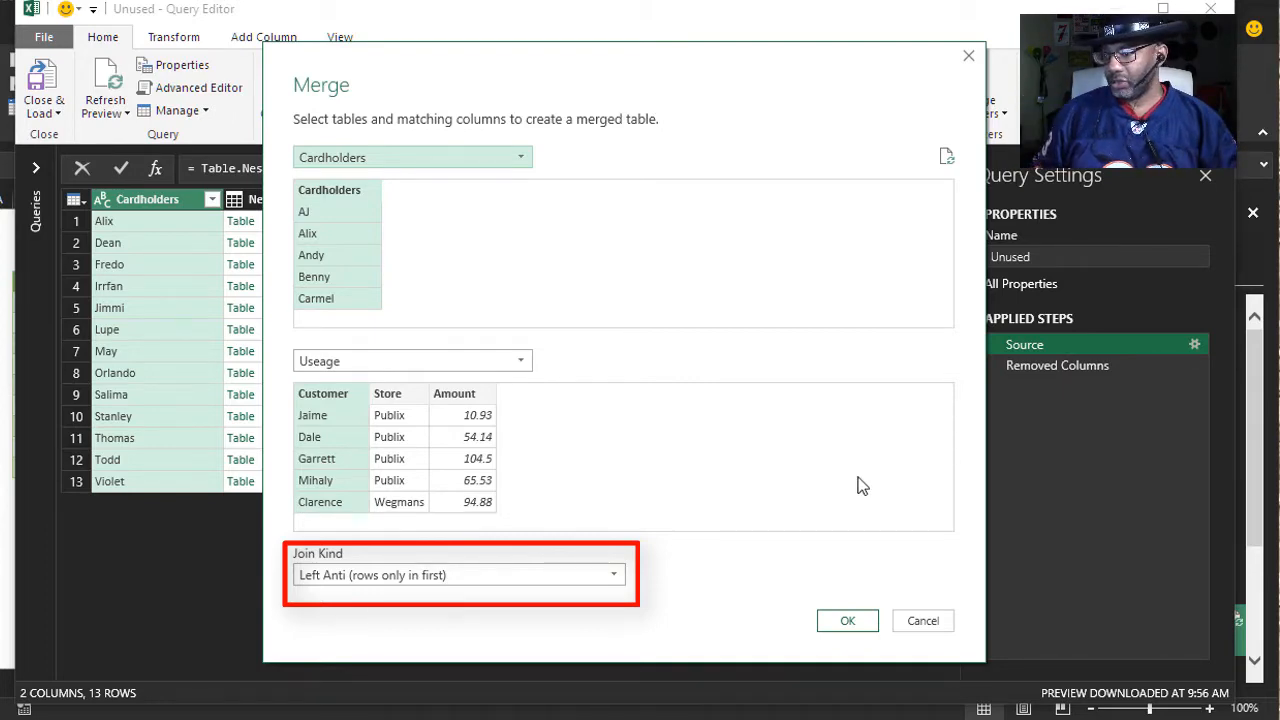
pyautogui.click(848, 620)
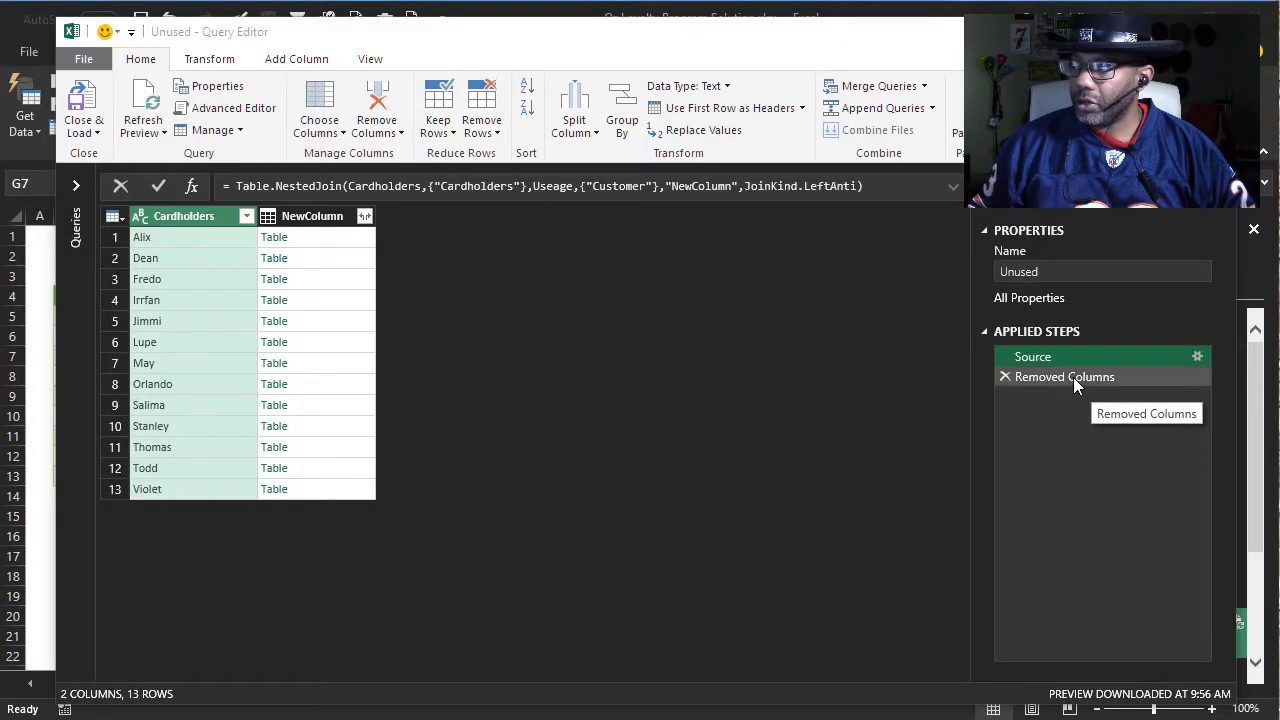
pyautogui.click(1064, 376)
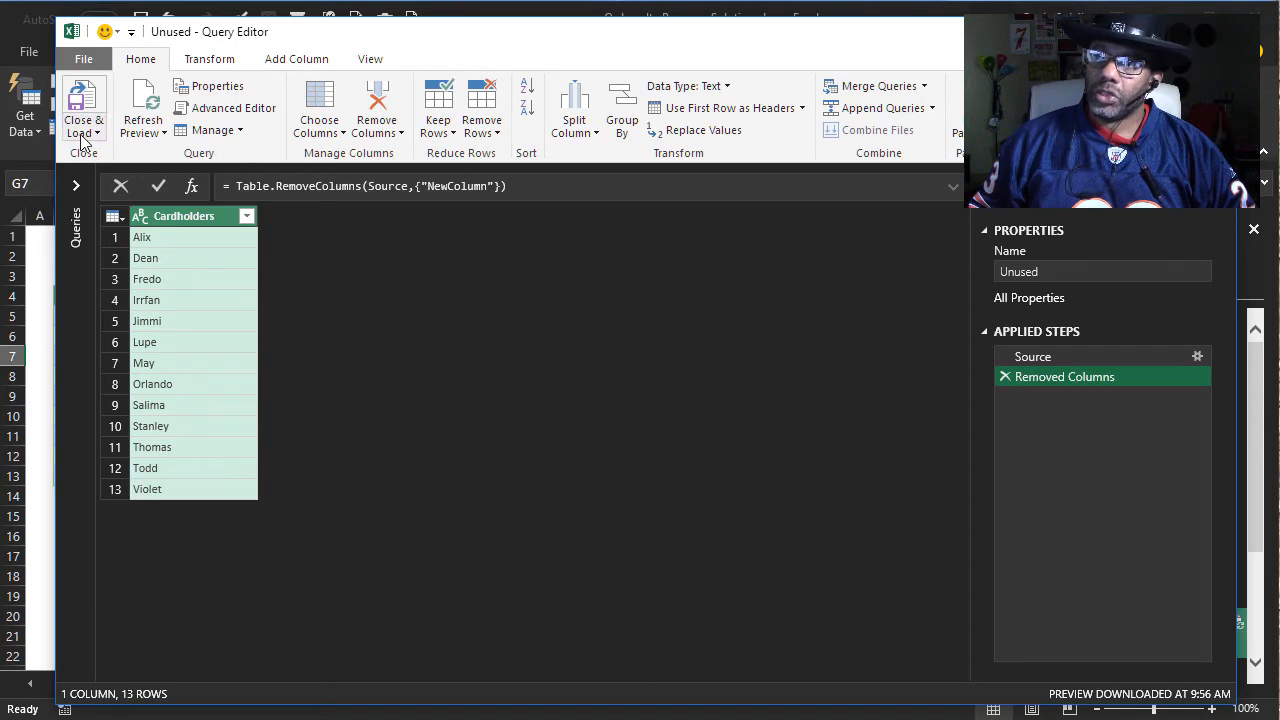
pyautogui.click(84, 110)
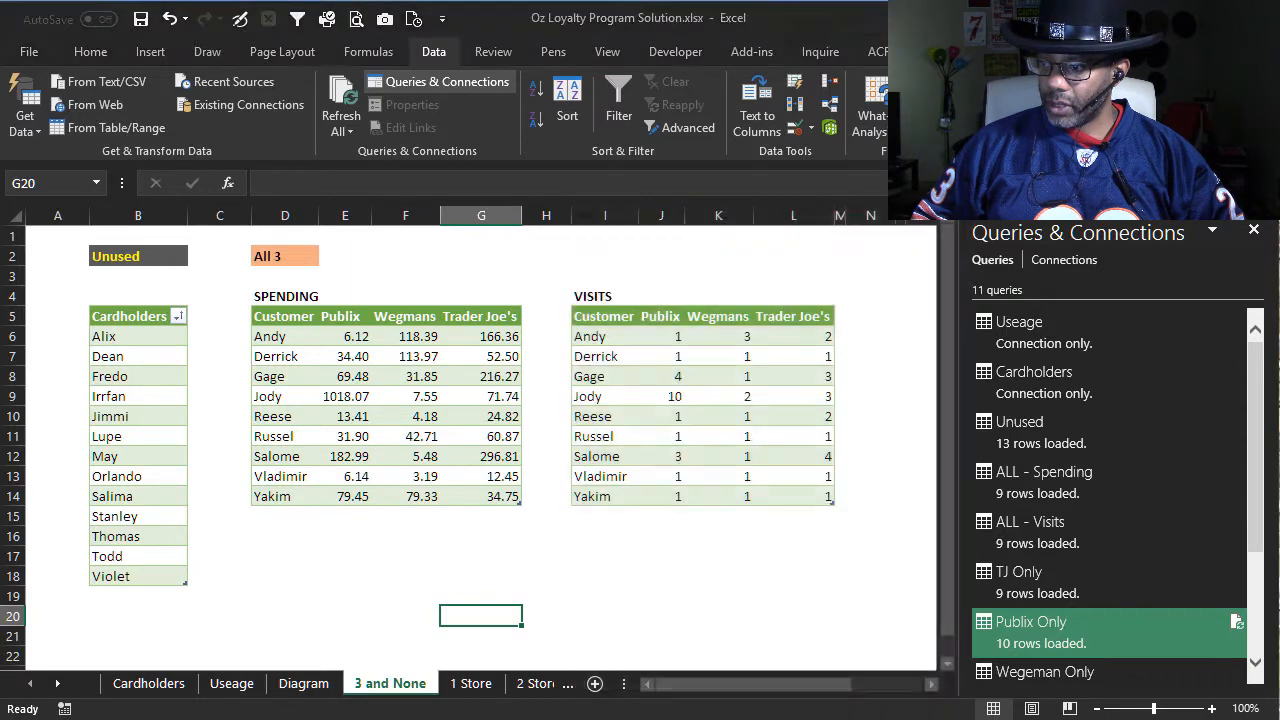
# Open ALL - Spending, view its Source step and confirm the store pivot settings unchanged.
pyautogui.doubleClick(1044, 472)
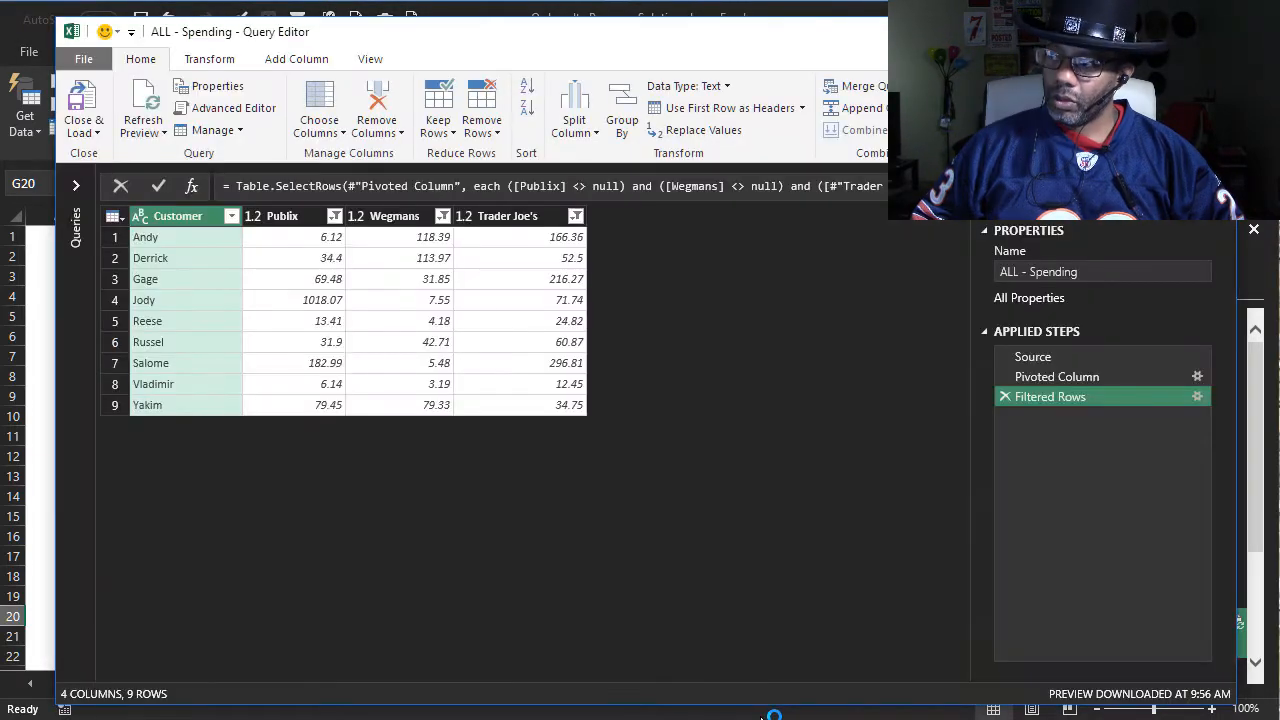
pyautogui.click(1032, 356)
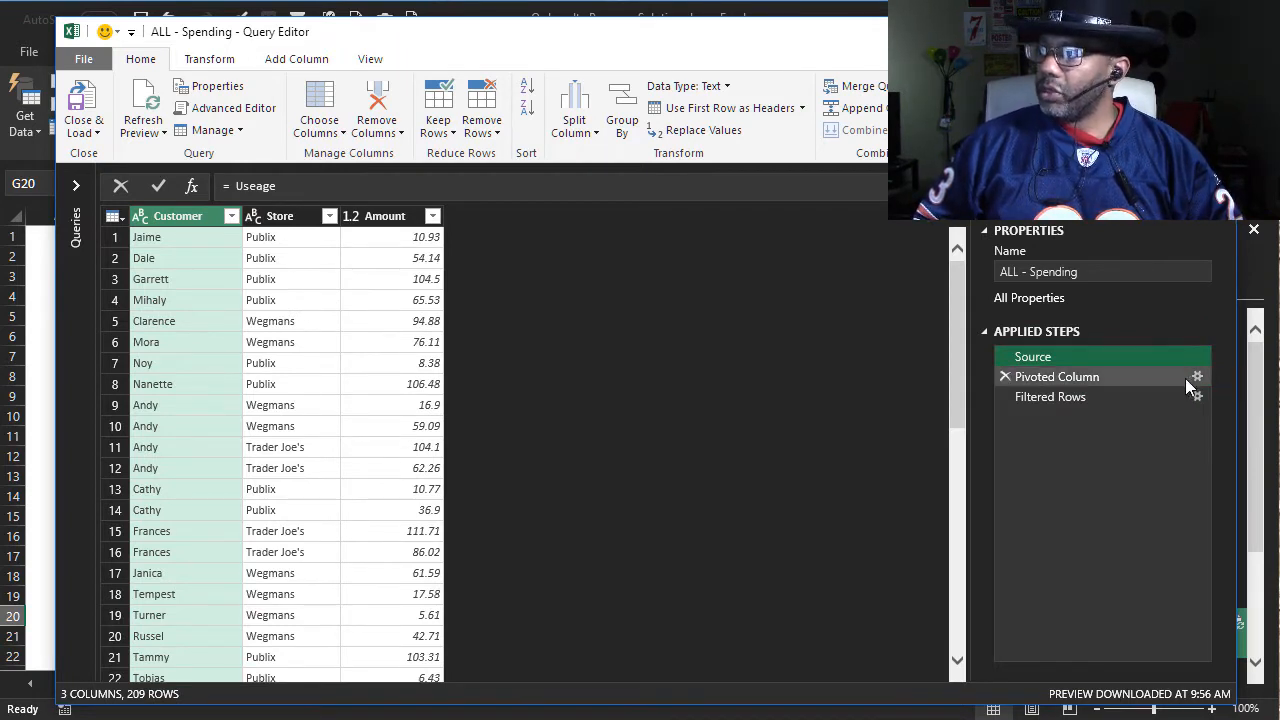
pyautogui.click(1196, 376)
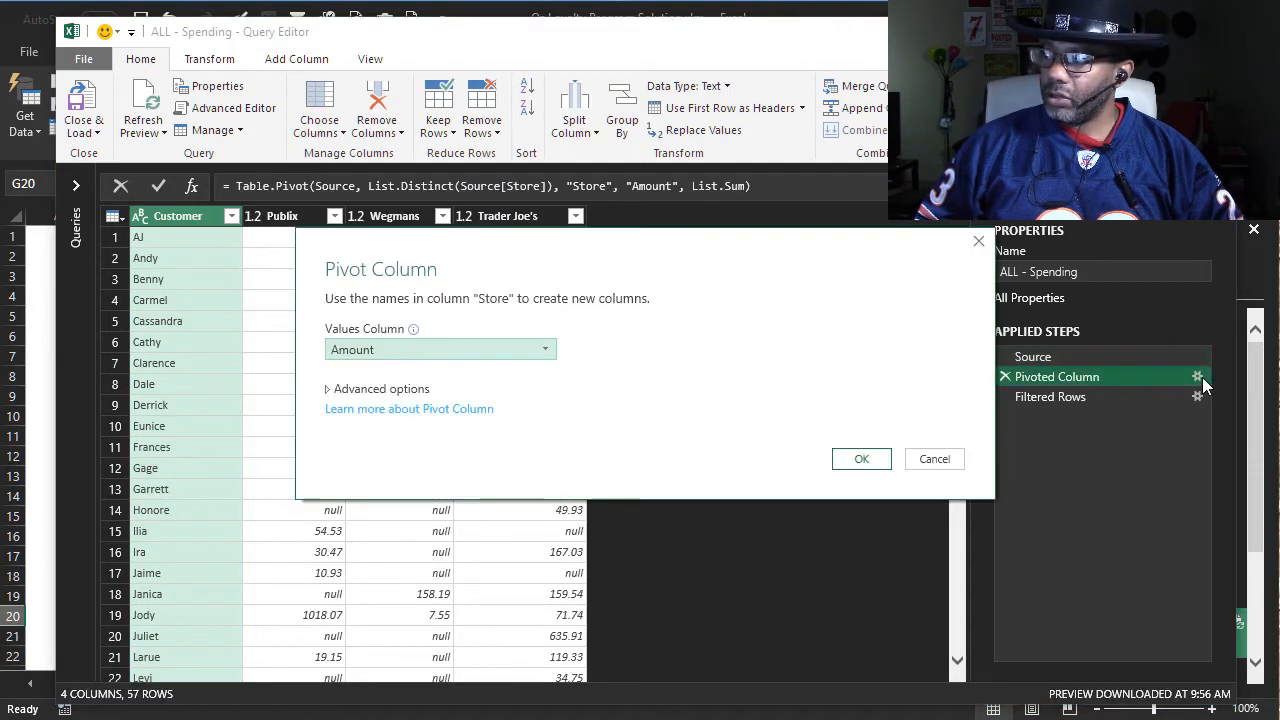
pyautogui.moveTo(630, 340)
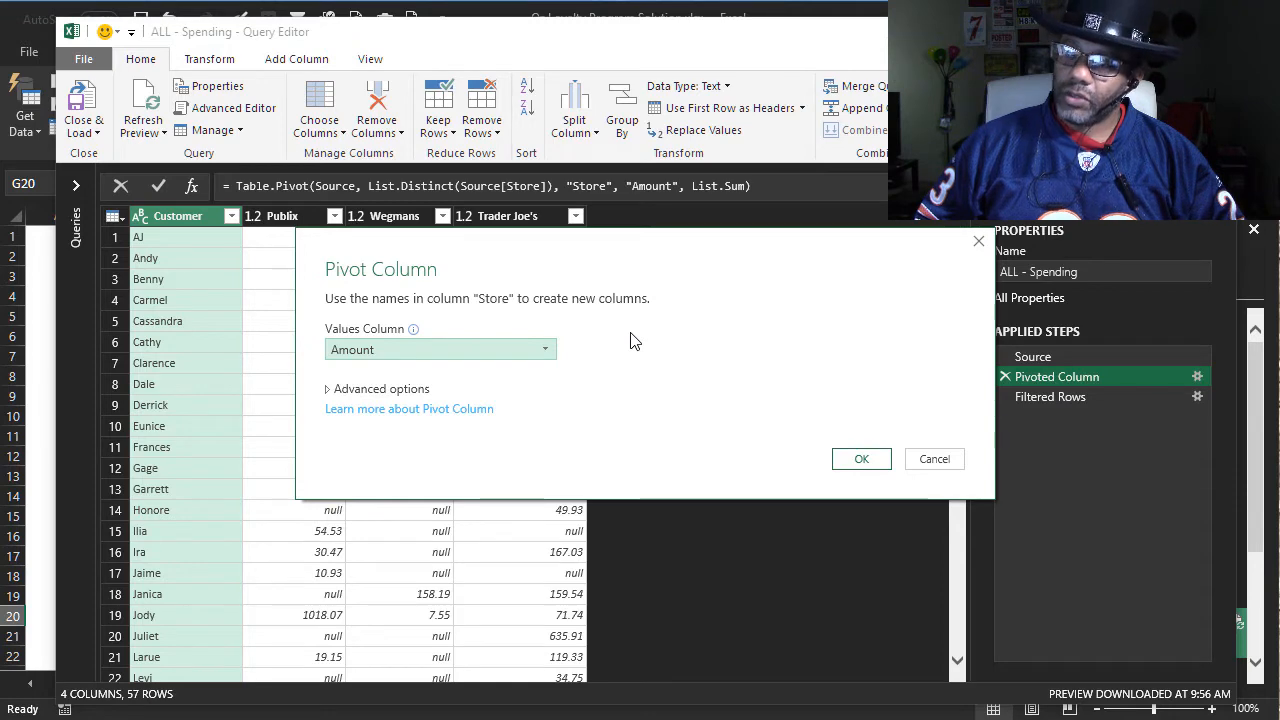
pyautogui.moveTo(860, 458)
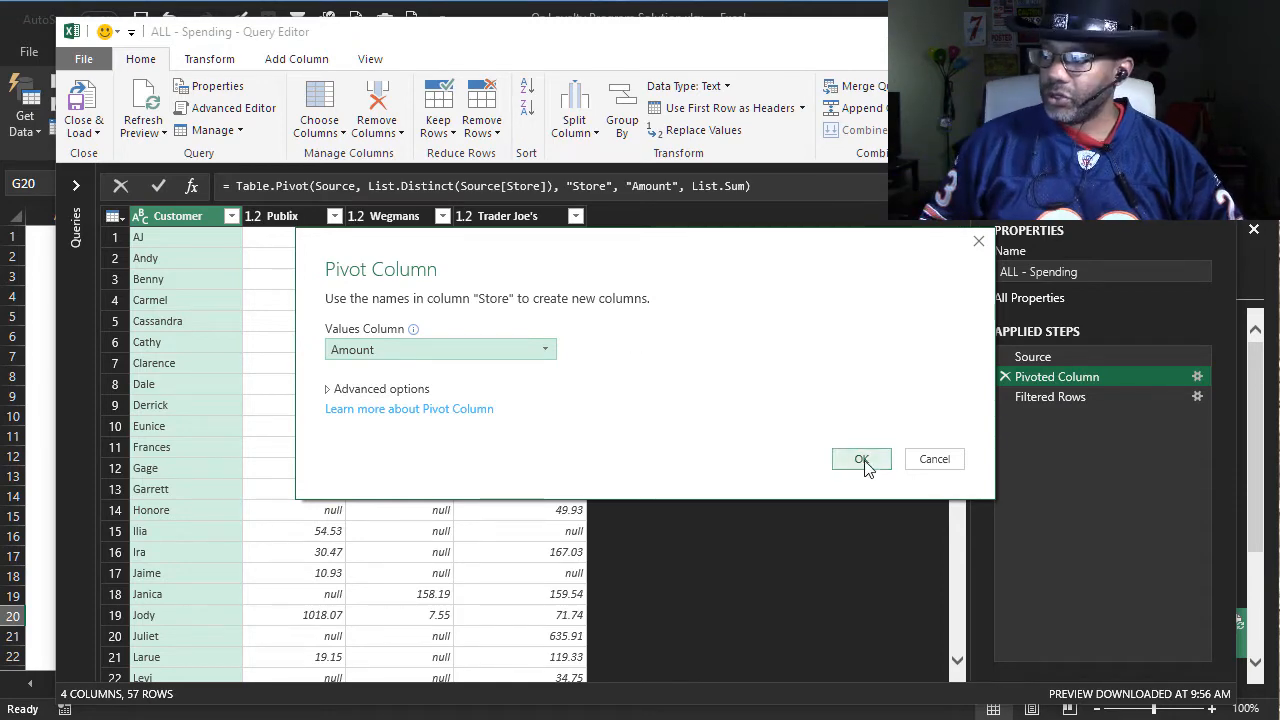
pyautogui.click(860, 458)
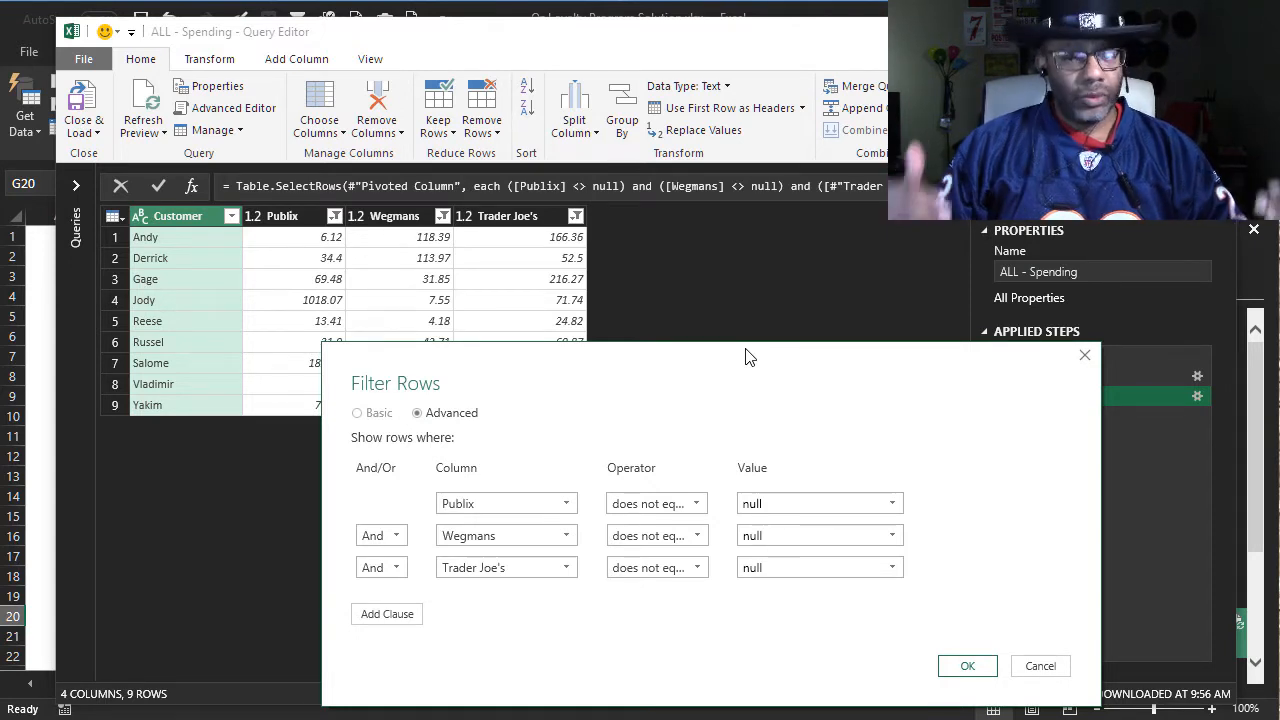
pyautogui.moveTo(958, 652)
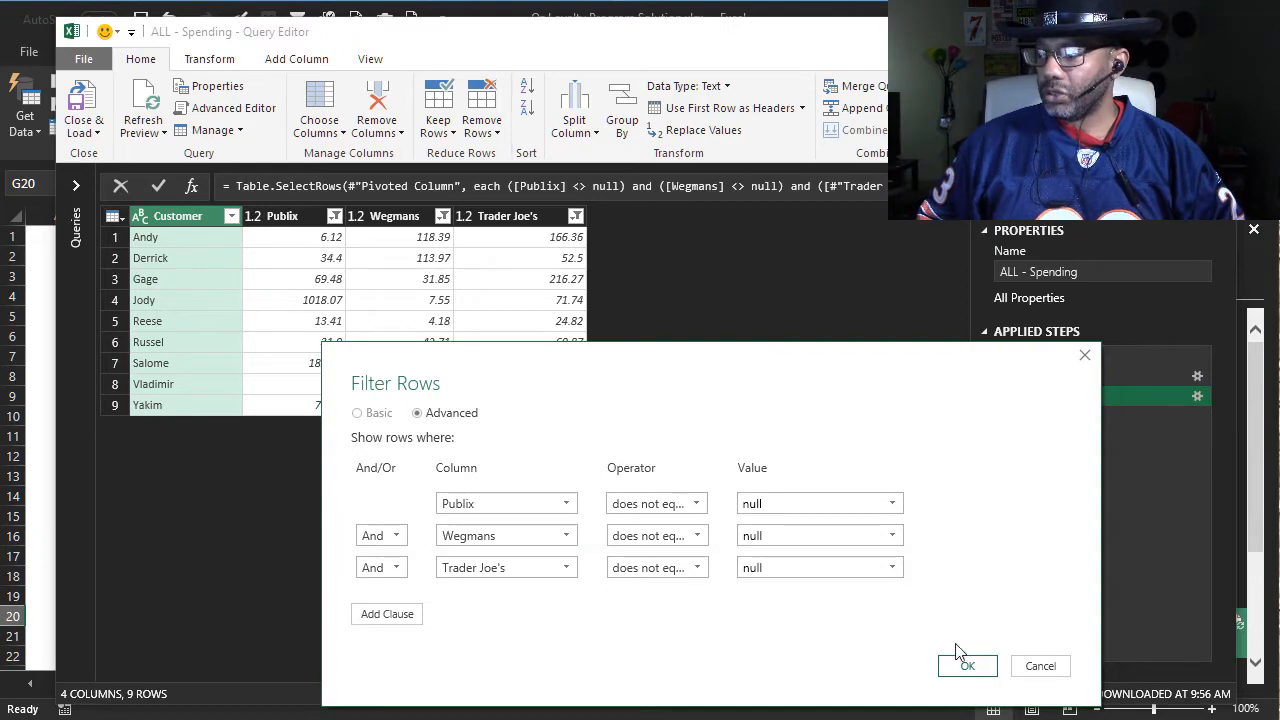
# Leave the null-filter settings unchanged, view the pre-filter table, then close the editor.
pyautogui.click(966, 664)
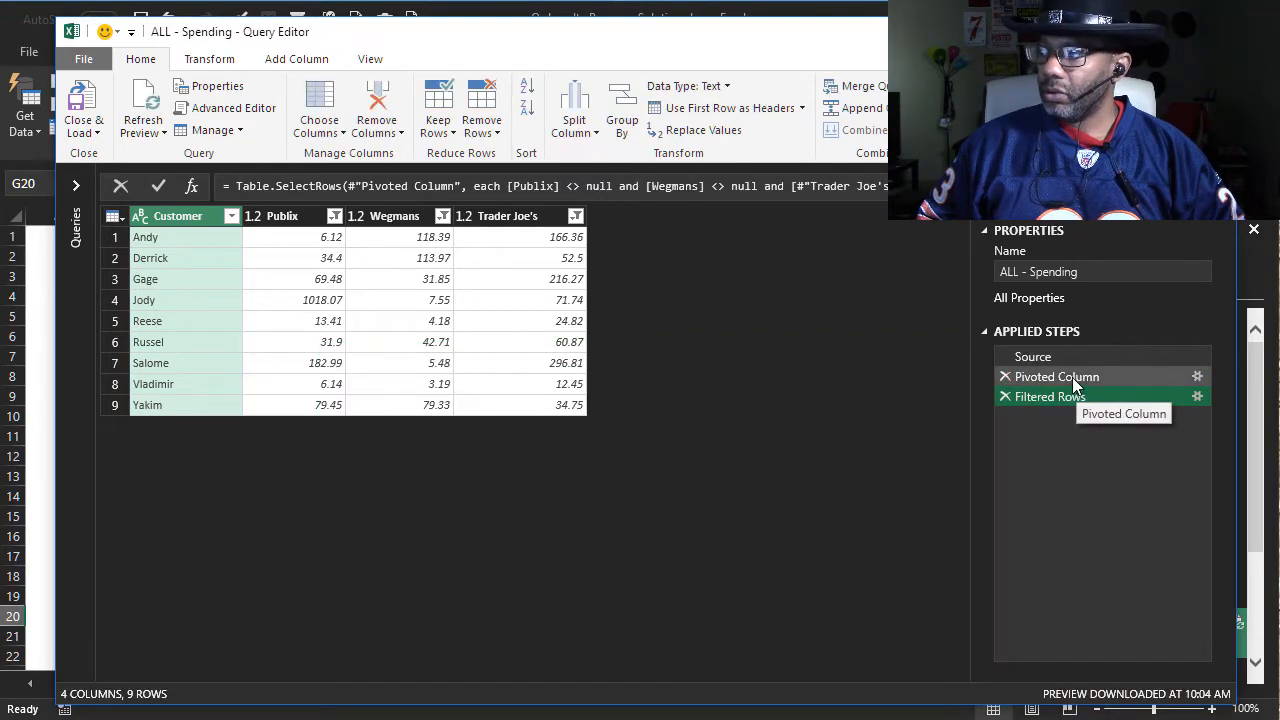
pyautogui.click(1056, 376)
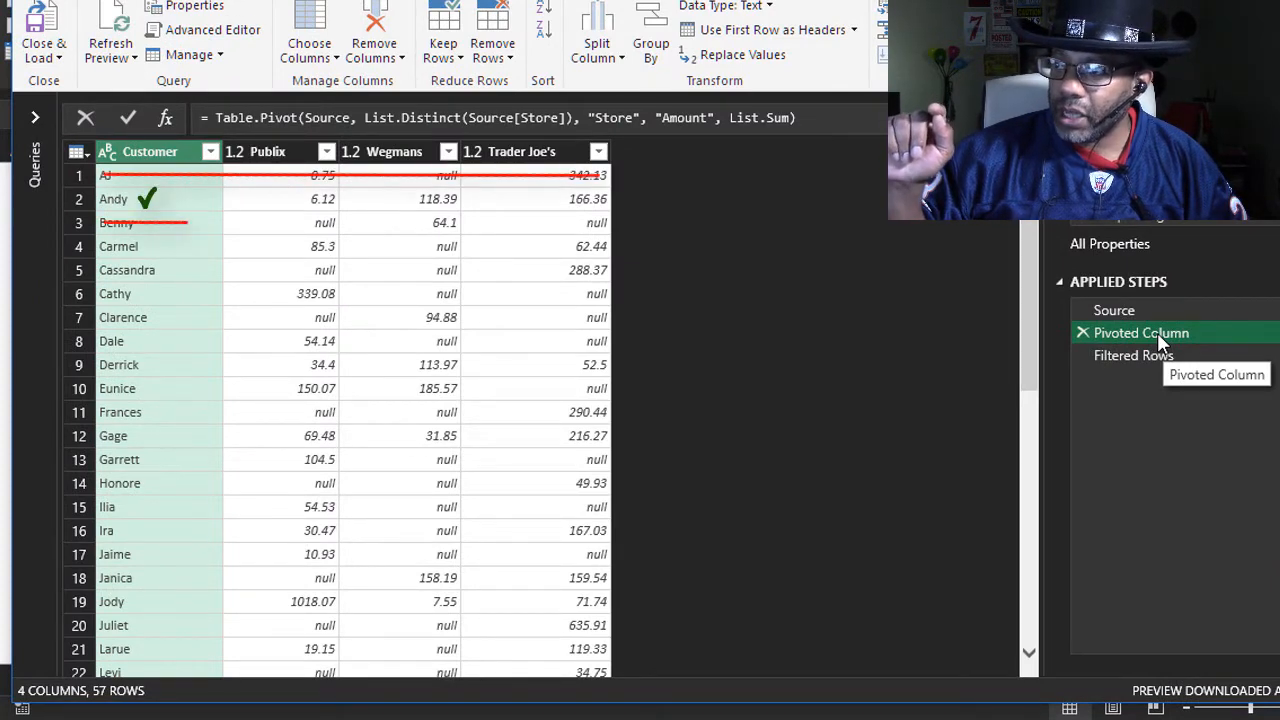
pyautogui.click(1132, 356)
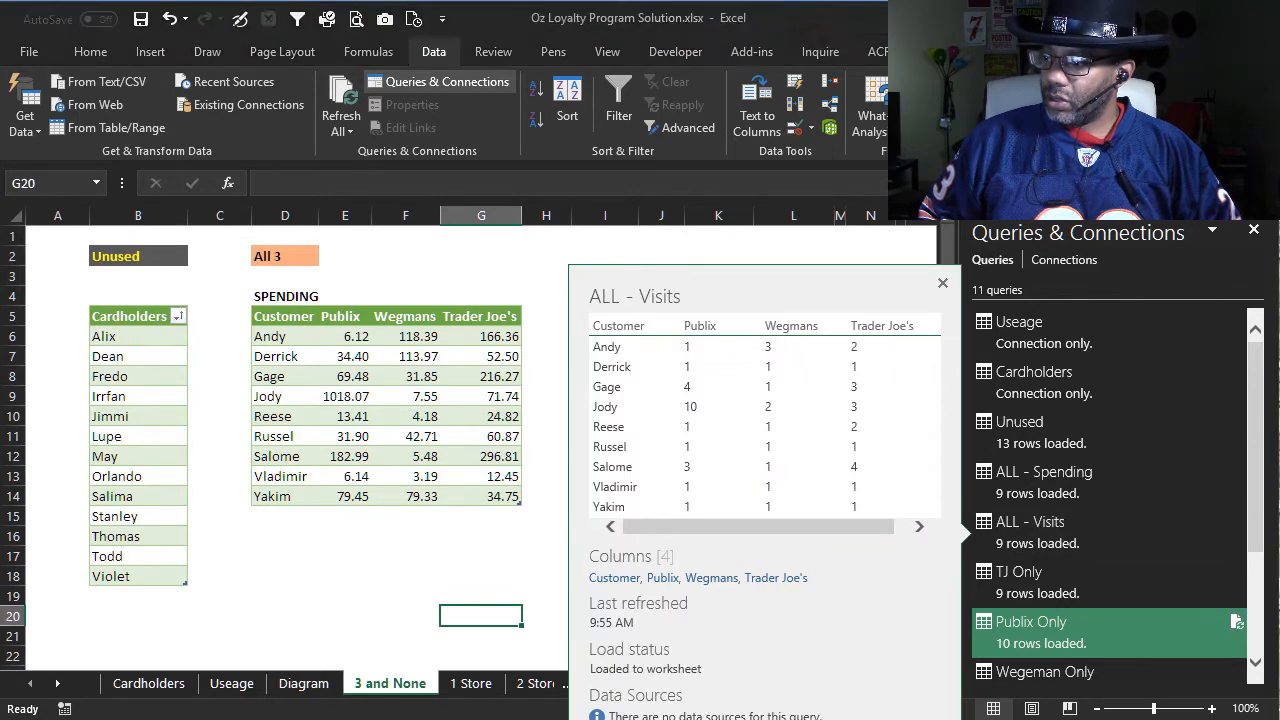
# Step through ALL - Visits' source, pivot, filter and column-removal, then show Merged Queries settings.
pyautogui.doubleClick(1030, 520)
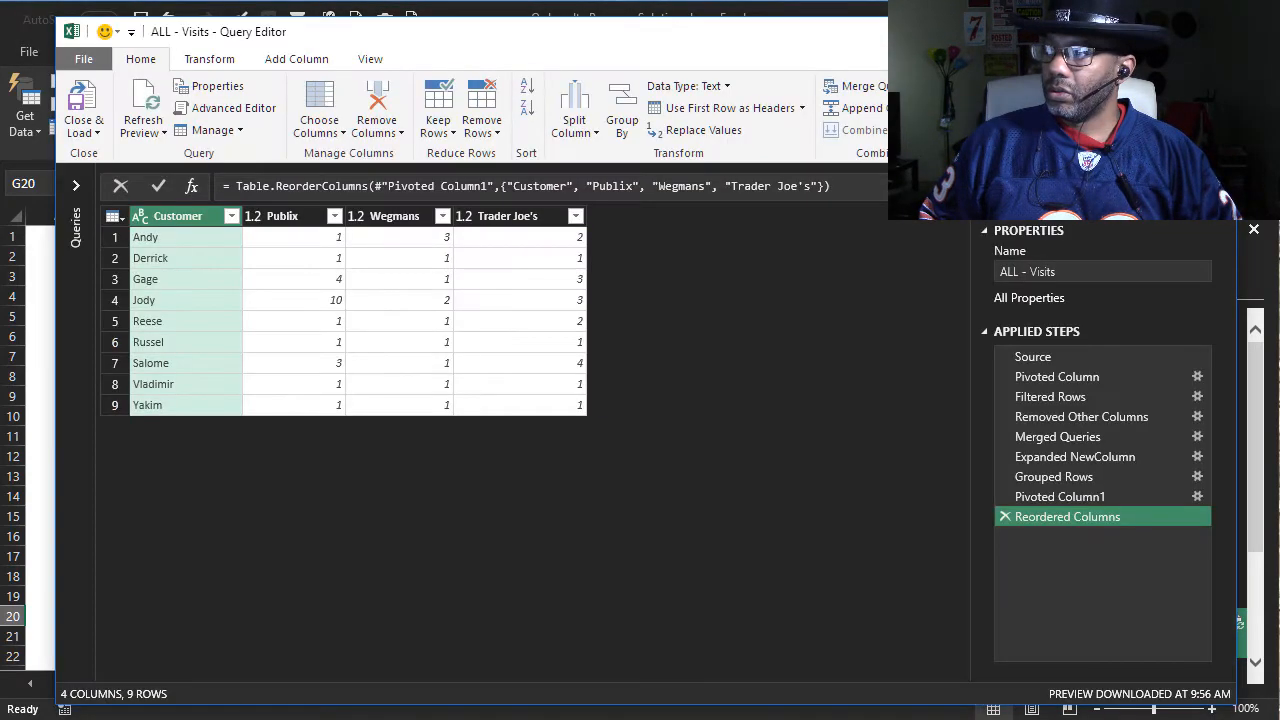
pyautogui.click(1032, 356)
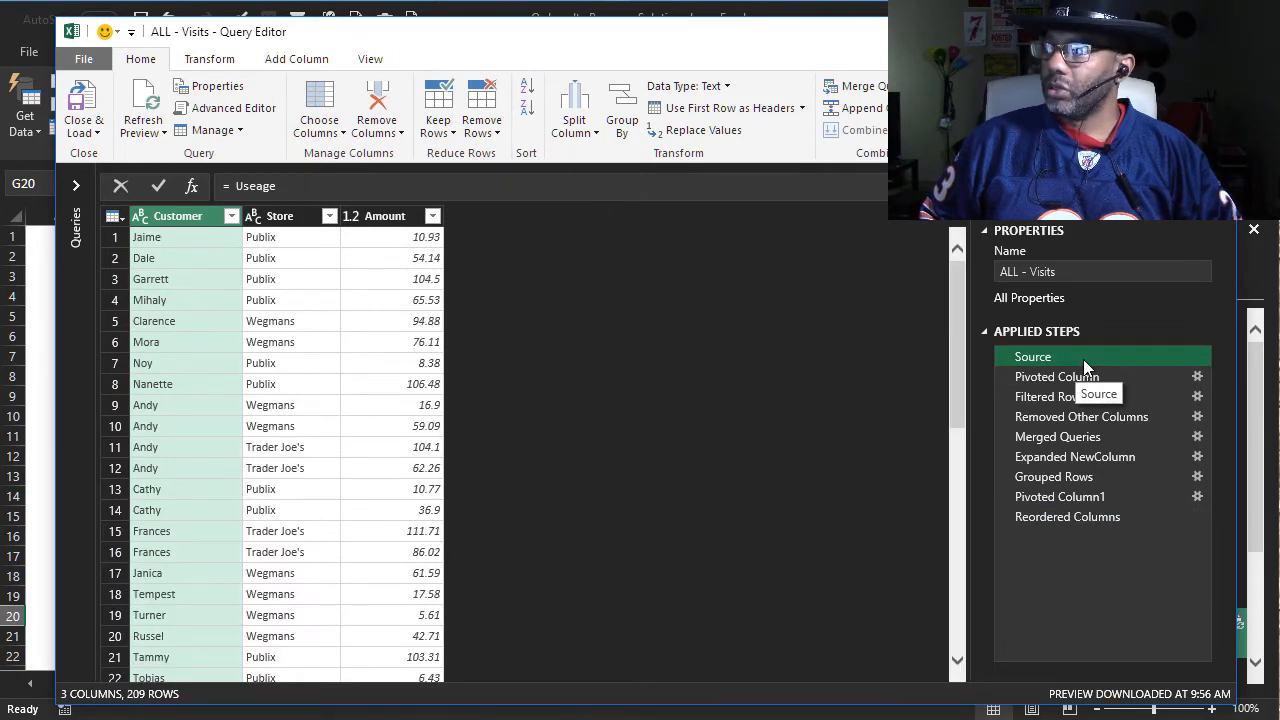
pyautogui.click(1056, 376)
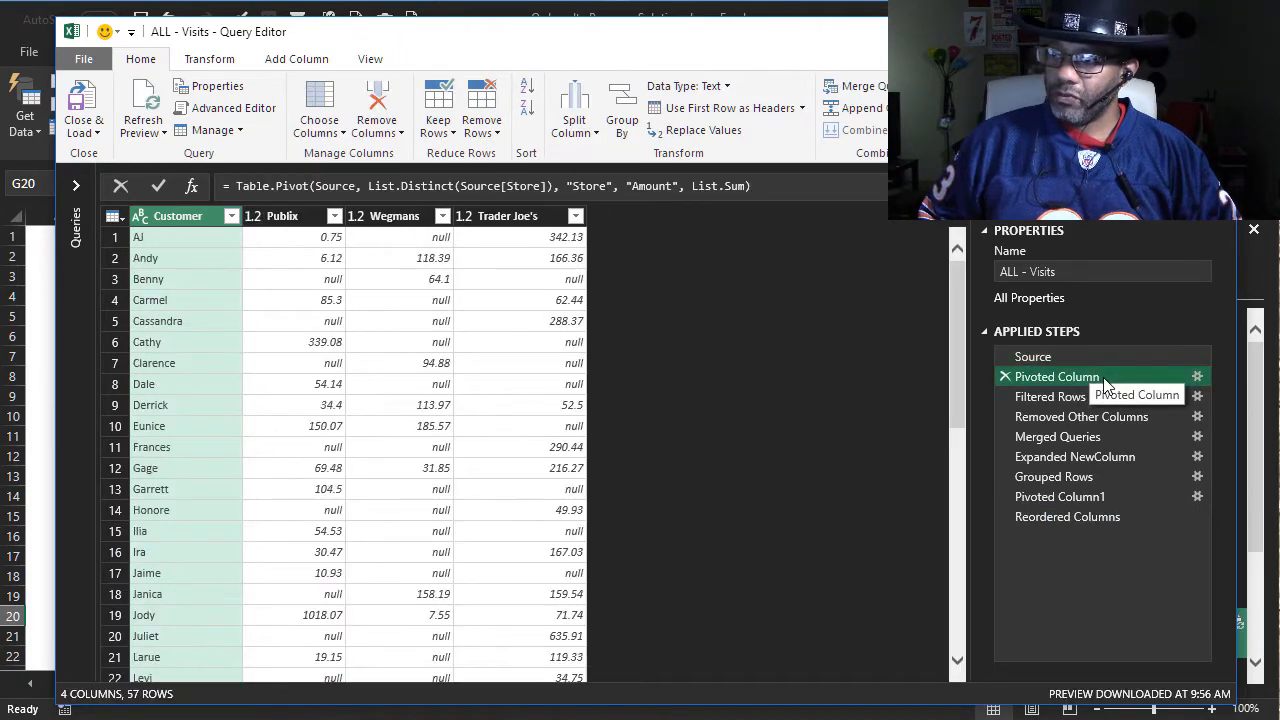
pyautogui.click(1050, 396)
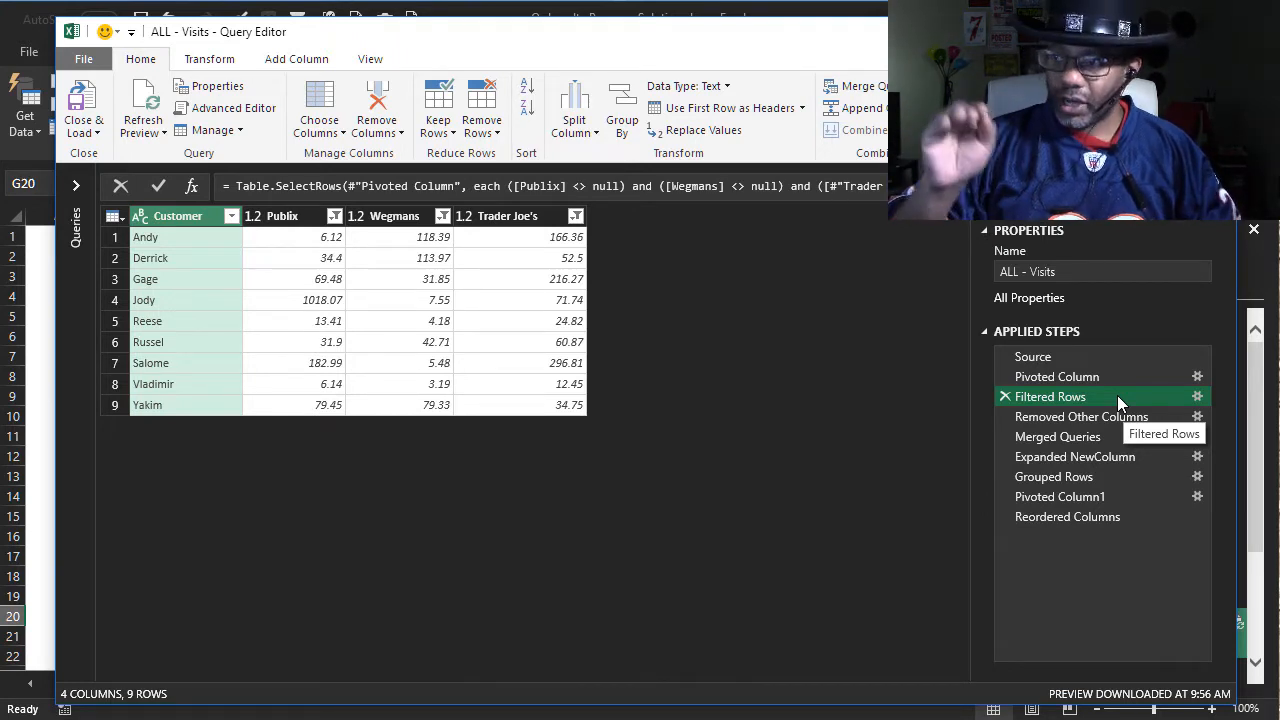
pyautogui.moveTo(1080, 416)
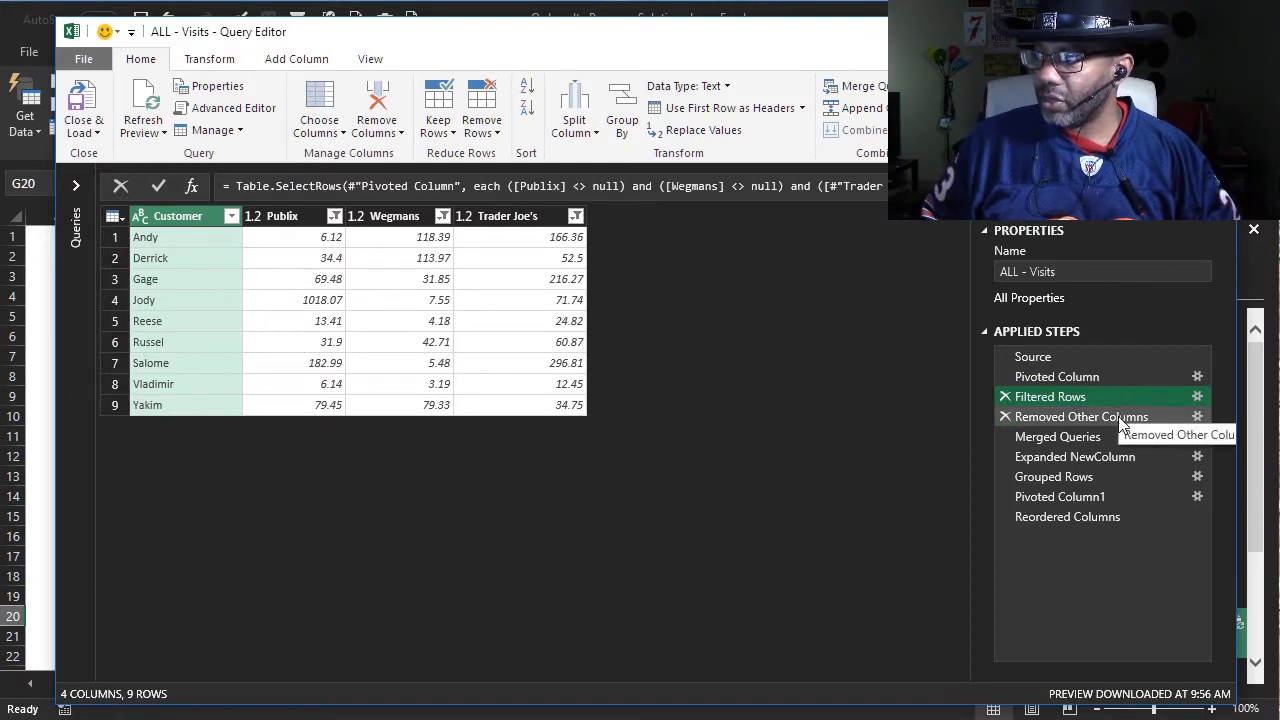
pyautogui.click(1080, 416)
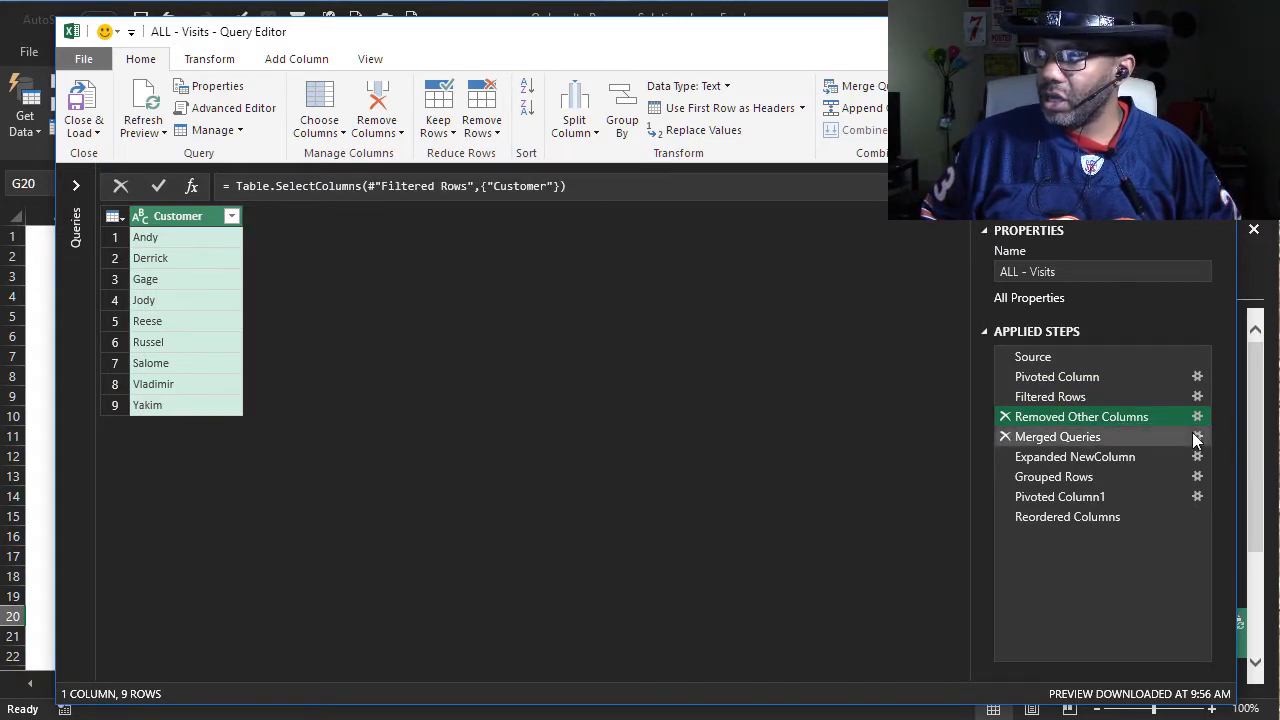
pyautogui.click(1196, 436)
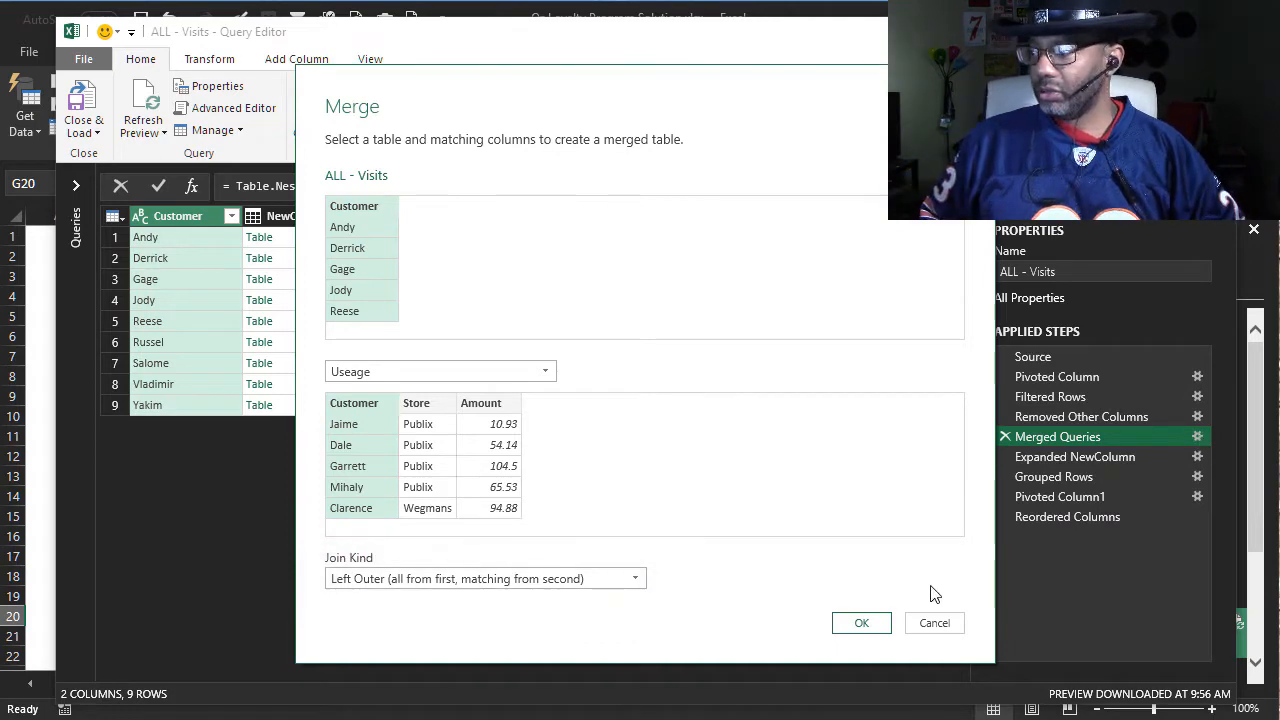
# Confirm the merge and Grouped Rows settings unchanged, view Pivoted Column1, then Close & Load.
pyautogui.click(860, 622)
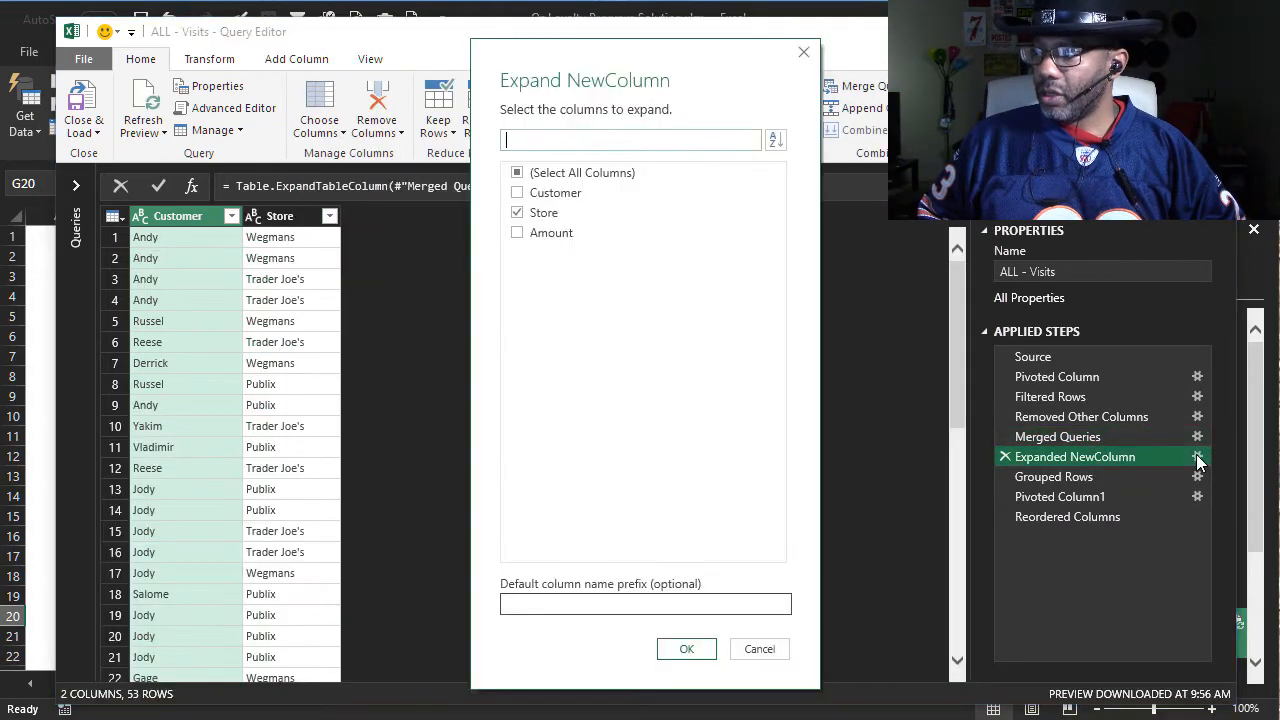
pyautogui.moveTo(878, 648)
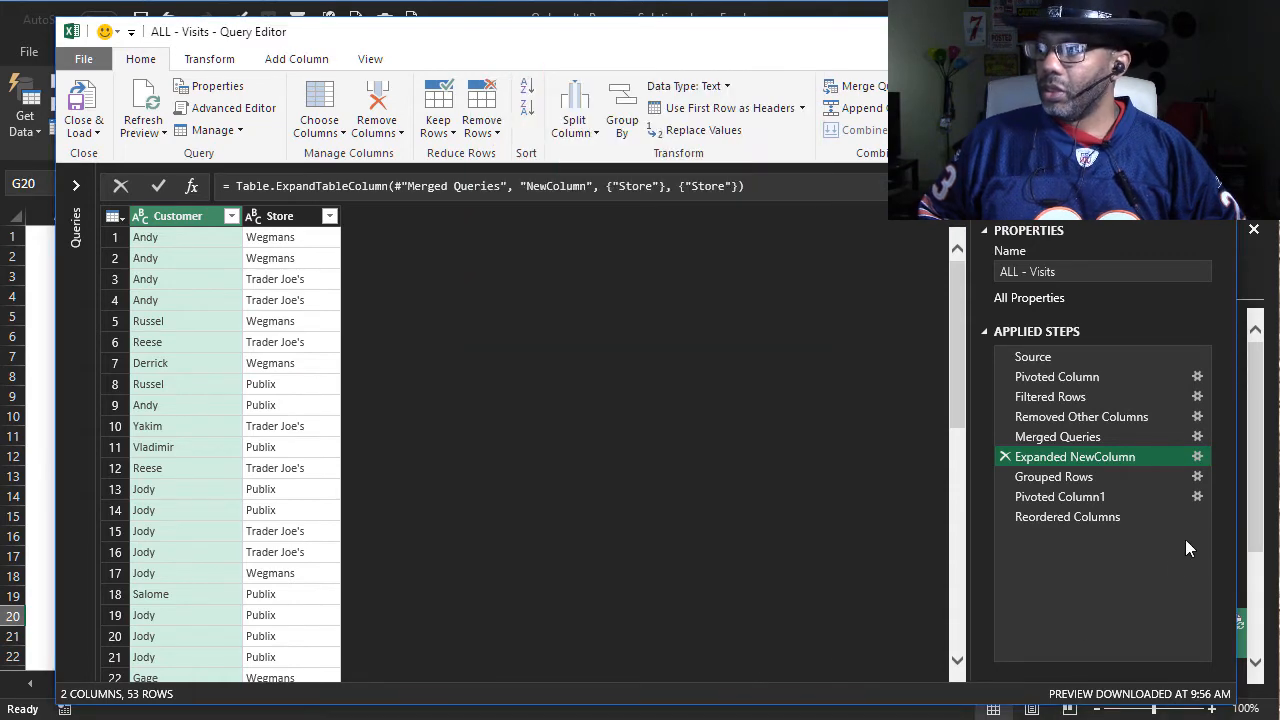
pyautogui.click(1196, 476)
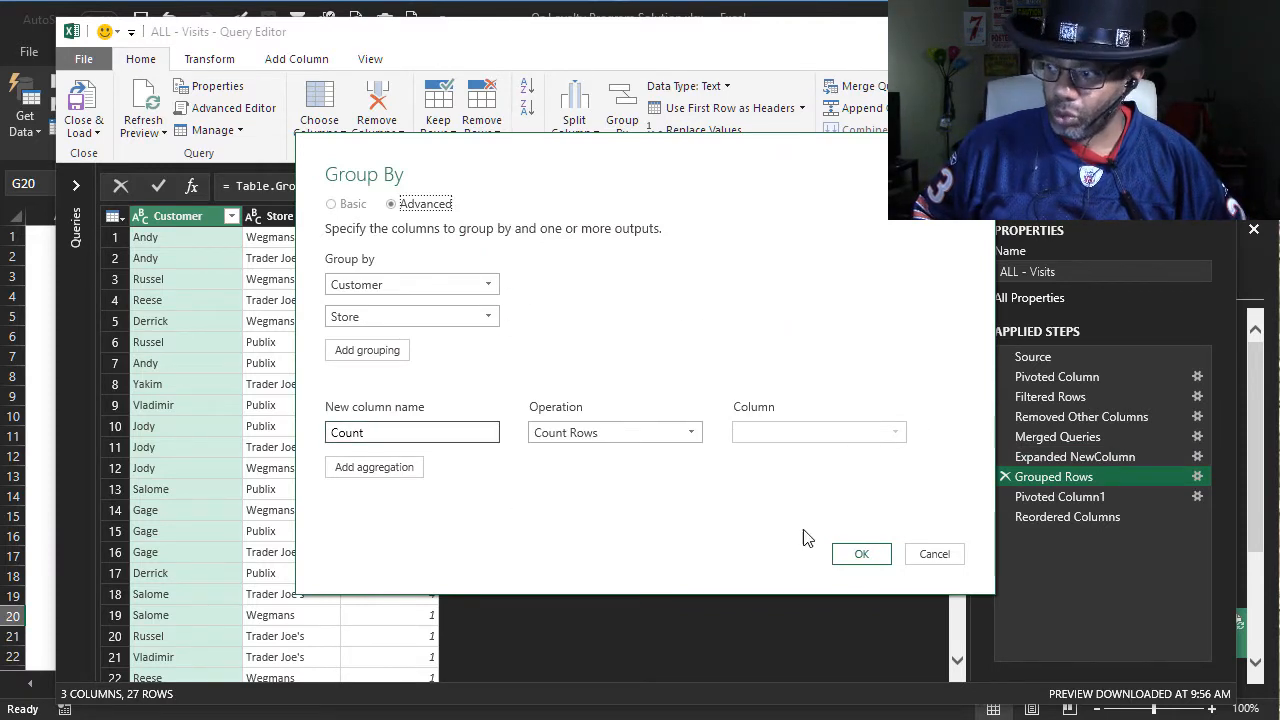
pyautogui.click(860, 552)
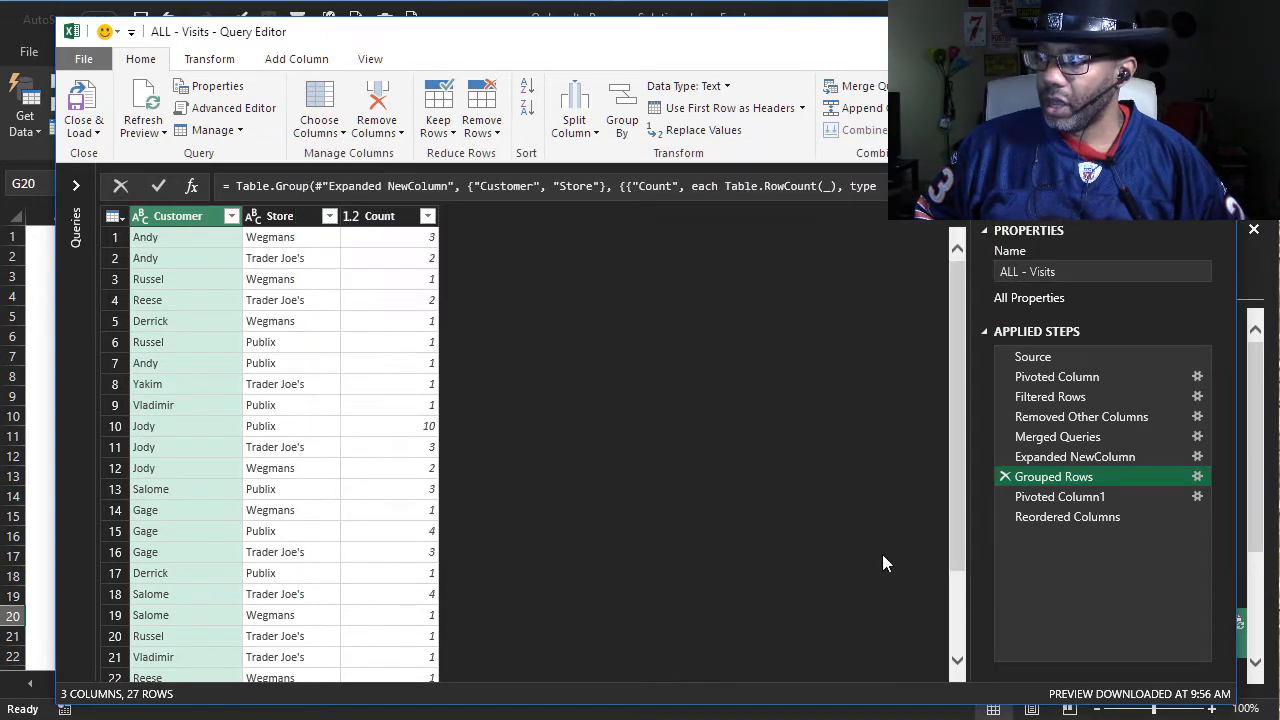
pyautogui.moveTo(1096, 496)
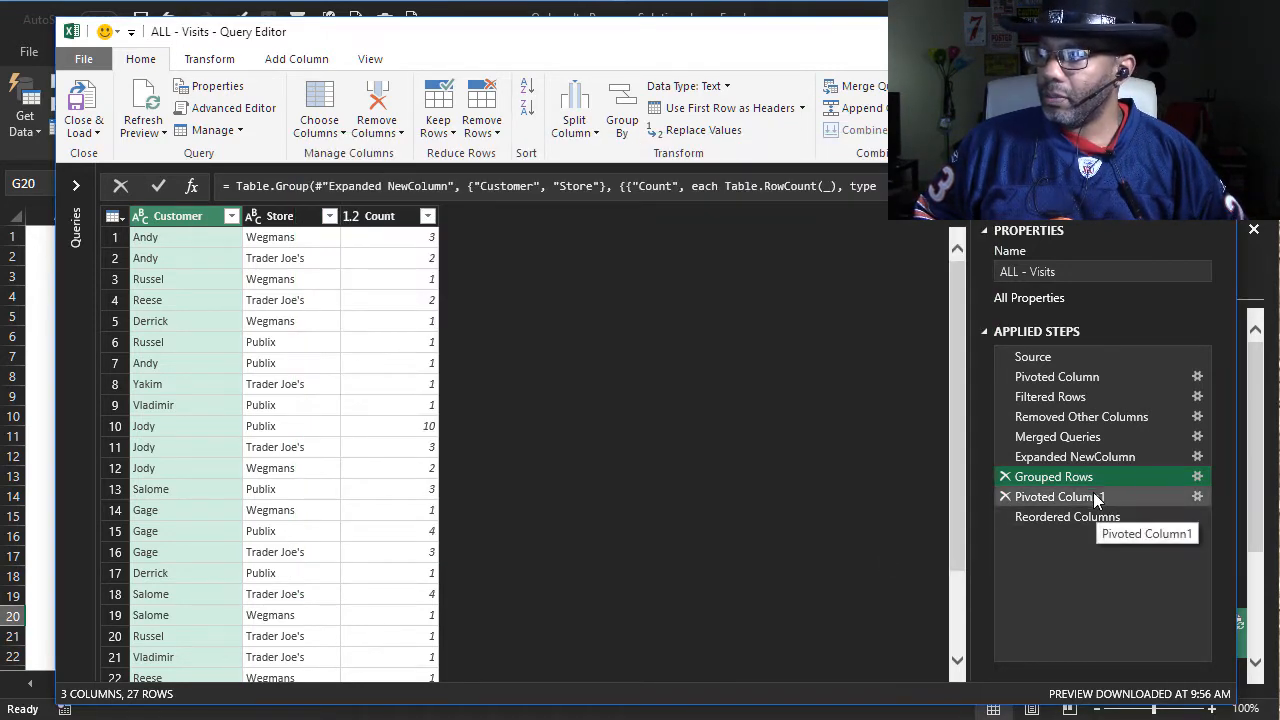
pyautogui.click(1058, 496)
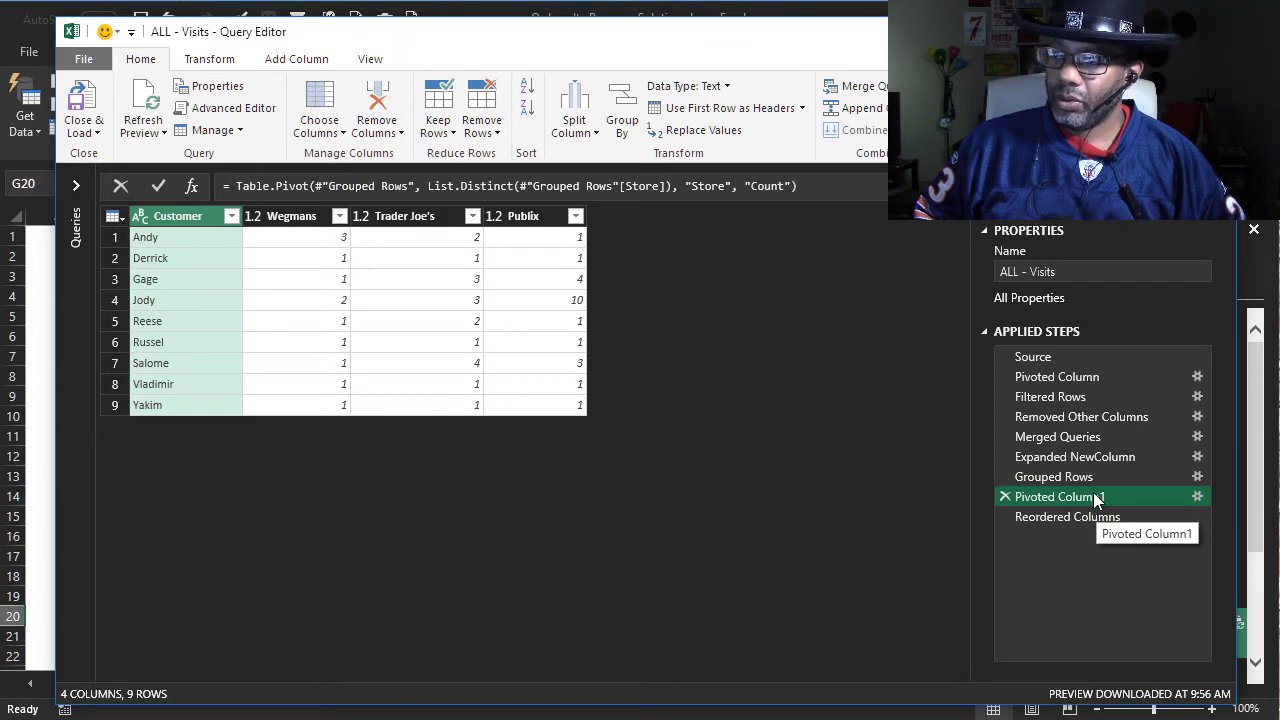
pyautogui.click(1068, 516)
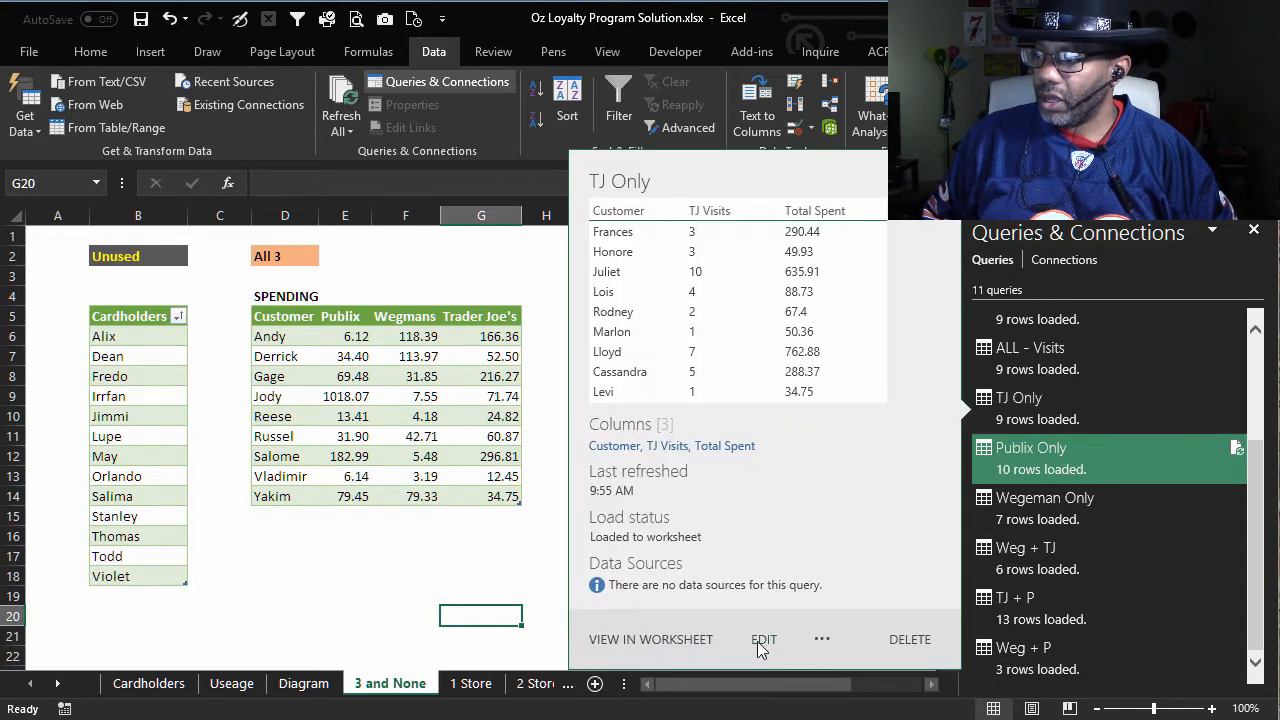
# Open TJ Only and preview its source, pivoted store totals and filtered rows steps.
pyautogui.click(764, 640)
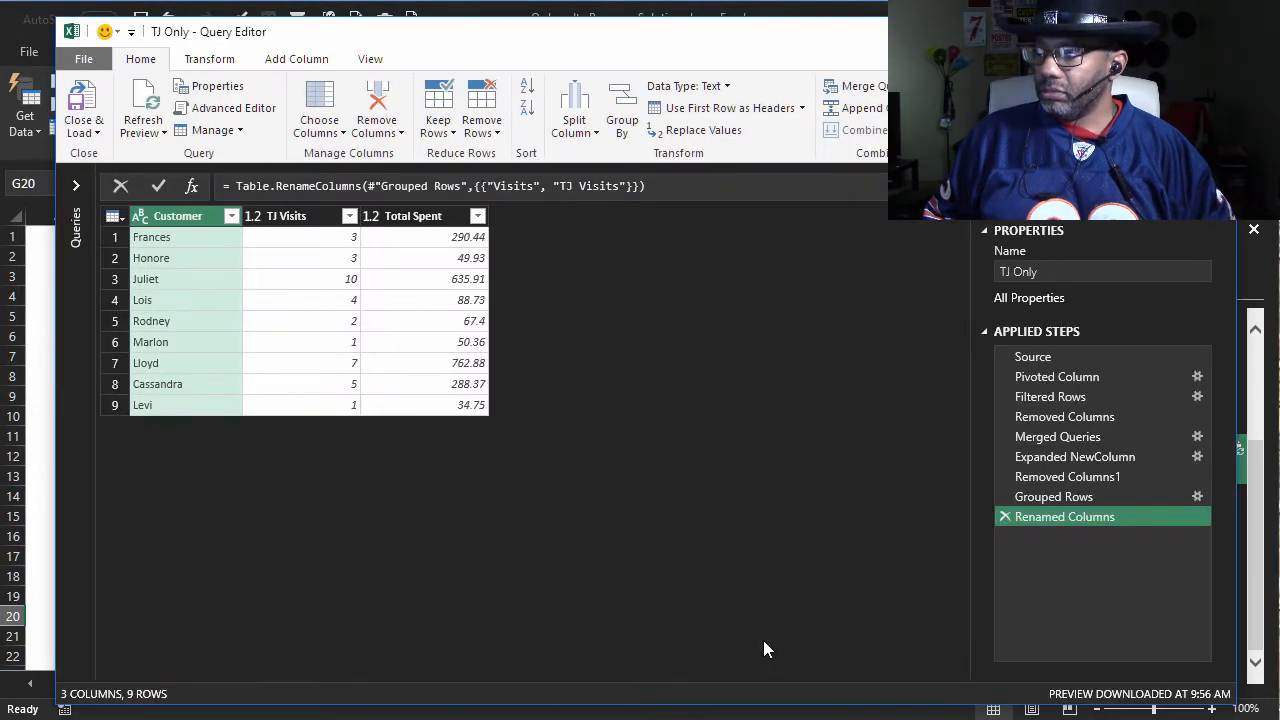
pyautogui.click(1032, 356)
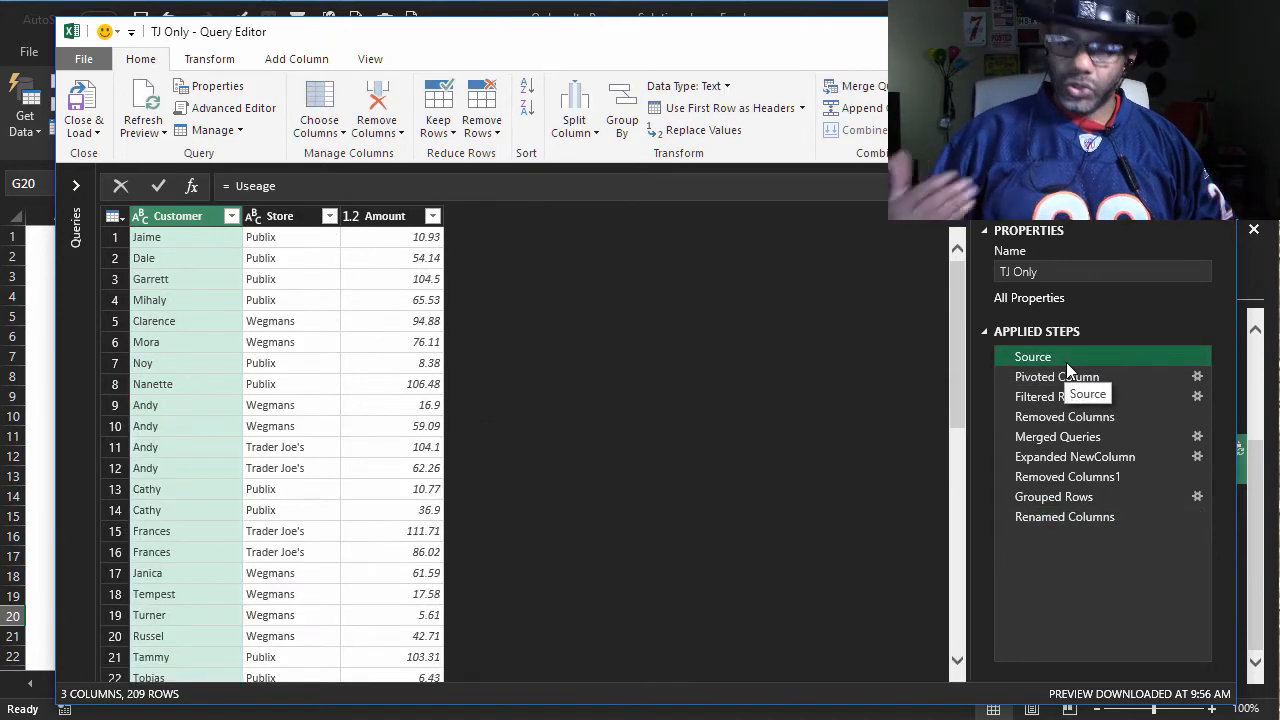
pyautogui.moveTo(1056, 376)
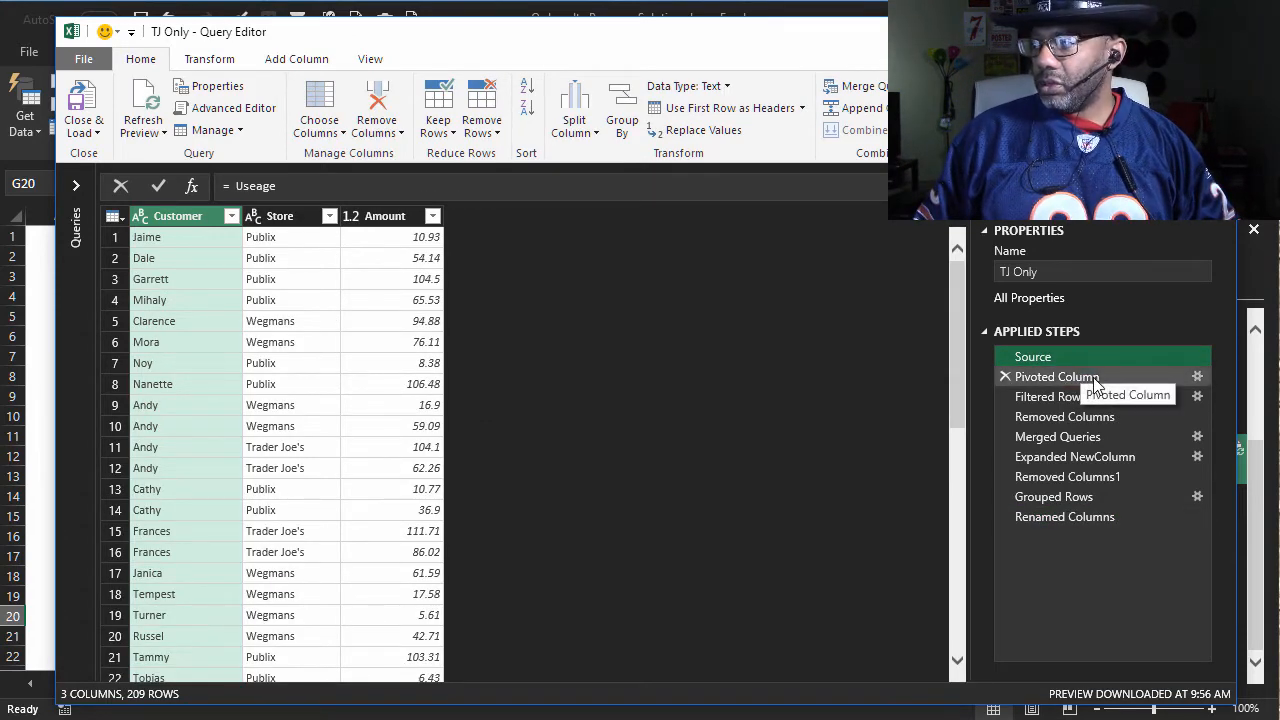
pyautogui.click(1056, 376)
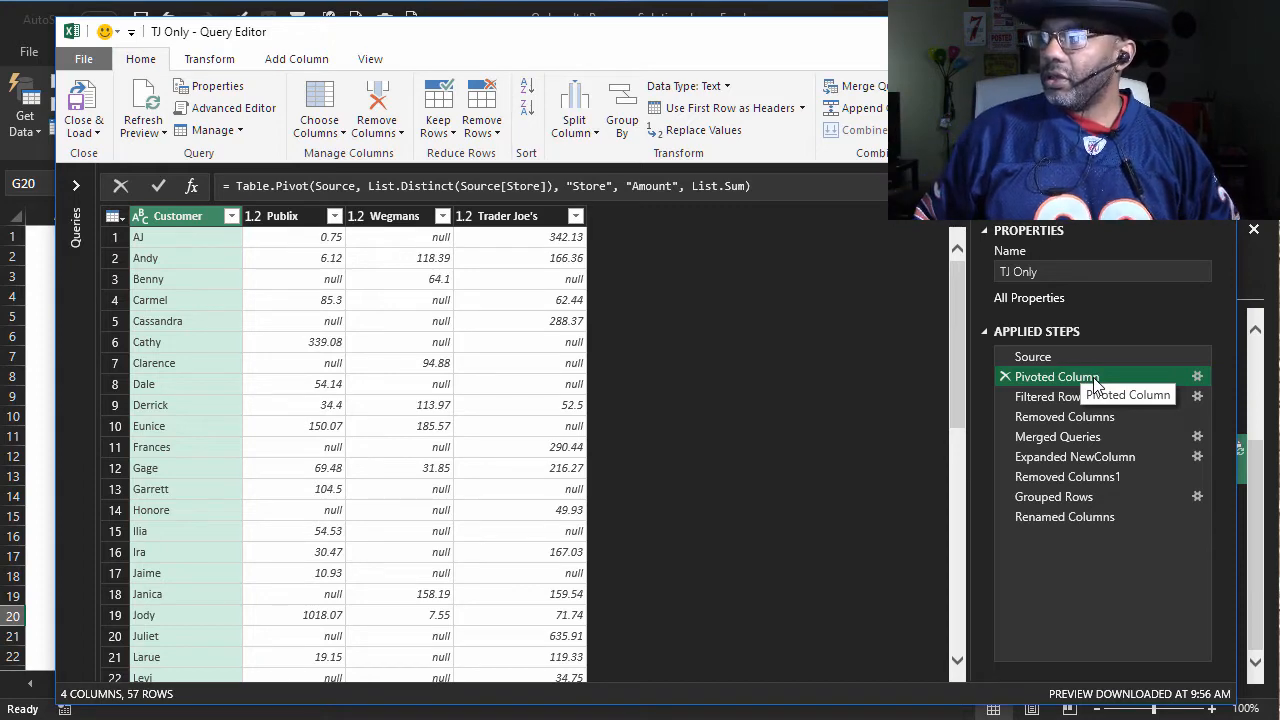
pyautogui.click(1050, 396)
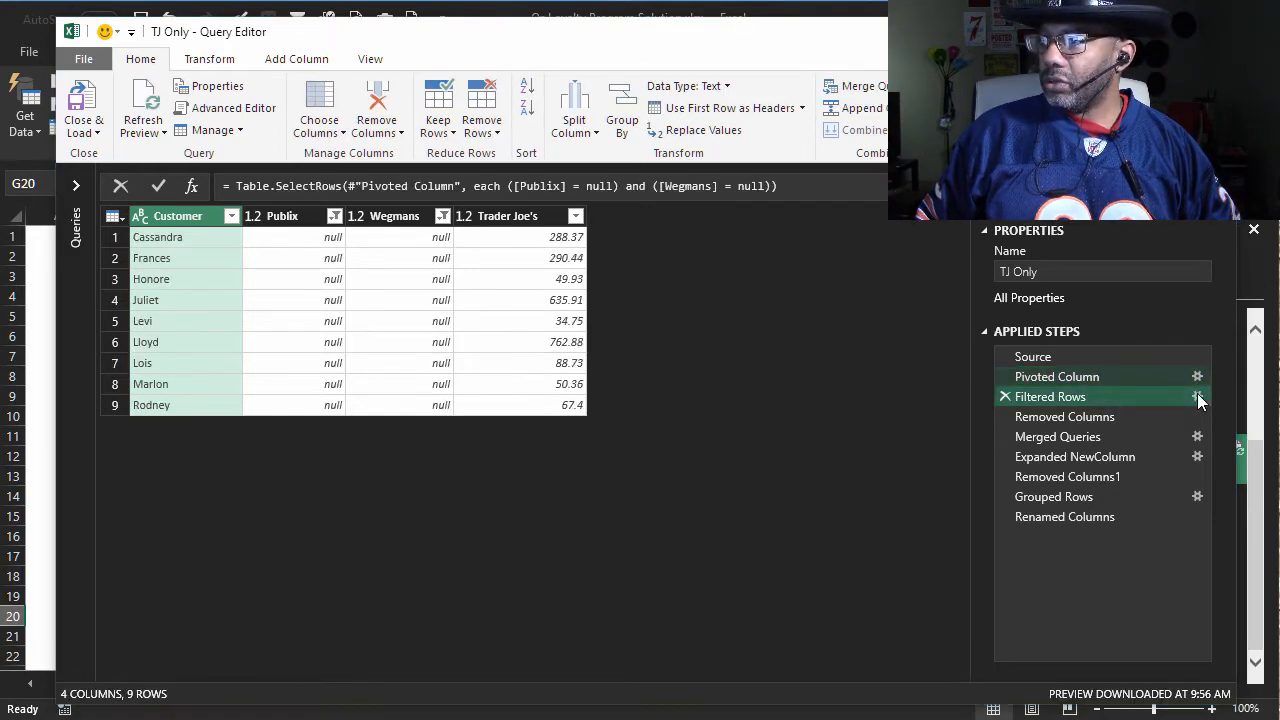
# Check the row filter settings unchanged, view Removed Columns, then show the merge settings.
pyautogui.click(1196, 396)
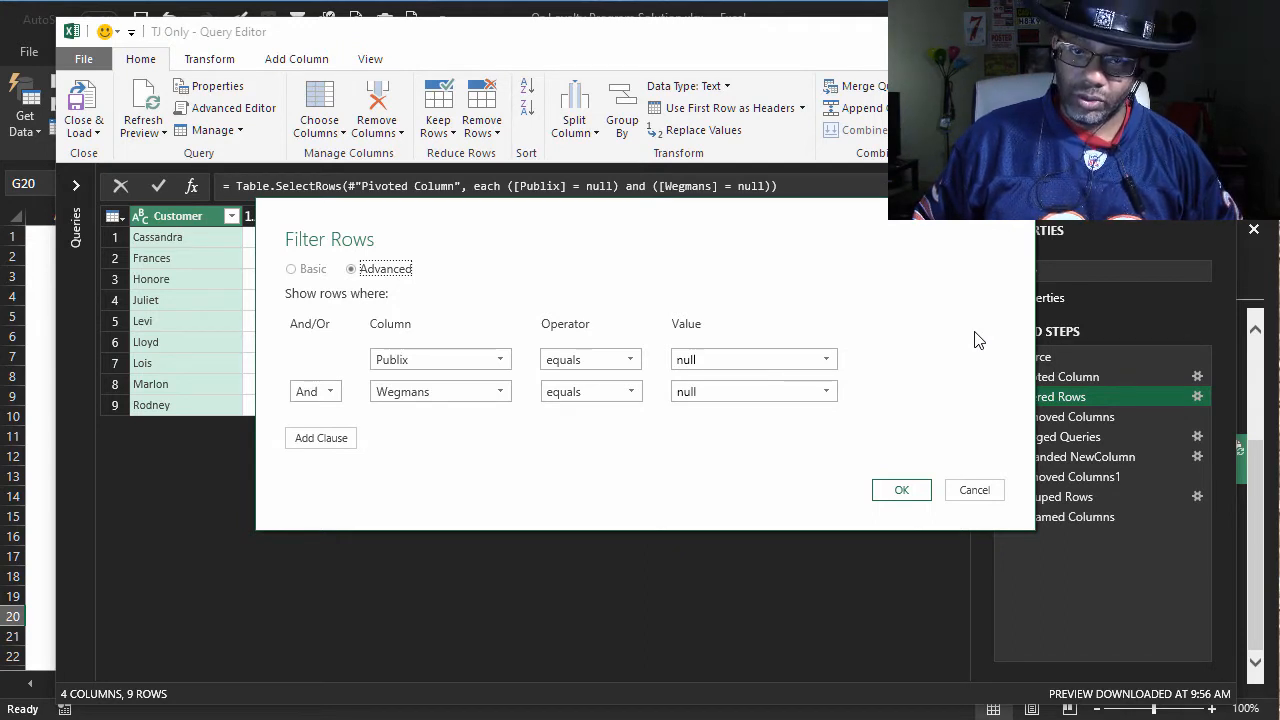
pyautogui.click(900, 488)
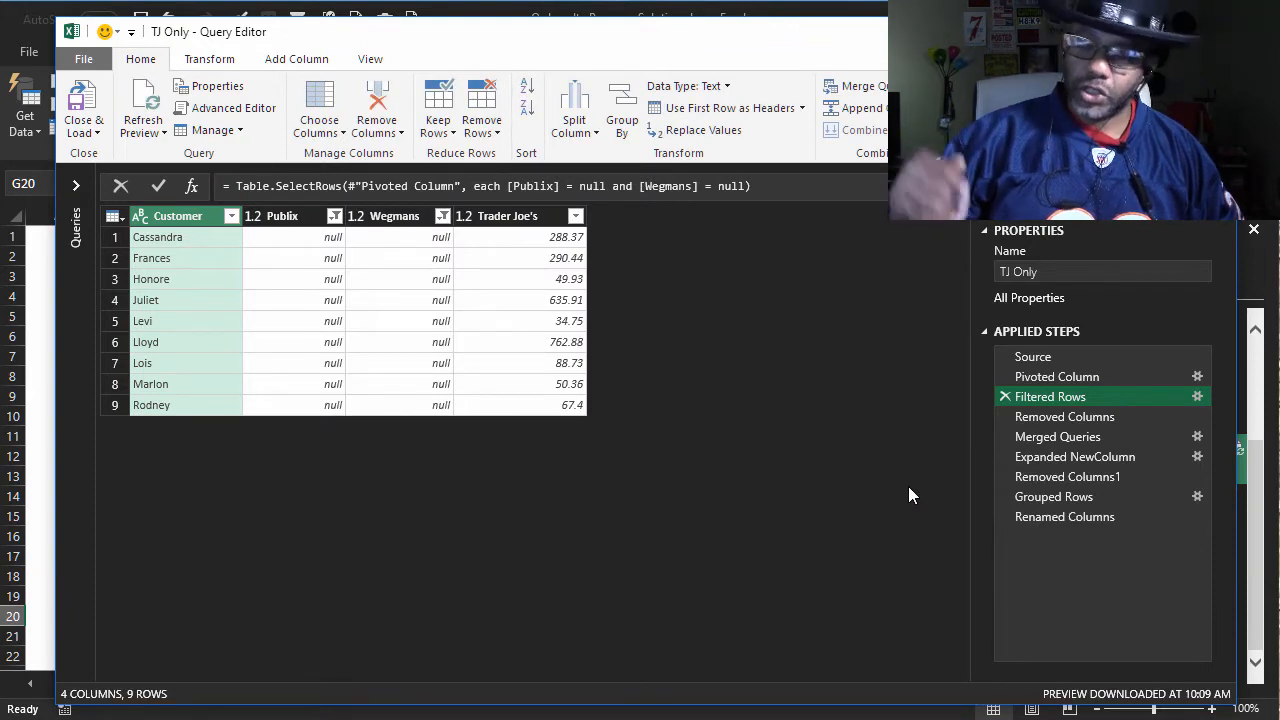
pyautogui.click(1064, 416)
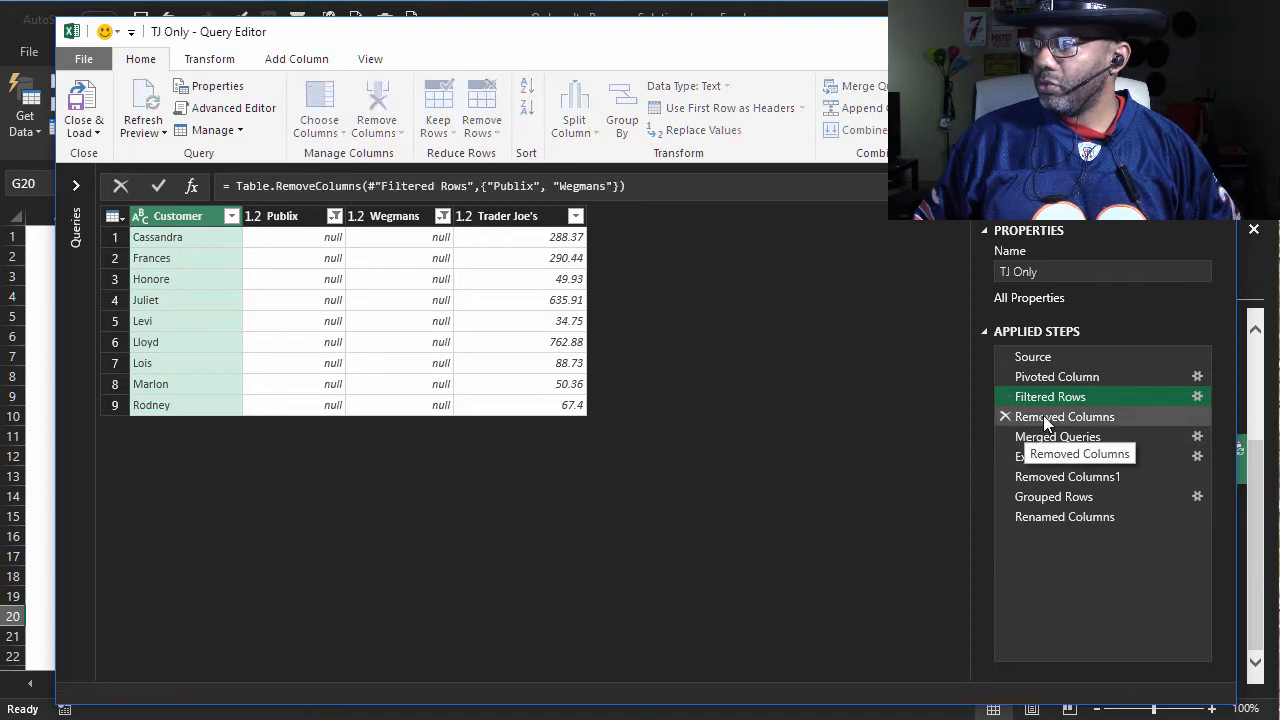
pyautogui.click(1064, 416)
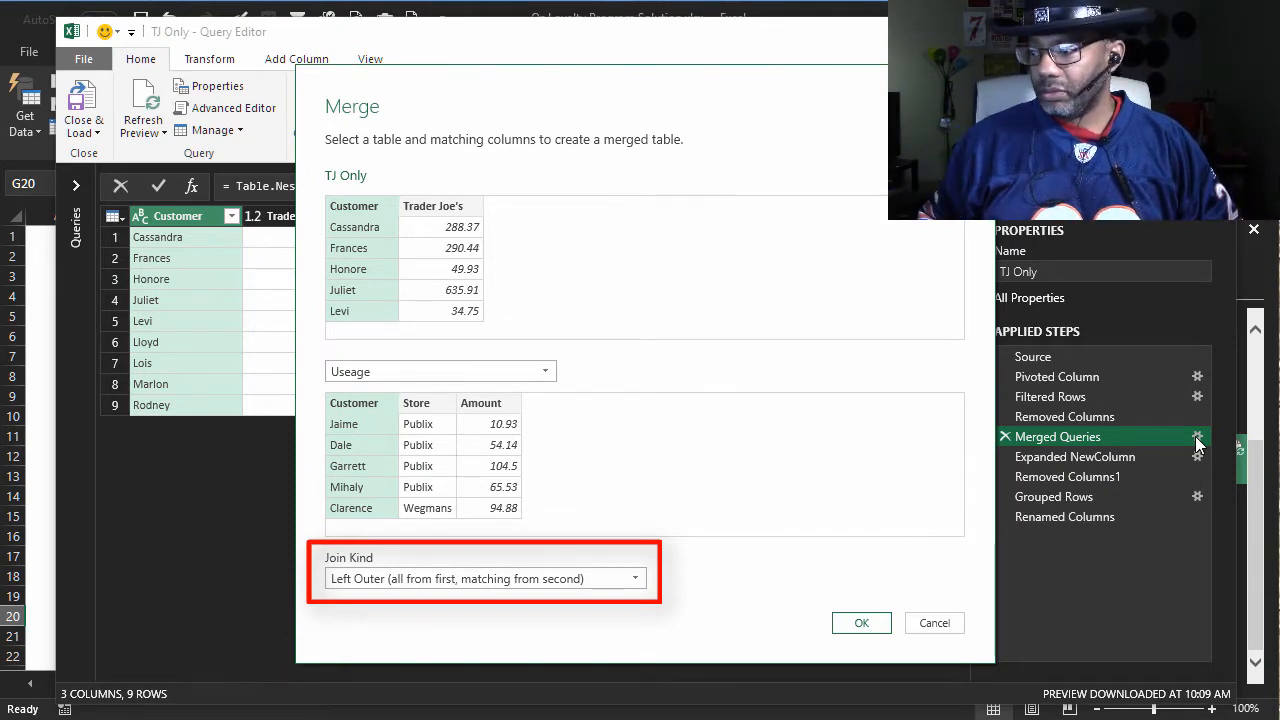
# Close the merge settings and preview Expanded NewColumn, Removed Columns1 and Grouped Rows.
pyautogui.click(860, 622)
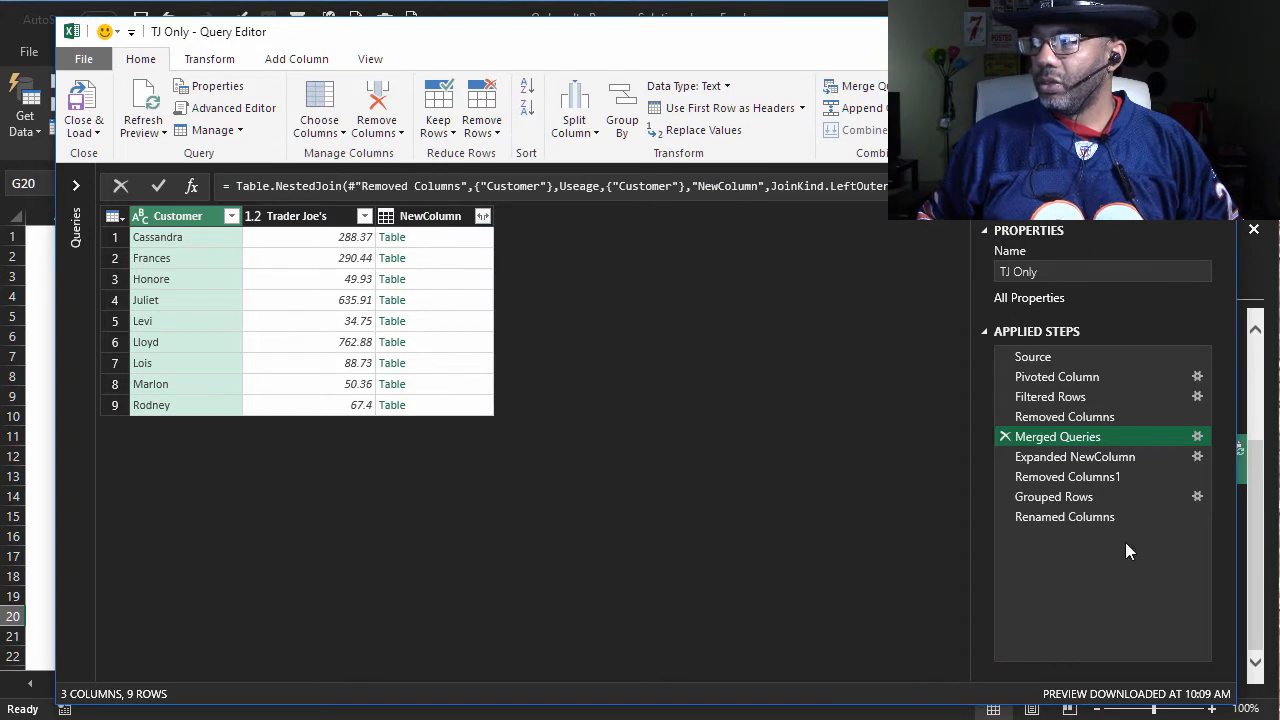
pyautogui.click(1076, 456)
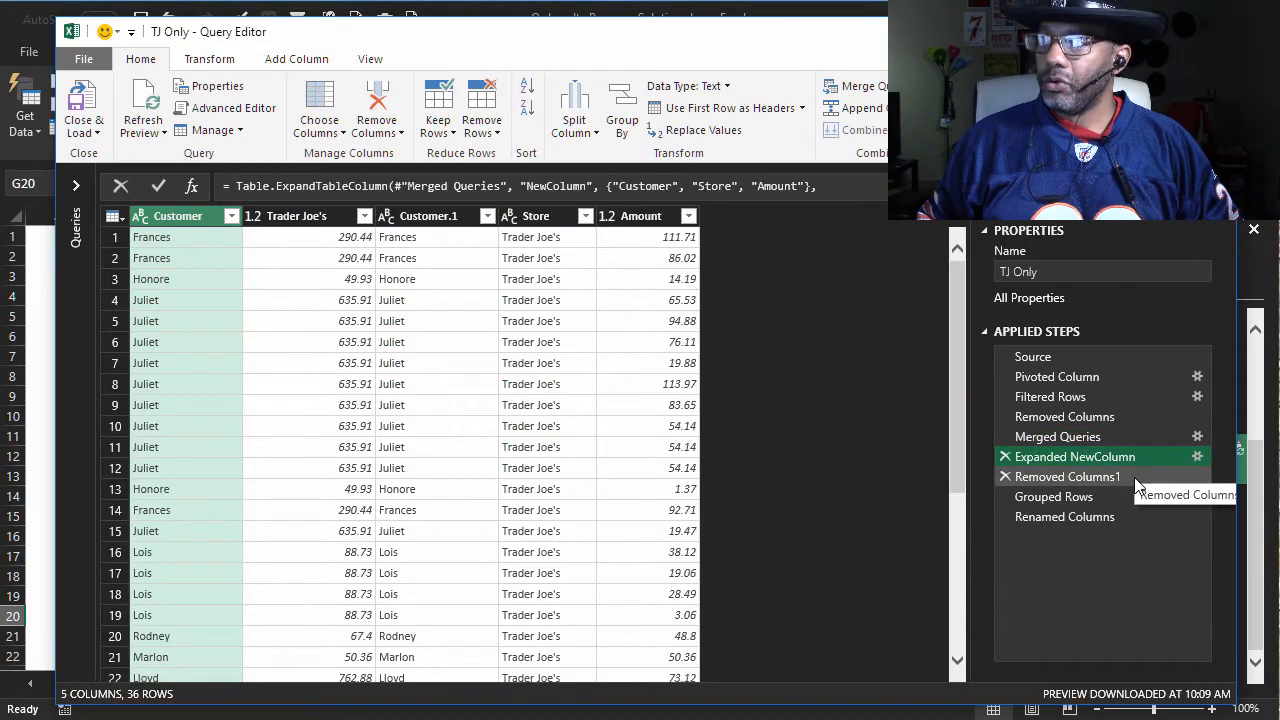
pyautogui.click(1068, 476)
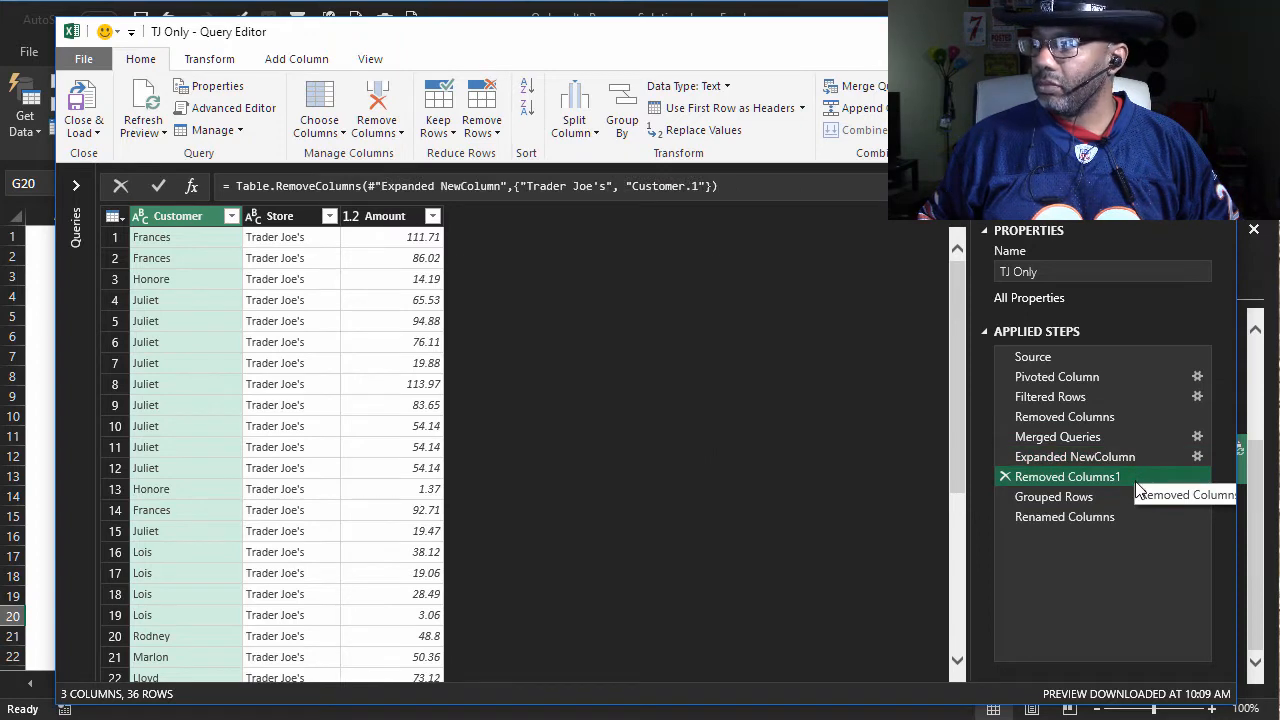
pyautogui.click(1052, 496)
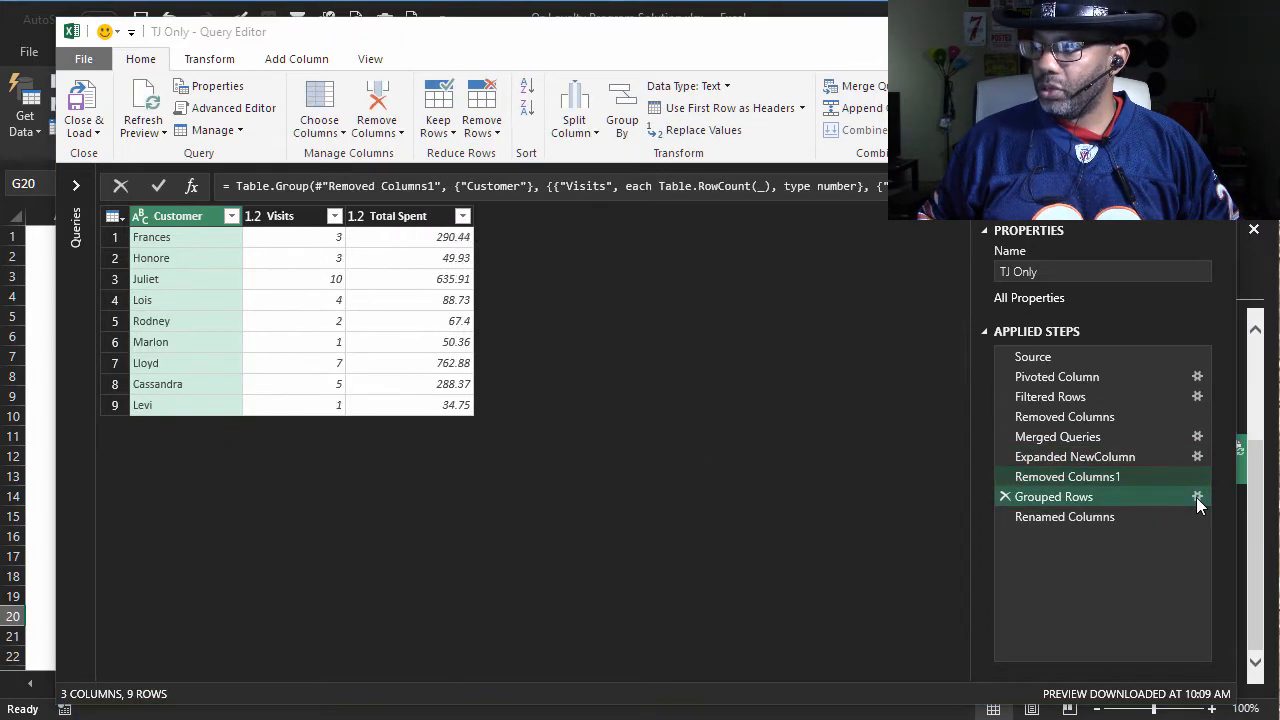
# Review the visits/total-spent Group By settings unchanged, then Close & Load to Excel.
pyautogui.click(1196, 496)
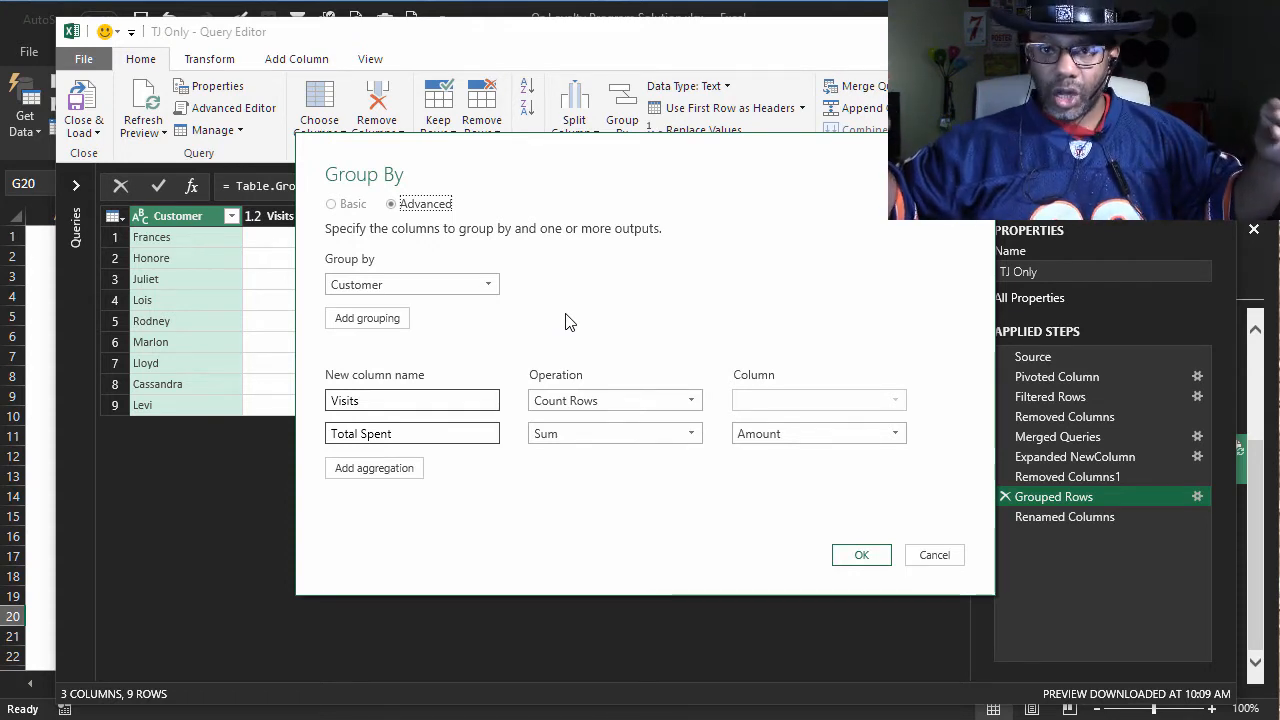
pyautogui.moveTo(658, 444)
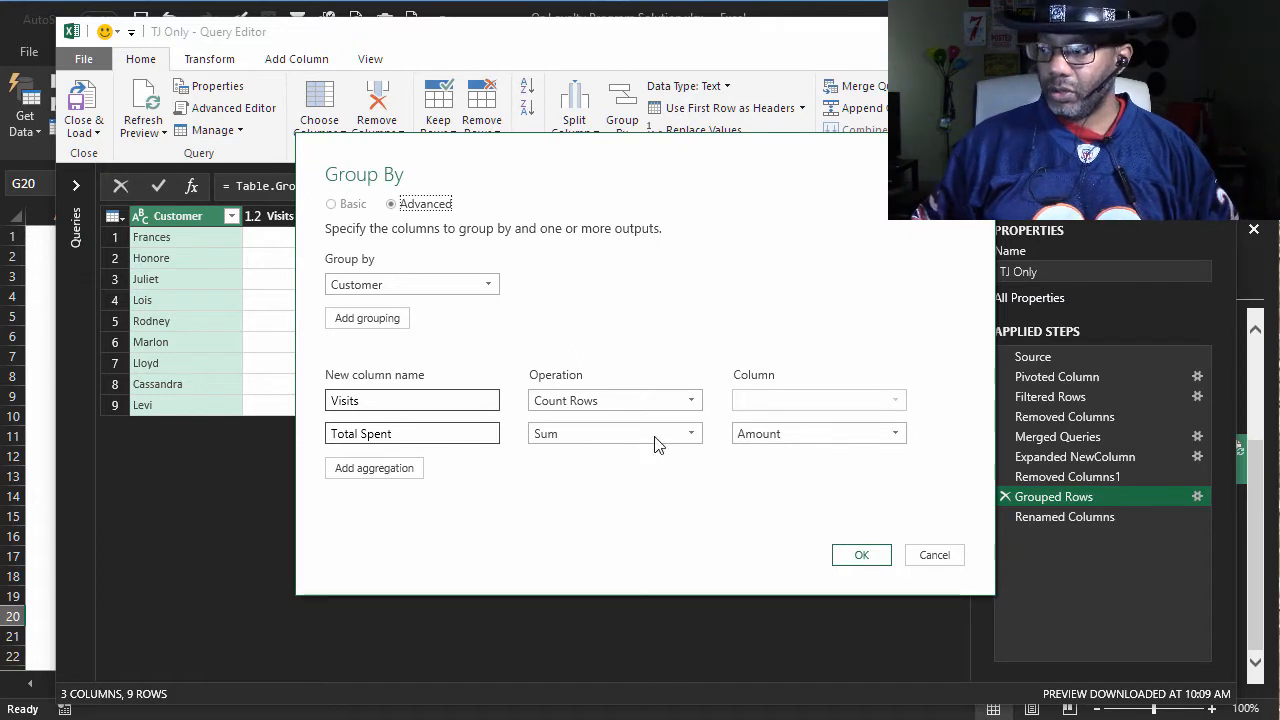
pyautogui.click(860, 556)
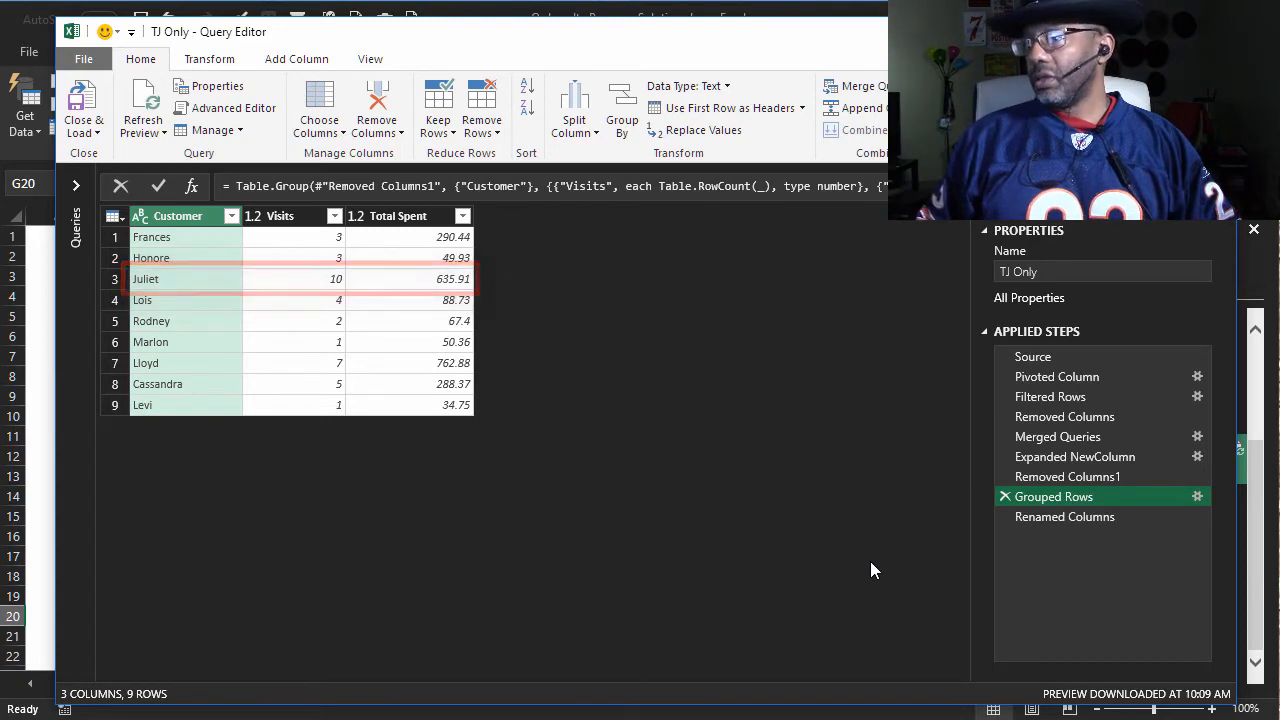
pyautogui.click(1064, 516)
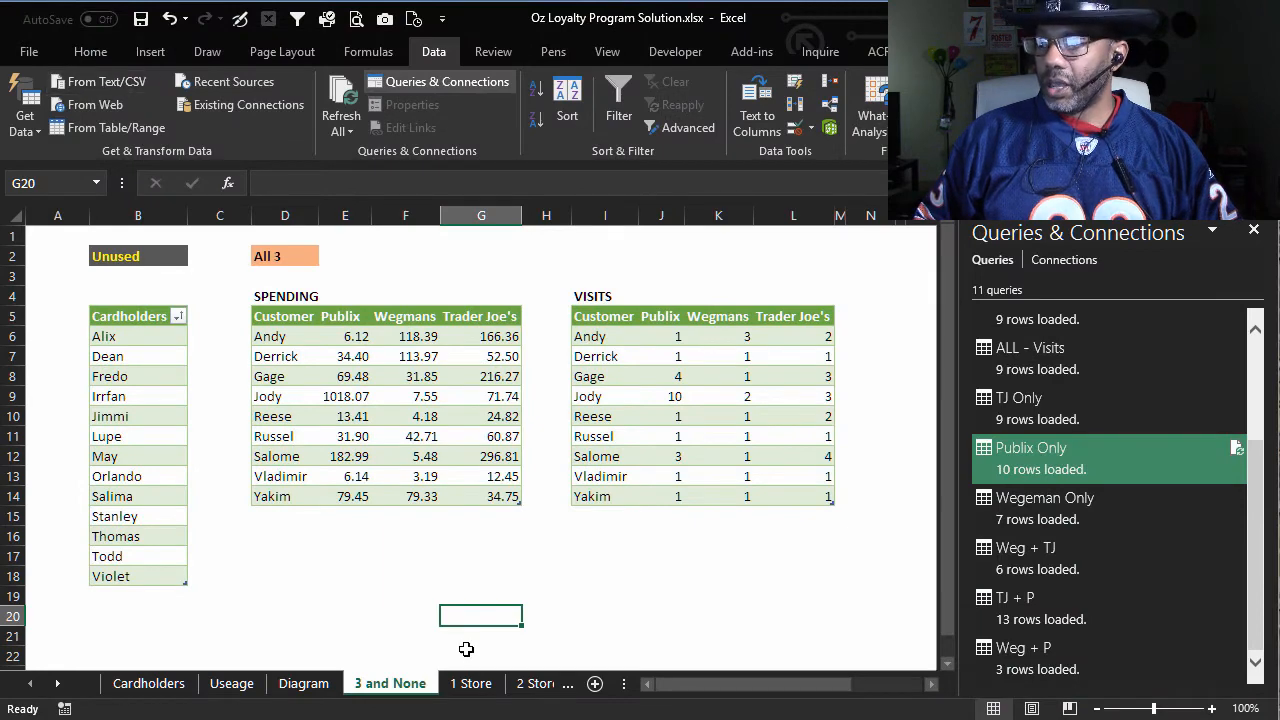
# View the 1 Store sheet's single-store tables, then move on to the 2 Stores sheet.
pyautogui.click(470, 684)
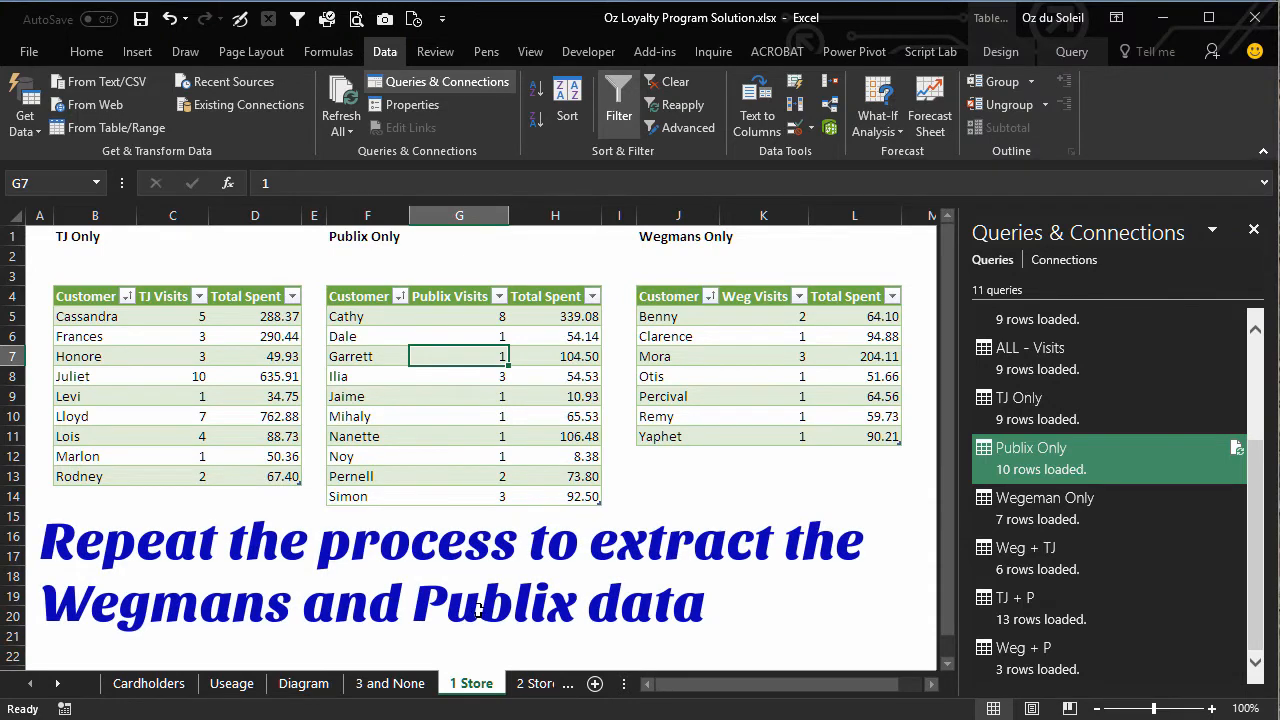
pyautogui.click(444, 684)
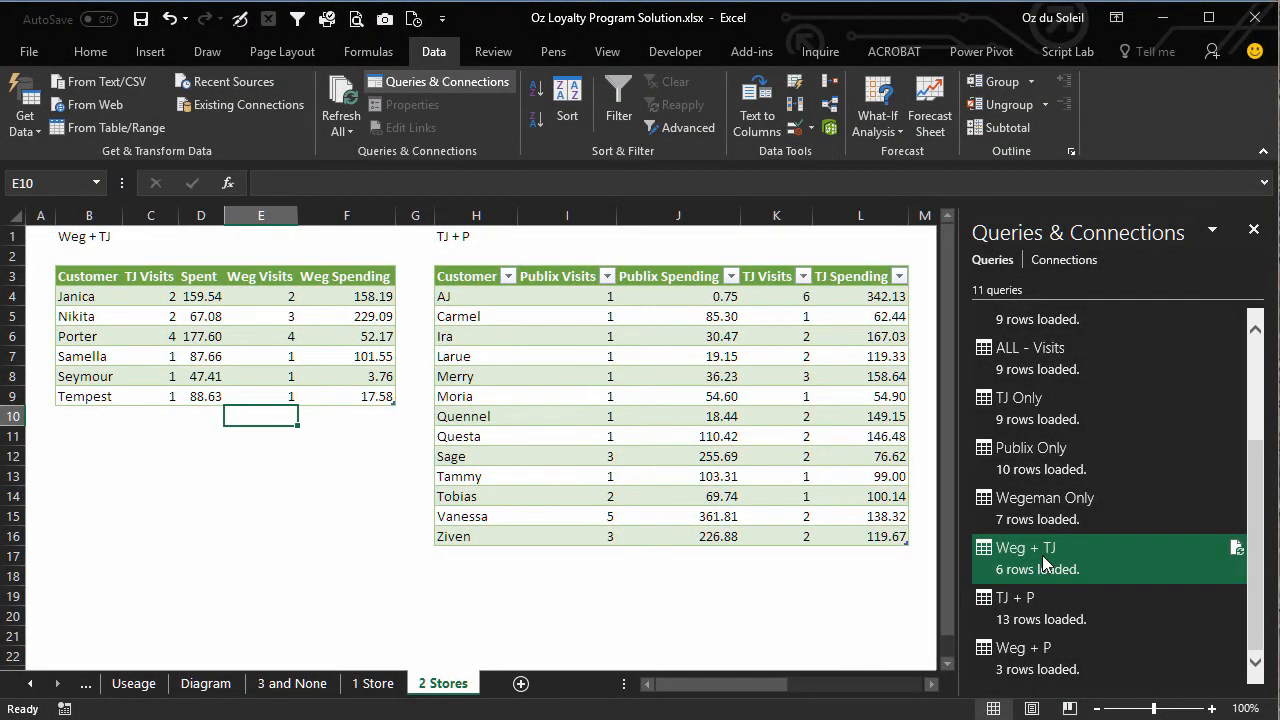
# Bring the Weg + TJ query up in Power Query Editor from Queries & Connections.
pyautogui.doubleClick(1024, 548)
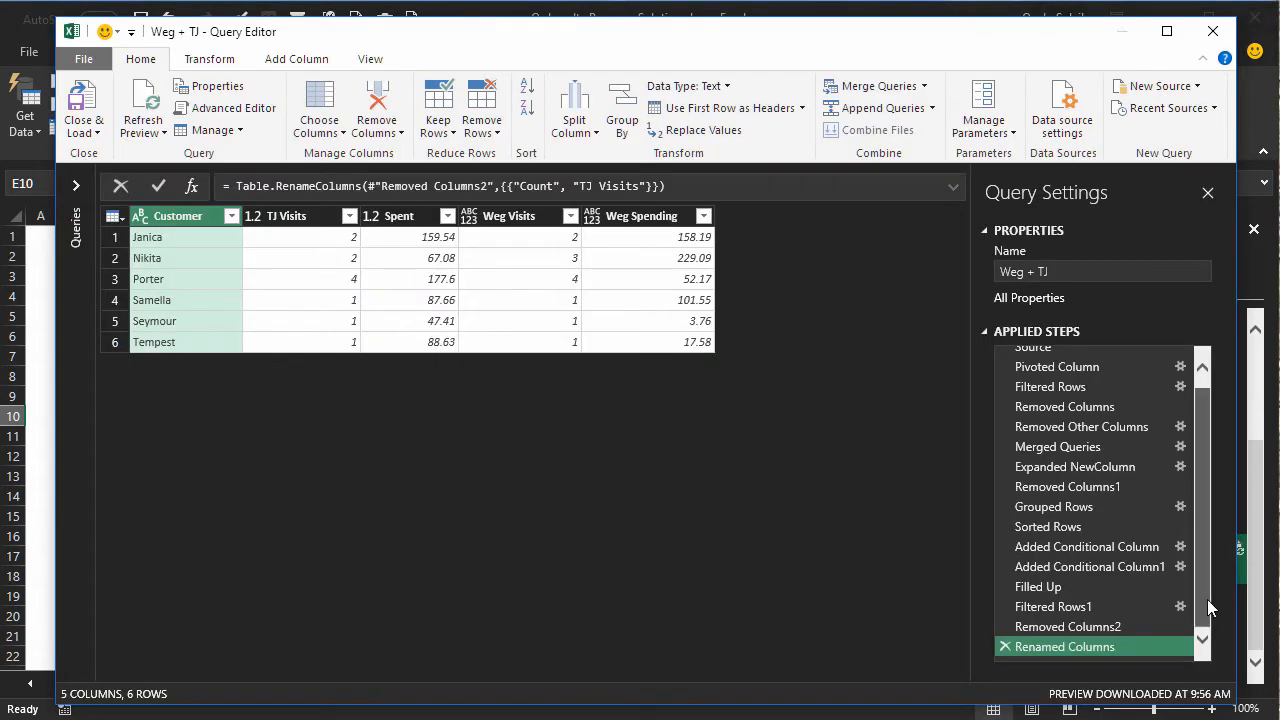
# Preview Pivoted Column, the Wegmans-and-TJ row filter and its settings, Publix removal, and Customer-only step.
pyautogui.click(1032, 356)
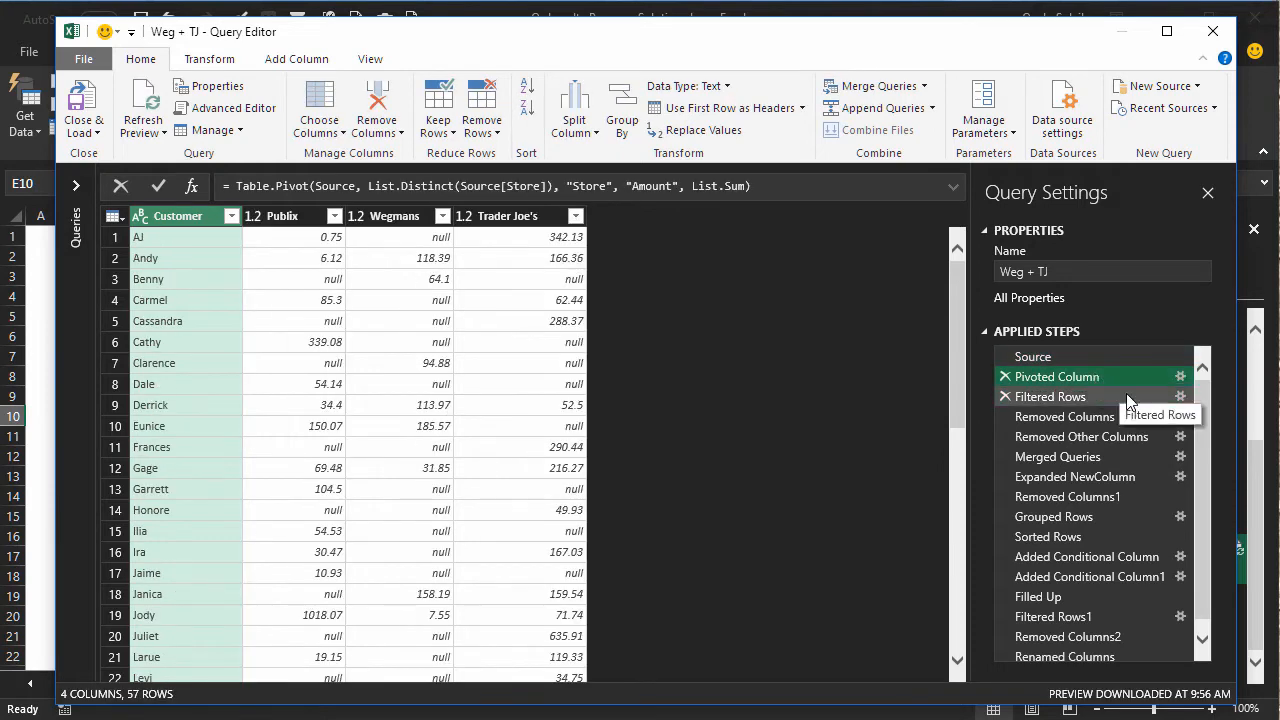
pyautogui.click(1050, 396)
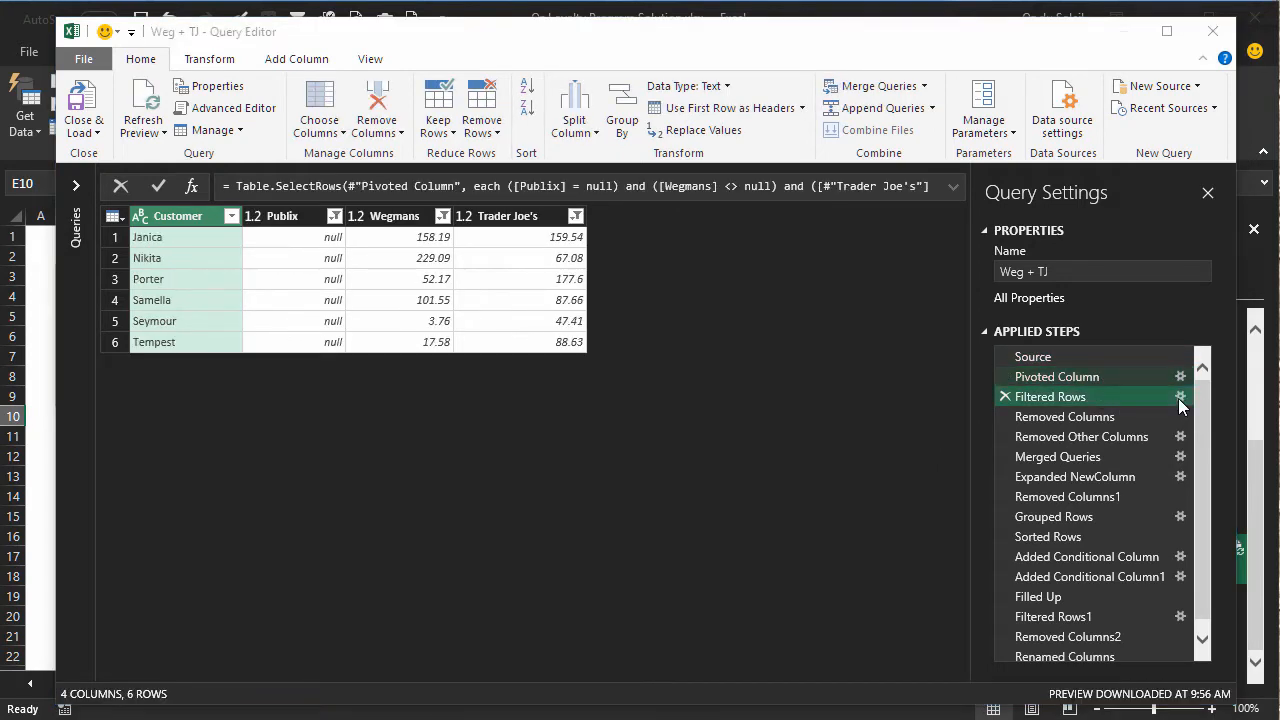
pyautogui.click(1180, 396)
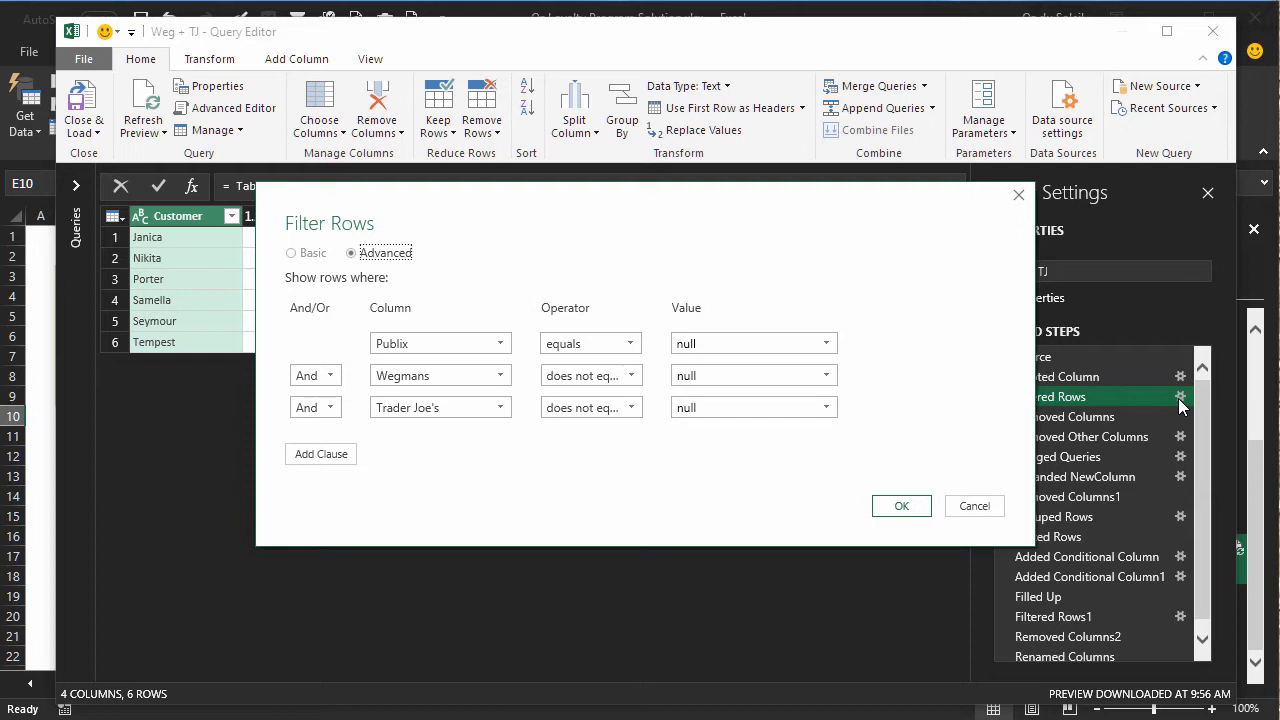
pyautogui.moveTo(1050, 516)
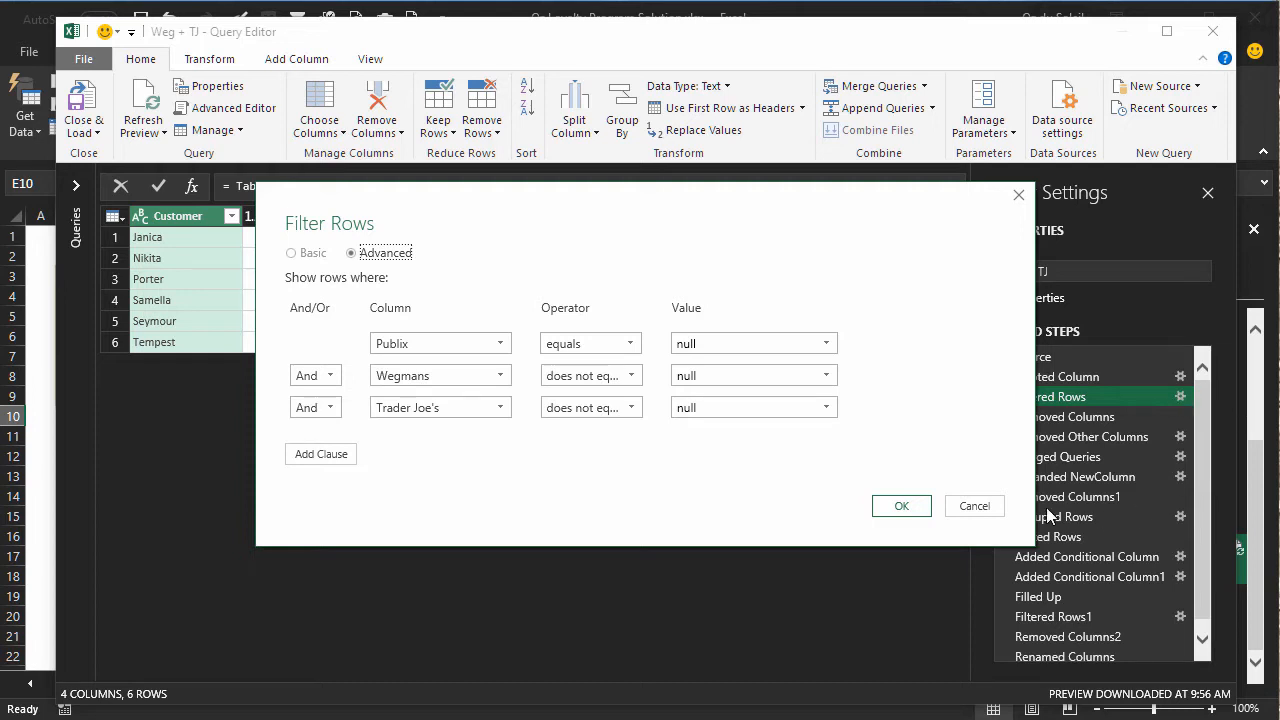
pyautogui.click(900, 504)
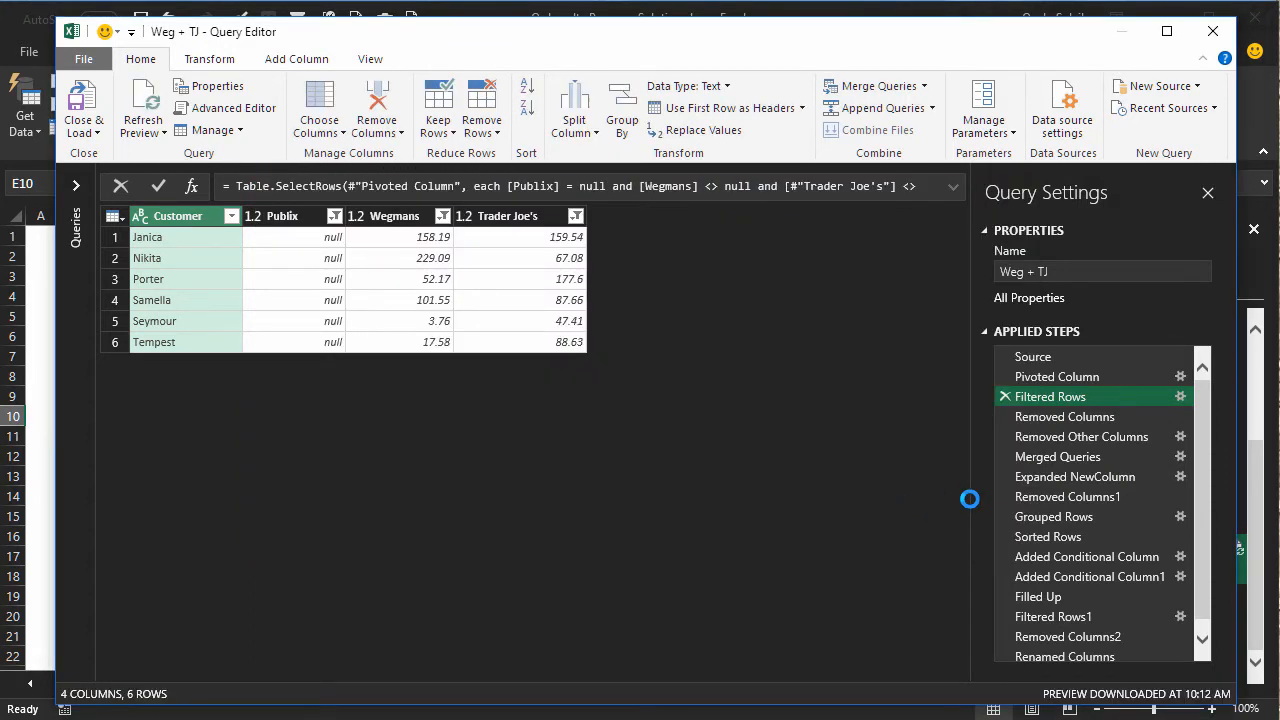
pyautogui.click(1064, 416)
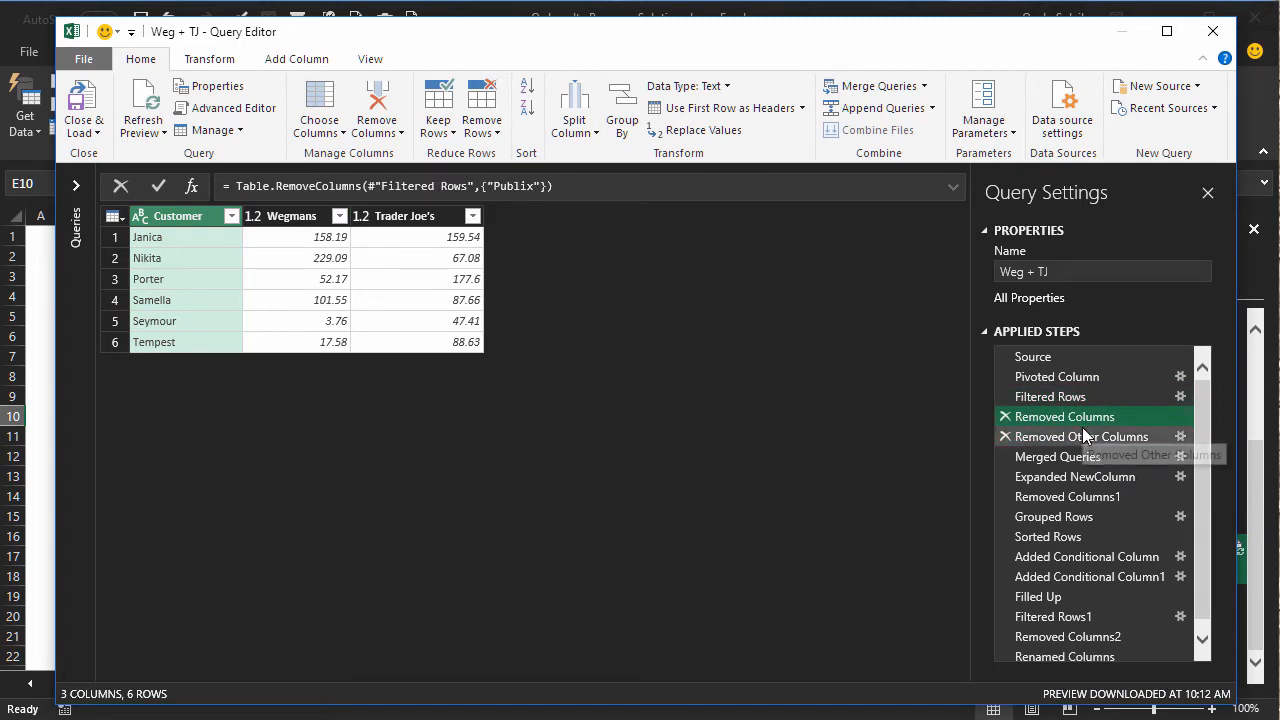
pyautogui.click(1080, 436)
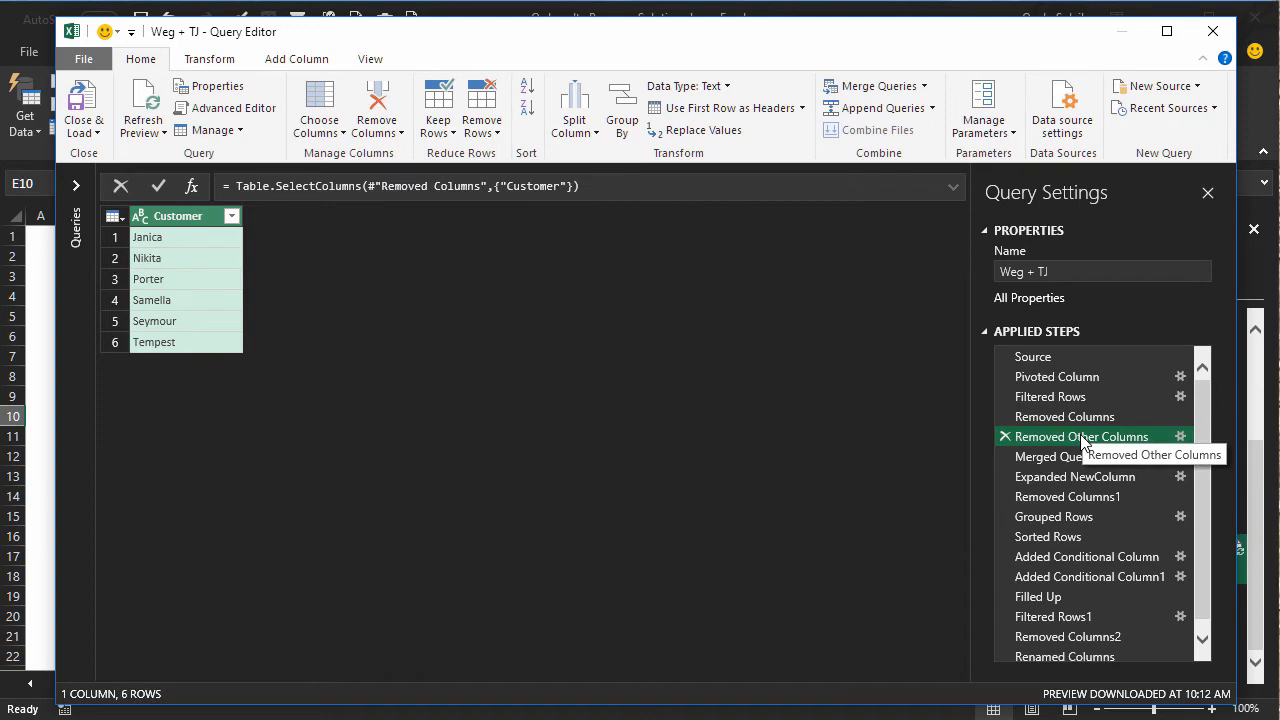
pyautogui.moveTo(1176, 472)
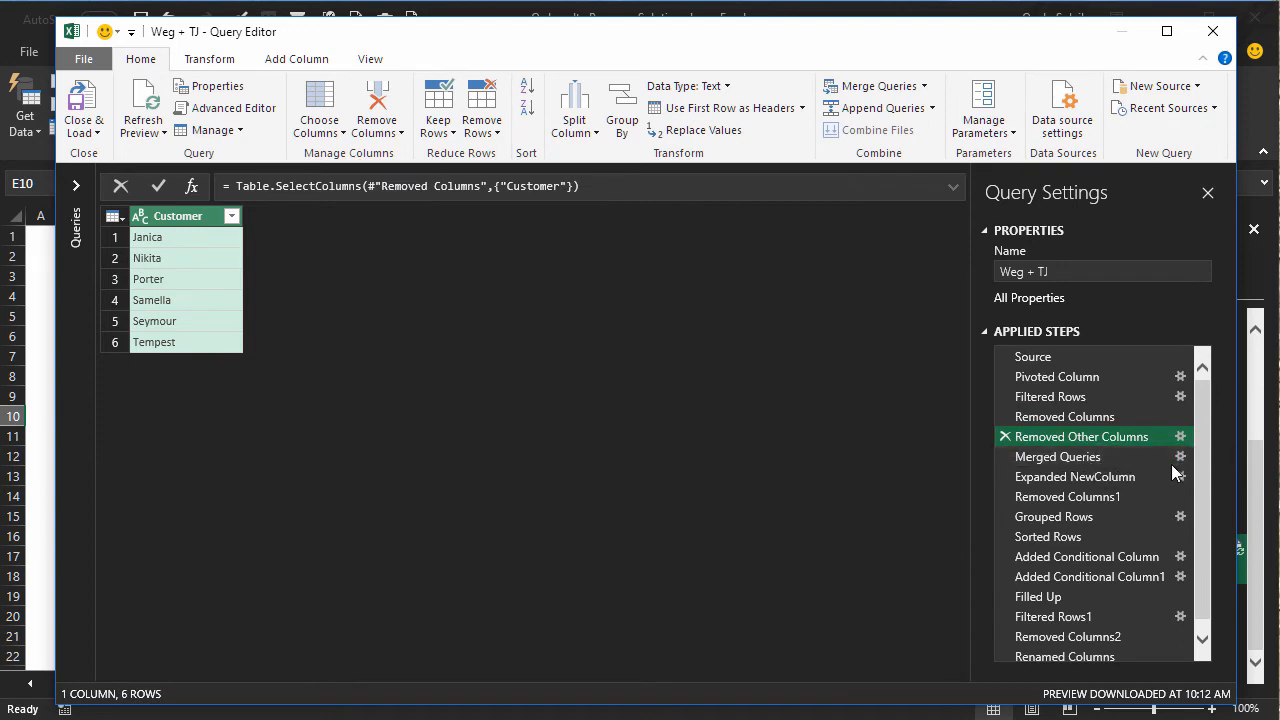
# Inspect the left-outer merge with Useage, the Expanded NewColumn purchases, and Removed Columns1.
pyautogui.click(1058, 456)
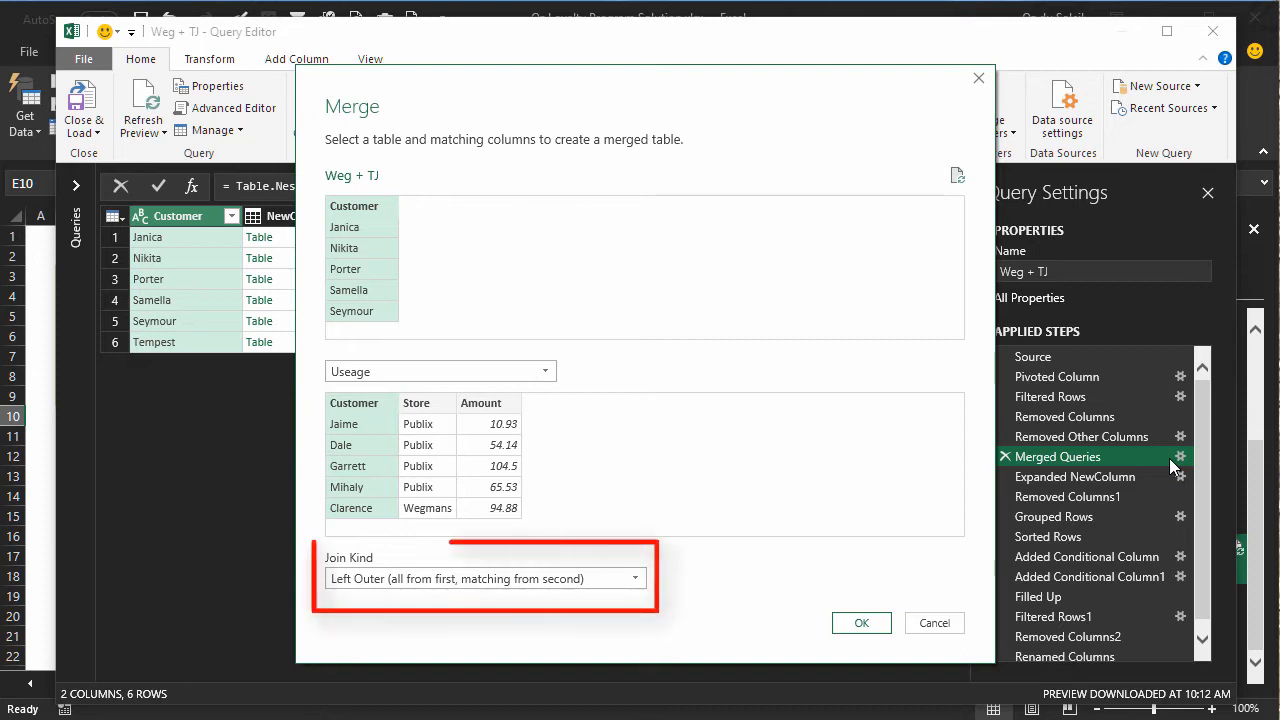
pyautogui.moveTo(944, 584)
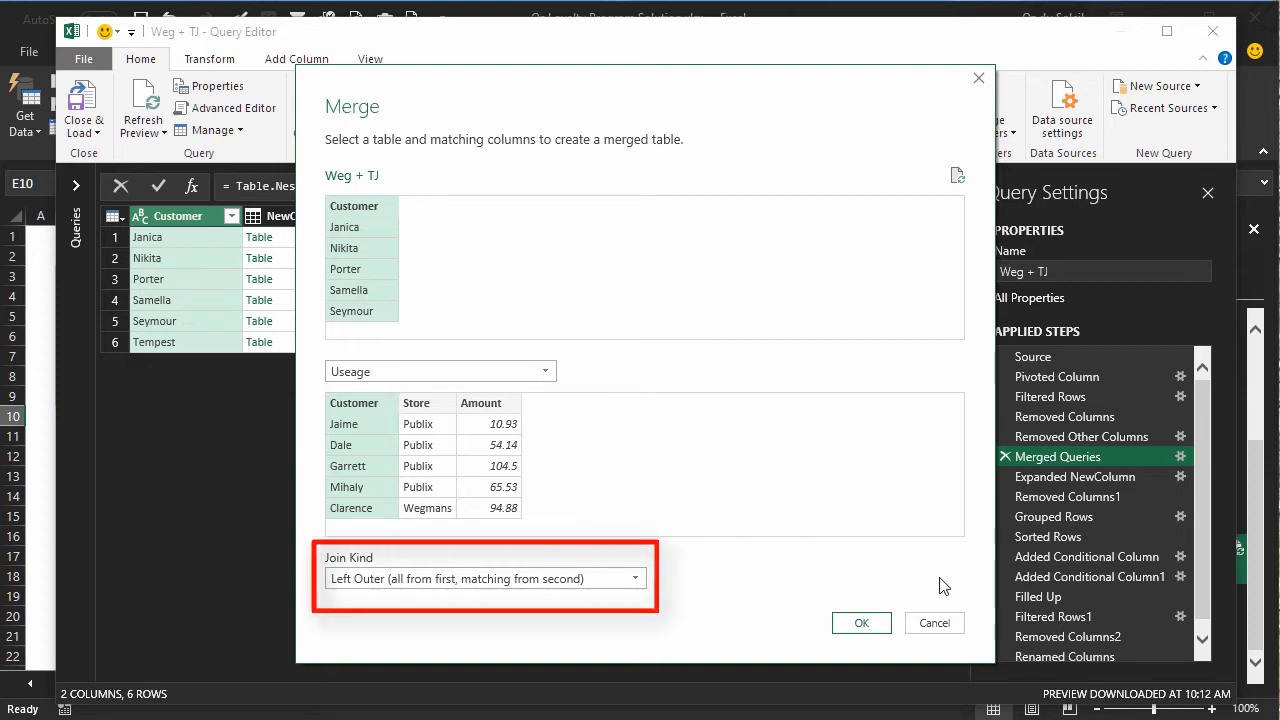
pyautogui.click(860, 622)
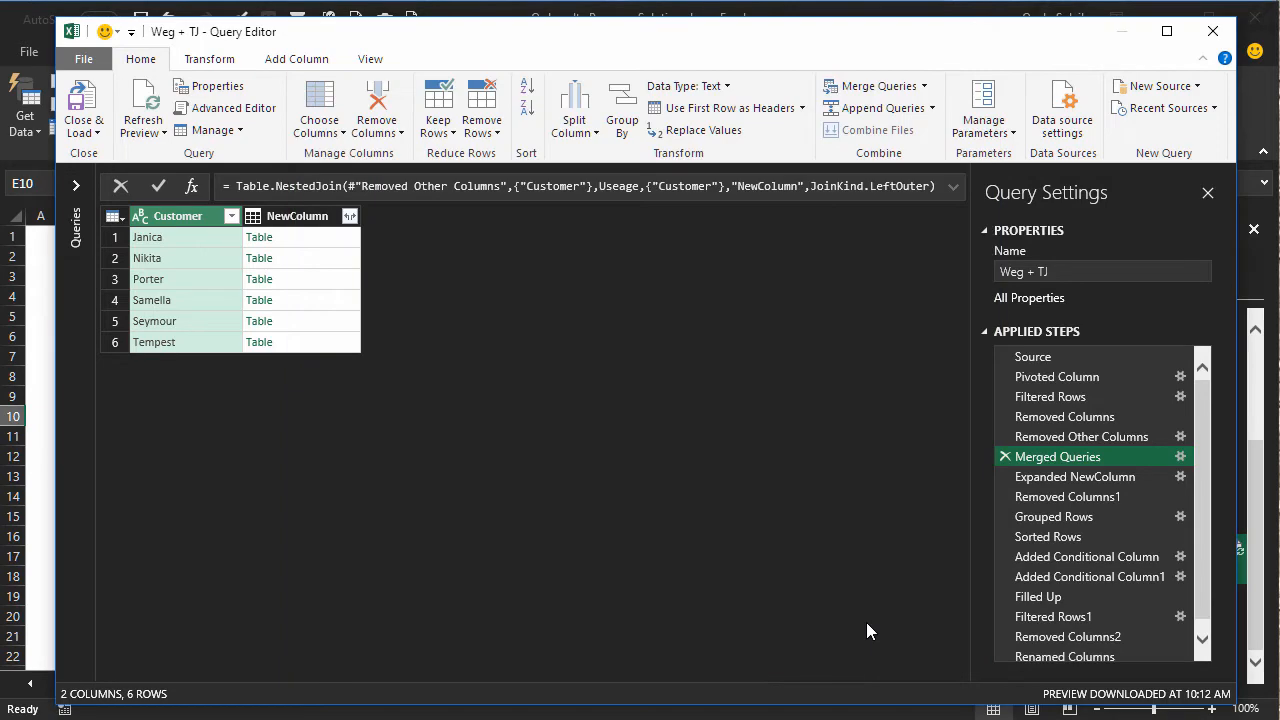
pyautogui.click(1074, 476)
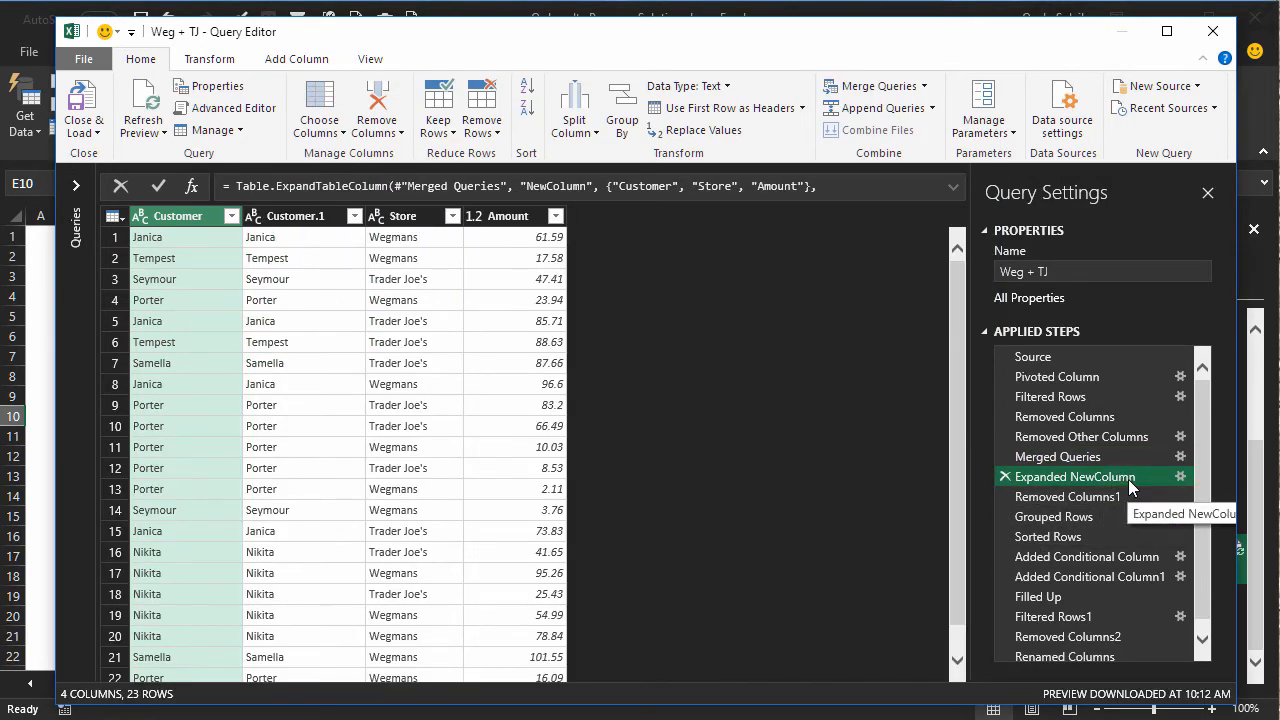
pyautogui.click(1068, 496)
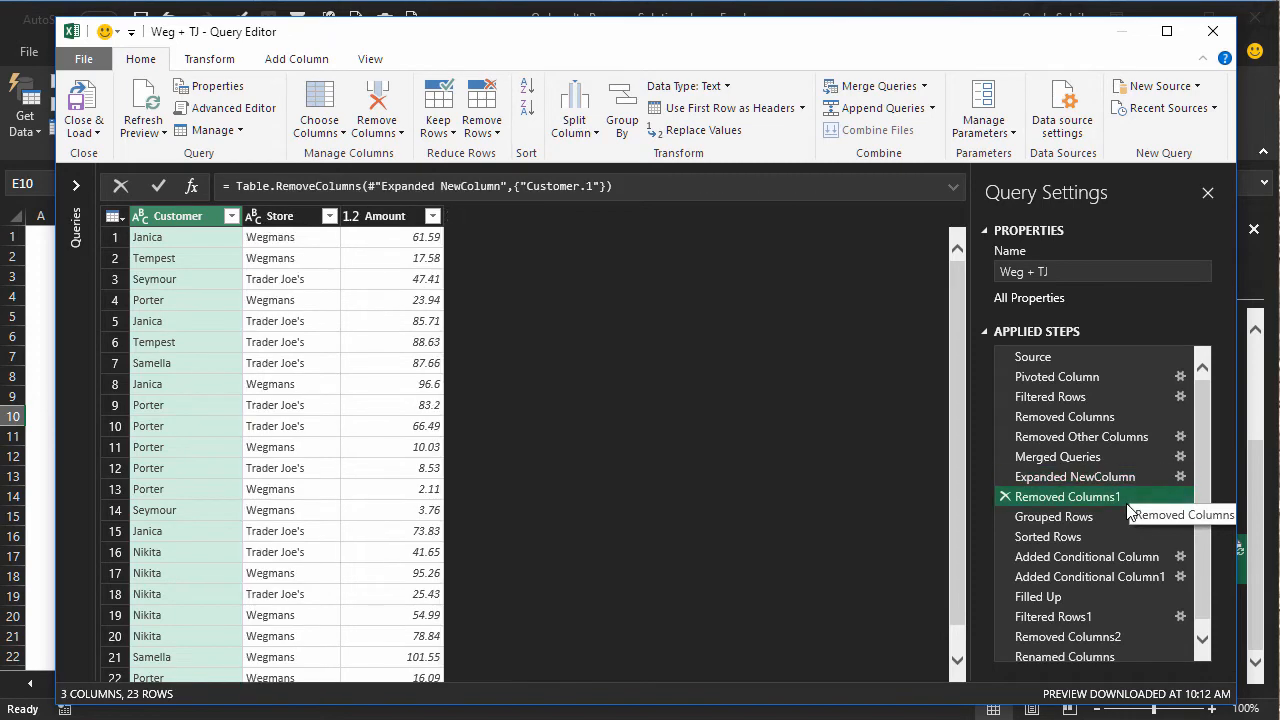
# Check the Group By settings for visits and spending, then preview Sorted Rows by customer and store.
pyautogui.click(1180, 516)
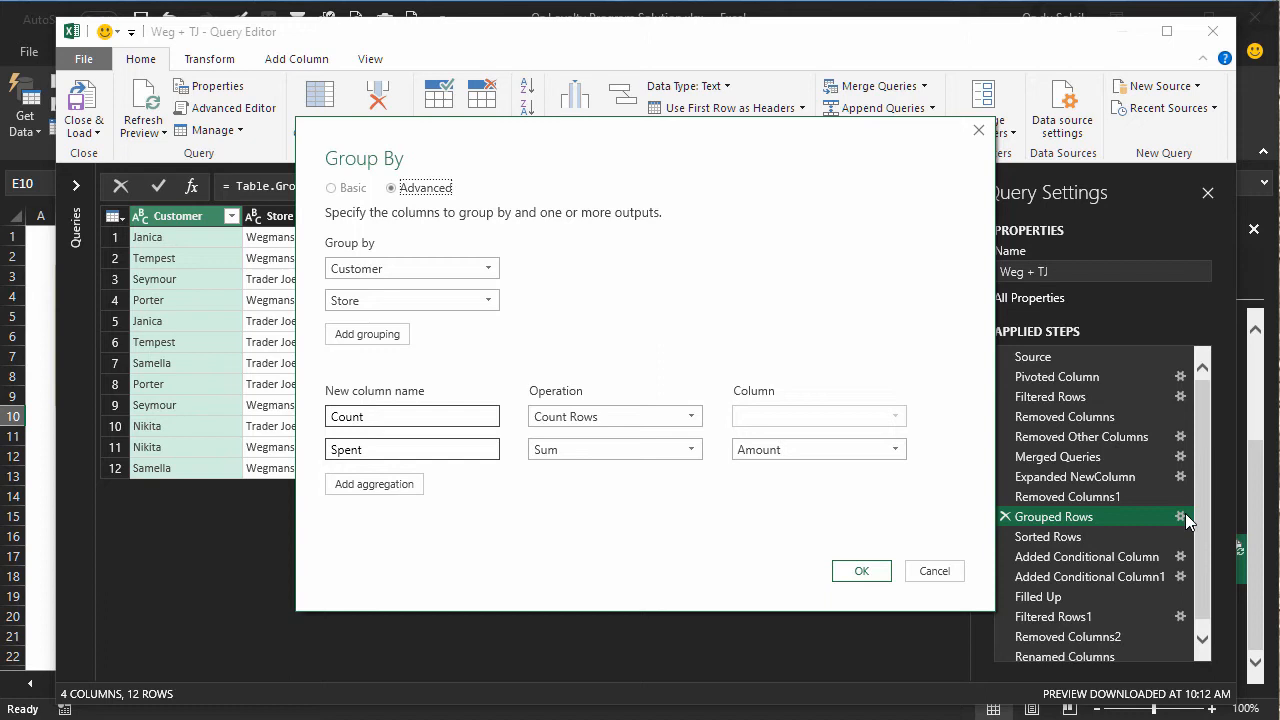
pyautogui.moveTo(1168, 512)
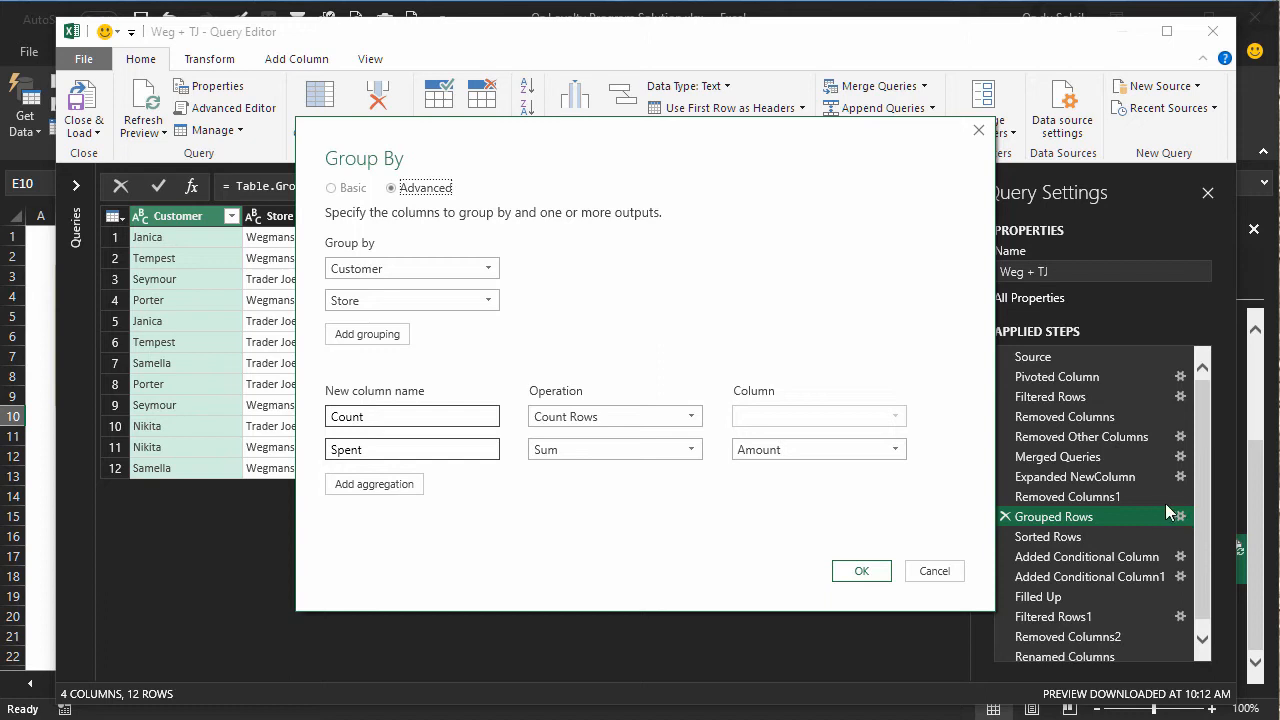
pyautogui.click(860, 570)
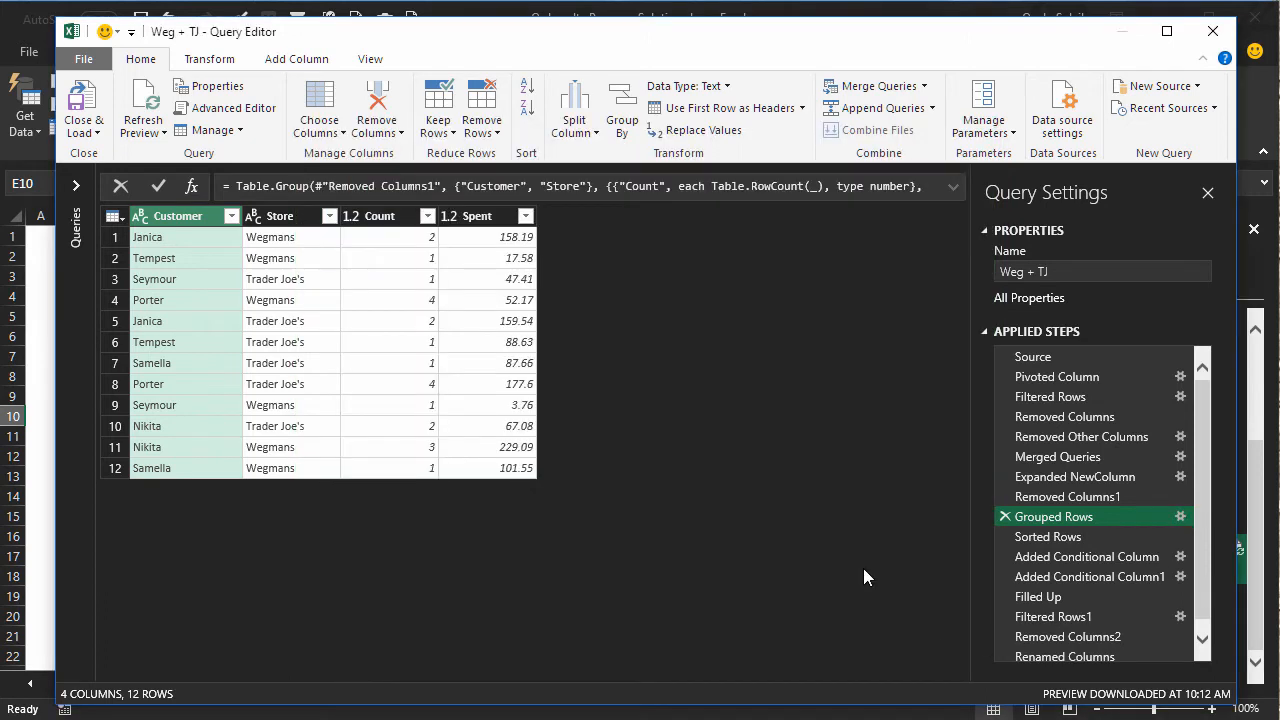
pyautogui.moveTo(1048, 536)
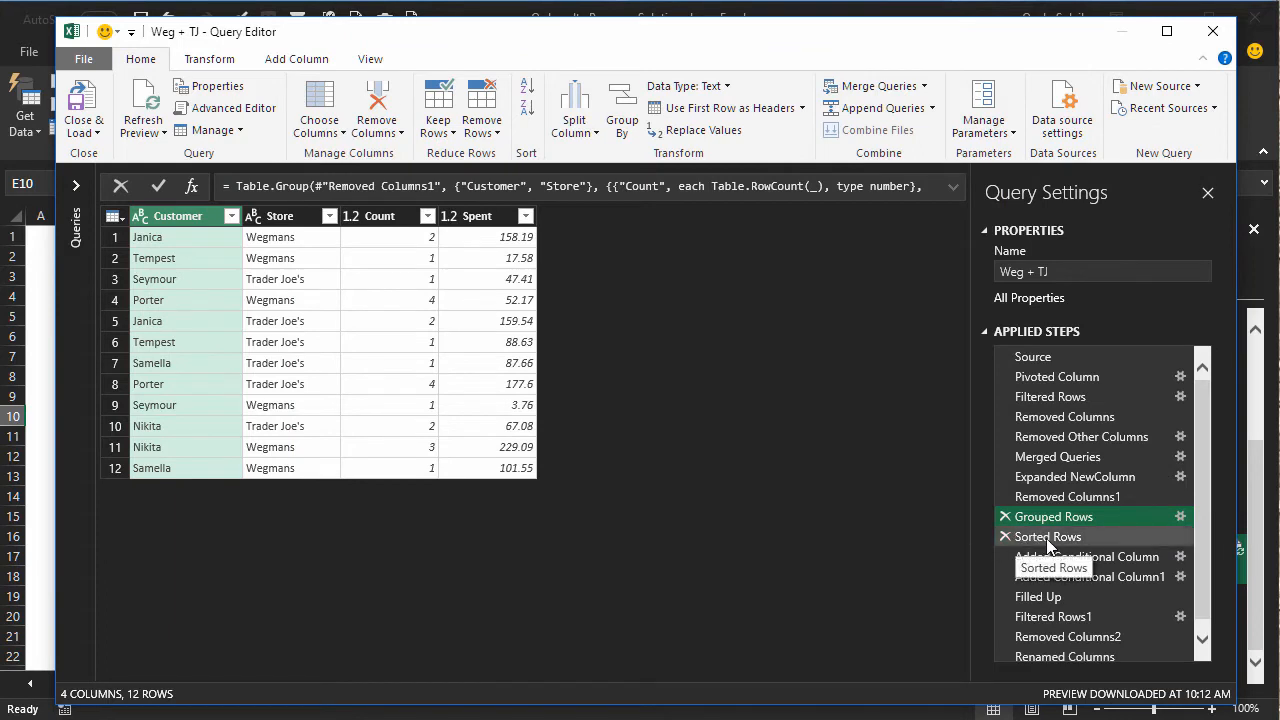
pyautogui.click(1048, 536)
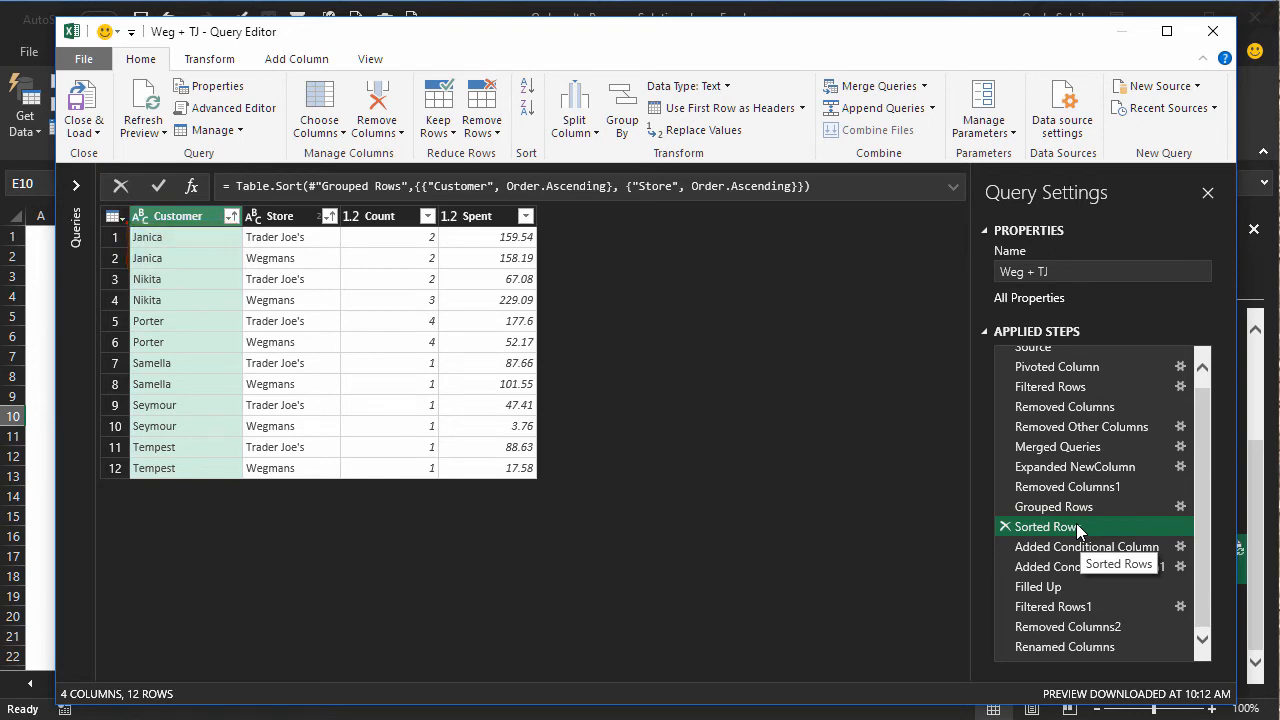
# Examine the Weg Visits conditional column, then preview Weg Spending and the Filled Up step.
pyautogui.click(1086, 546)
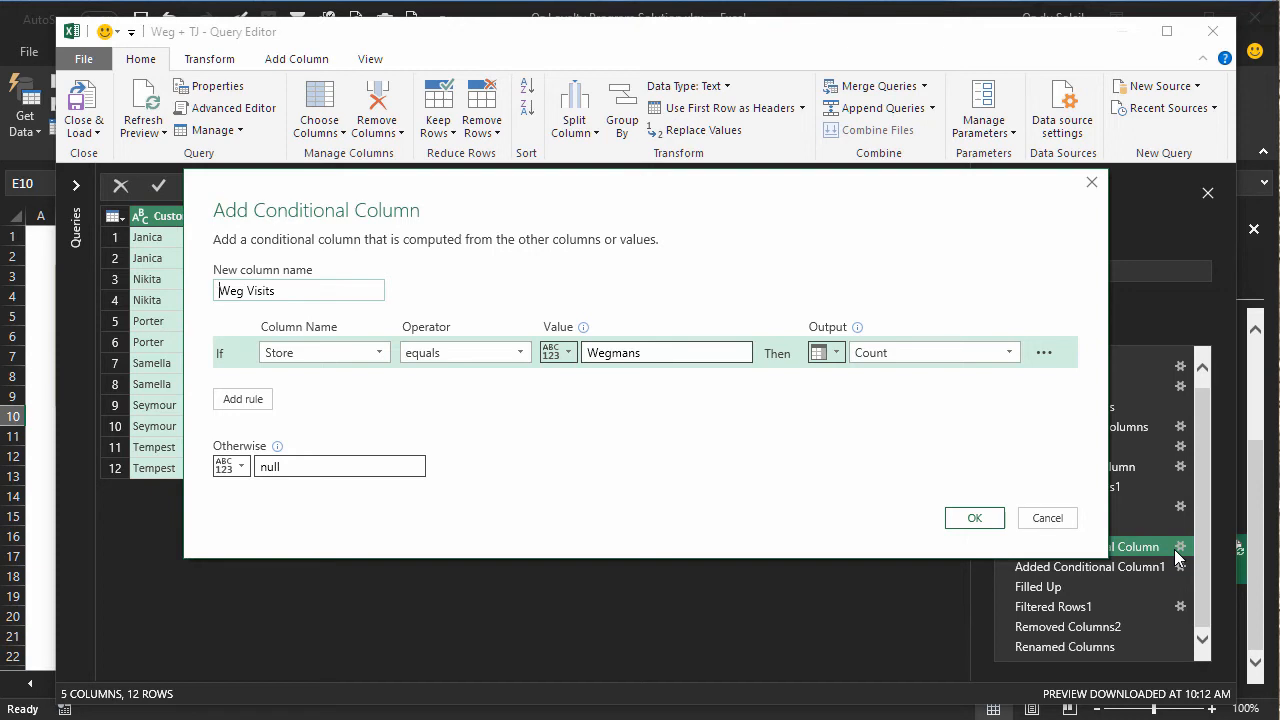
pyautogui.moveTo(984, 540)
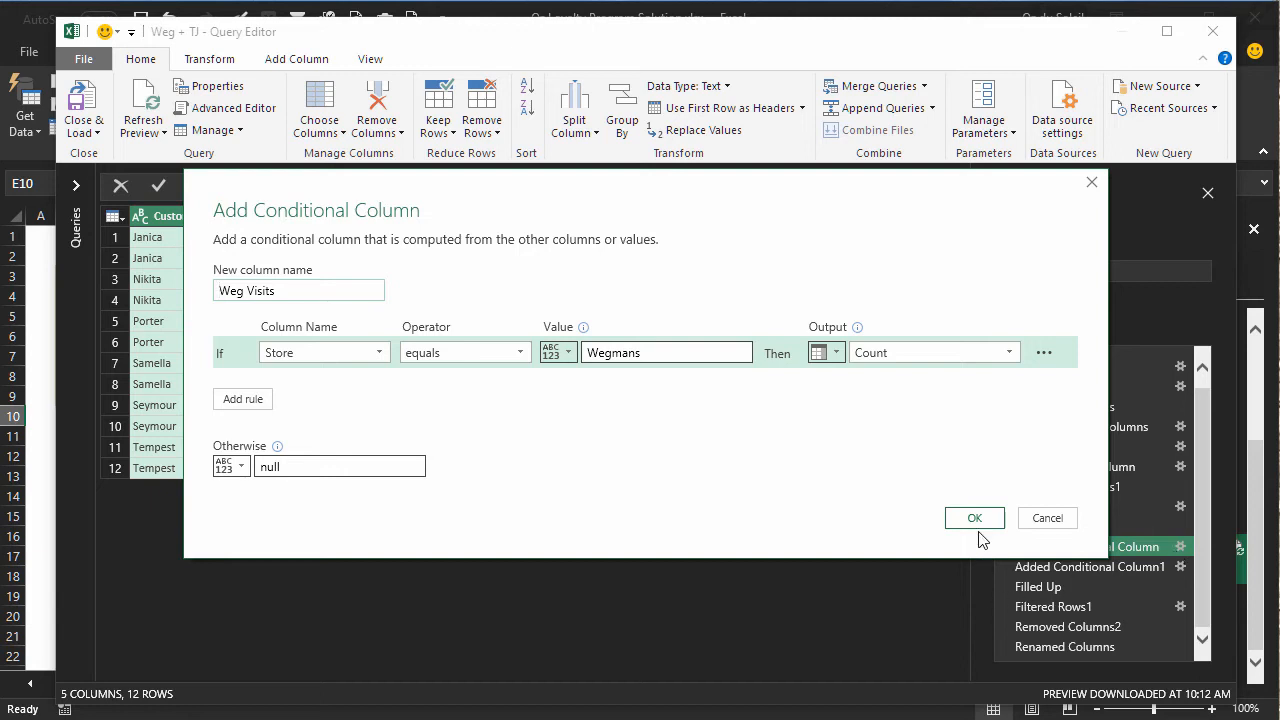
pyautogui.click(974, 516)
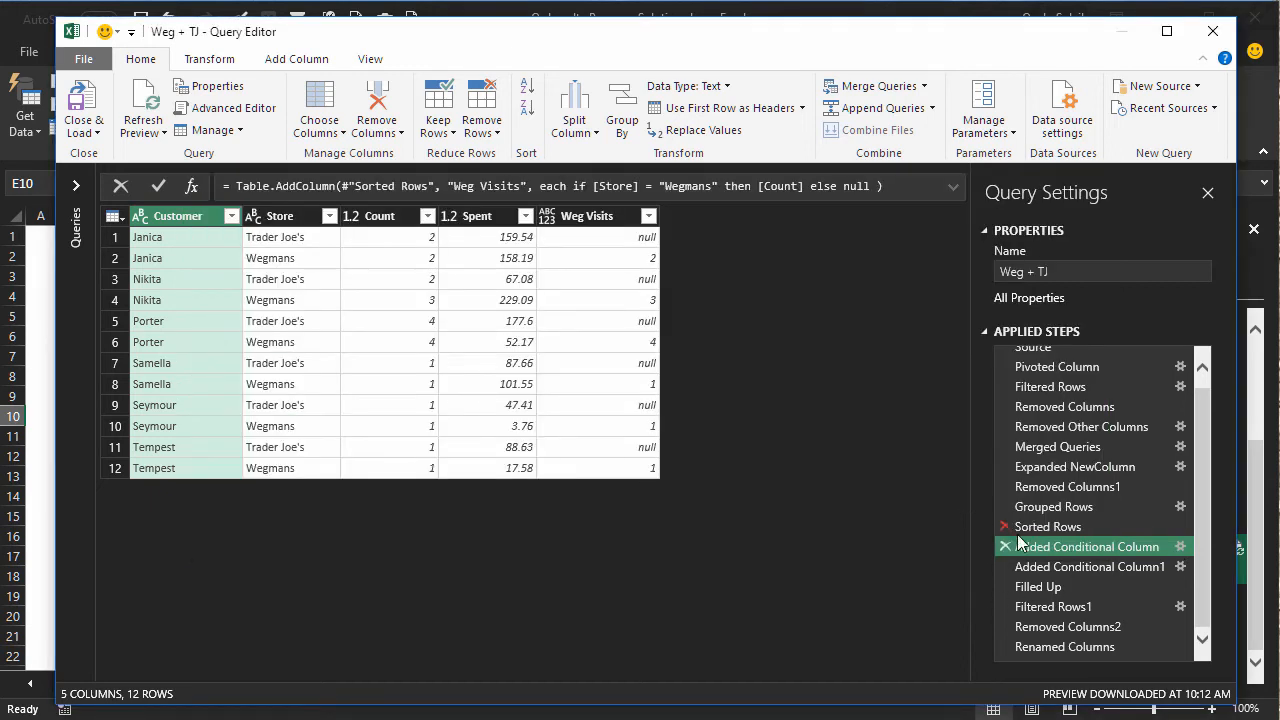
pyautogui.click(1088, 566)
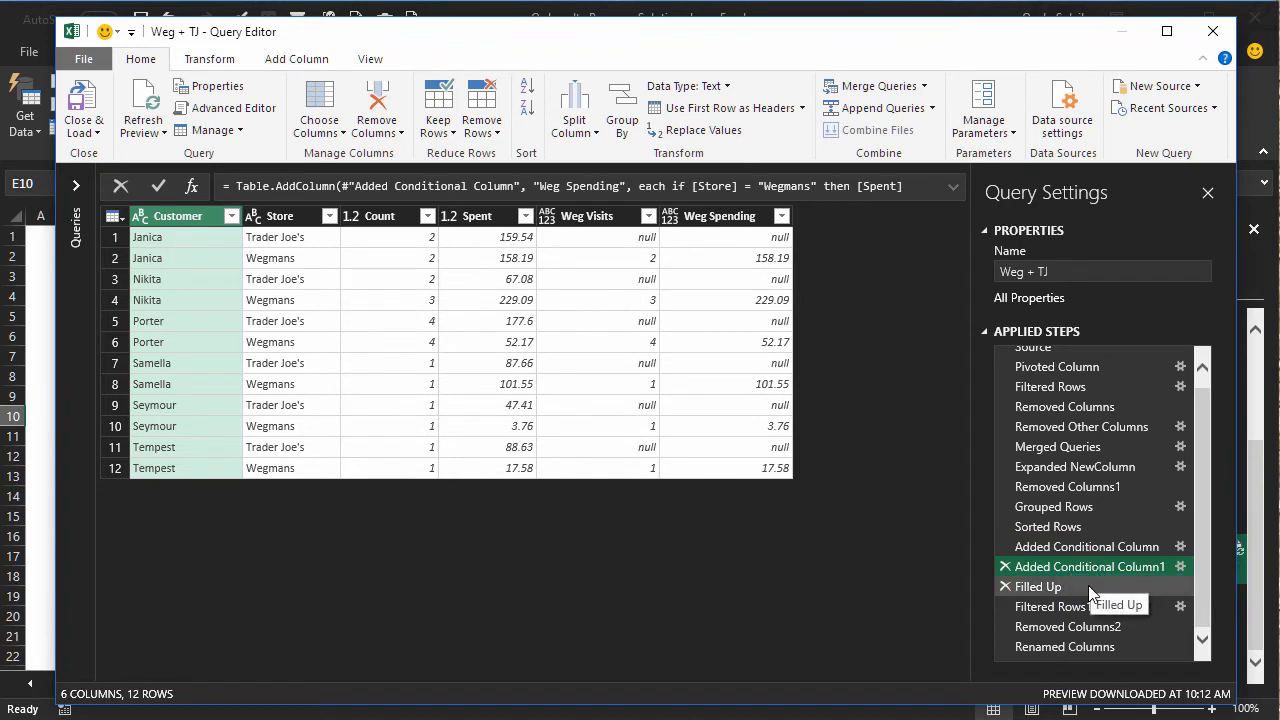
pyautogui.click(1036, 588)
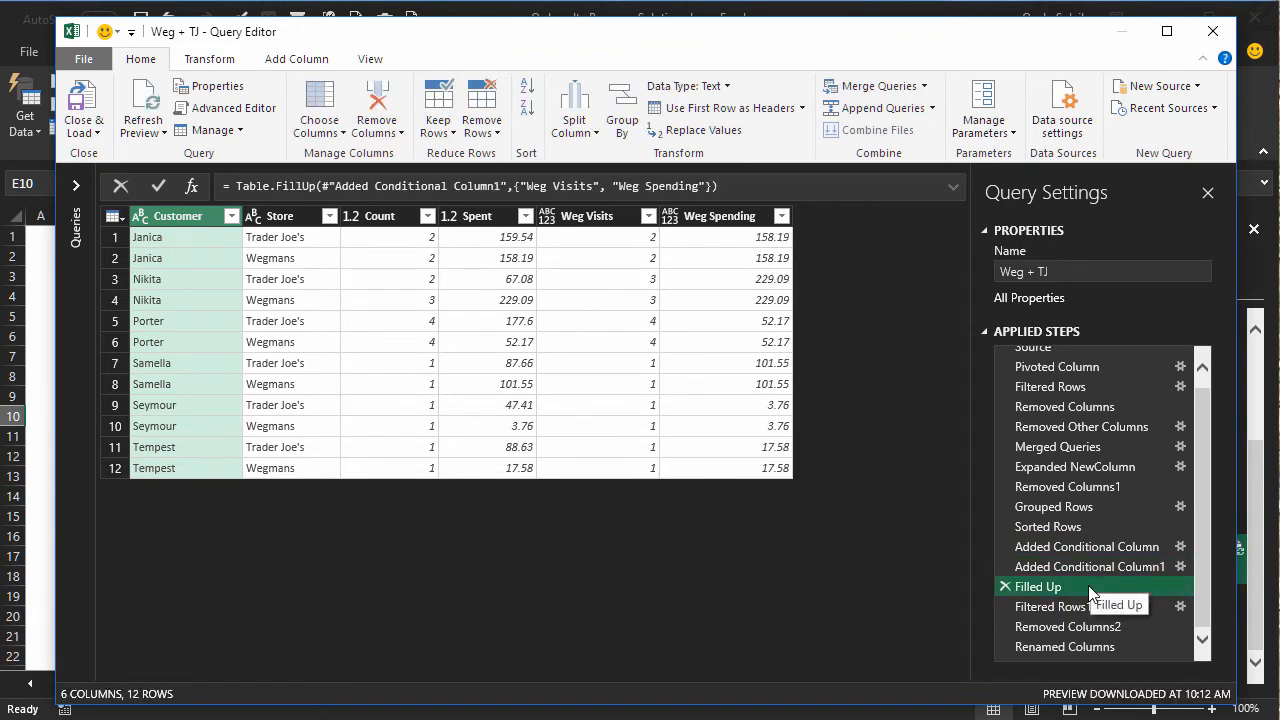
# Review the Trader Joe's-only row filter, comparing it against the filled-up rows before it.
pyautogui.click(1180, 606)
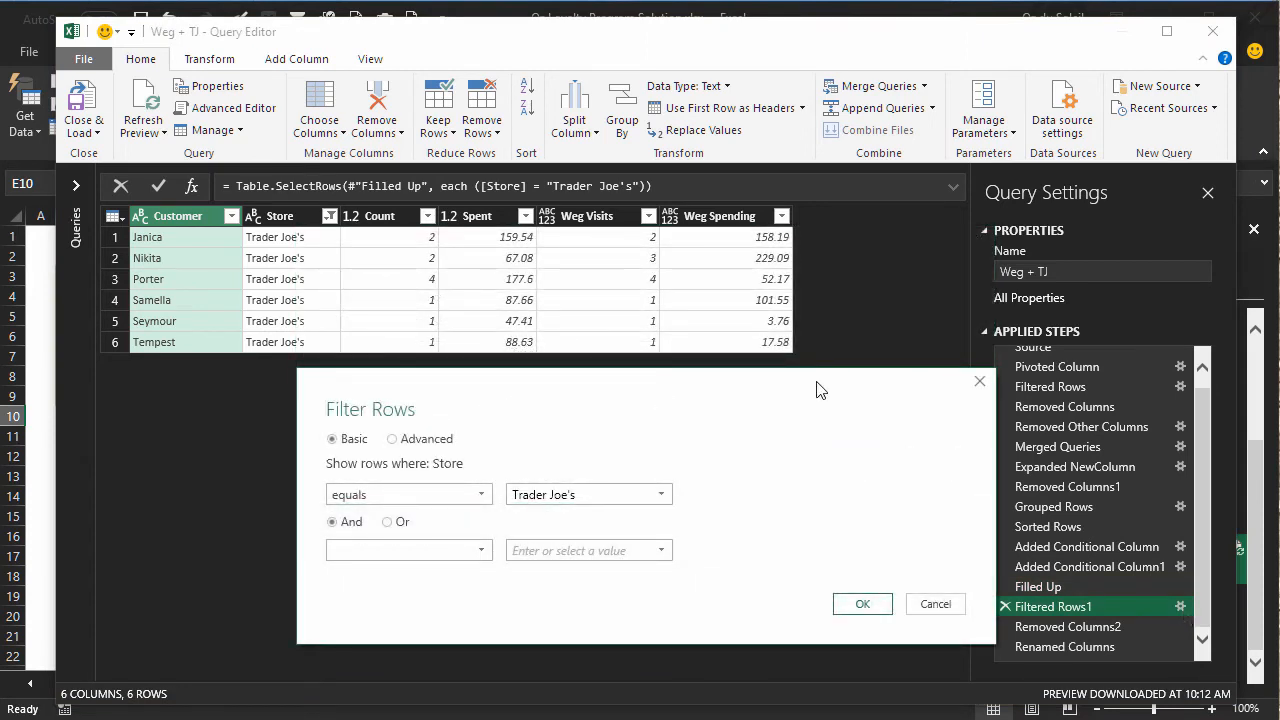
pyautogui.moveTo(862, 604)
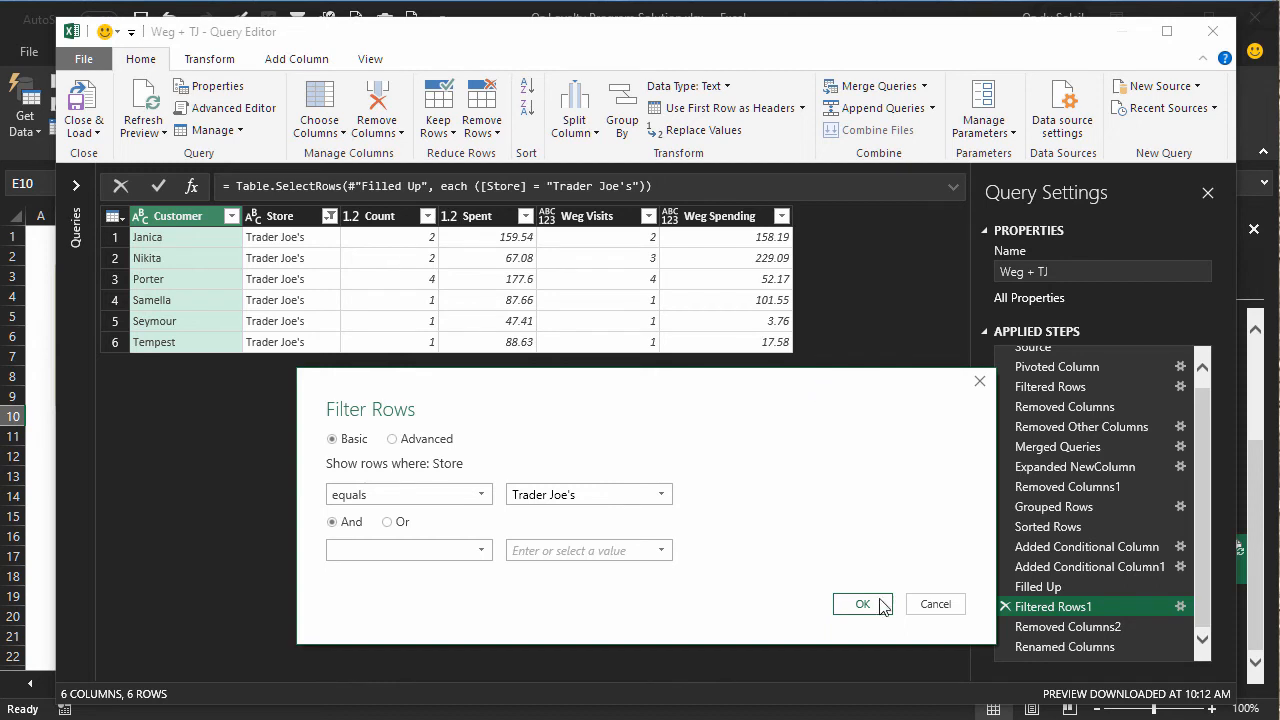
pyautogui.click(860, 604)
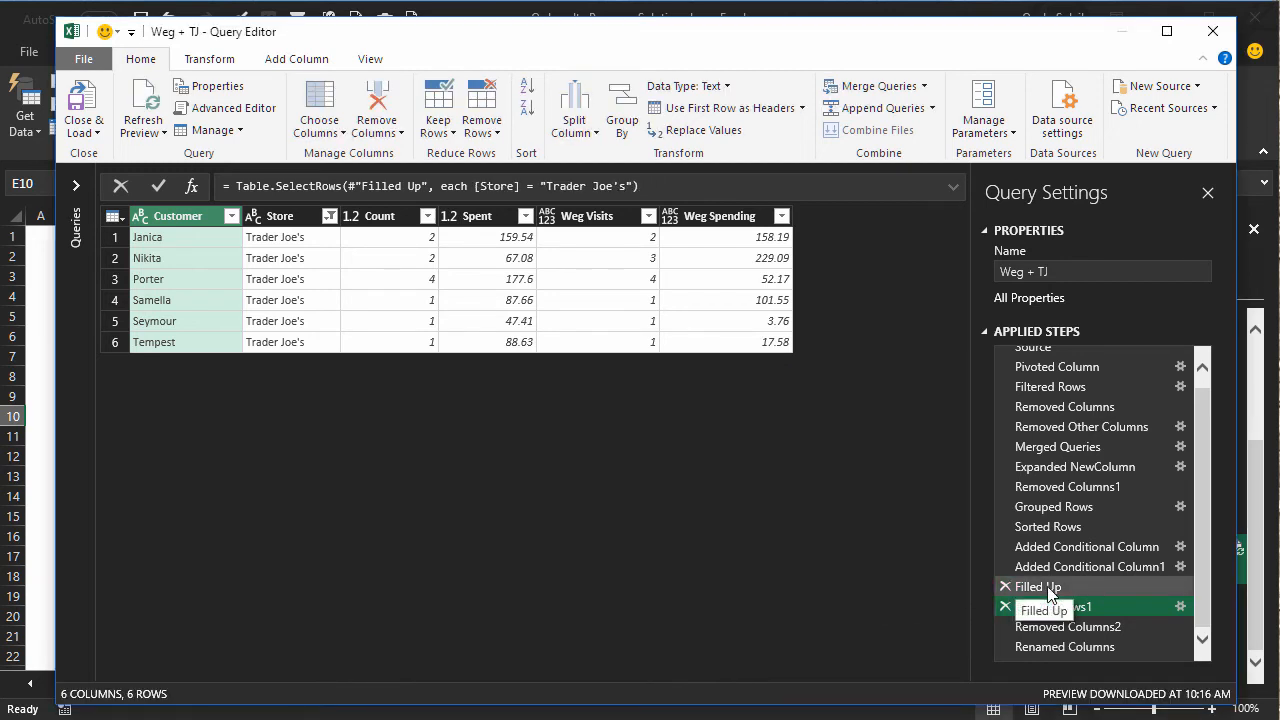
pyautogui.click(1036, 588)
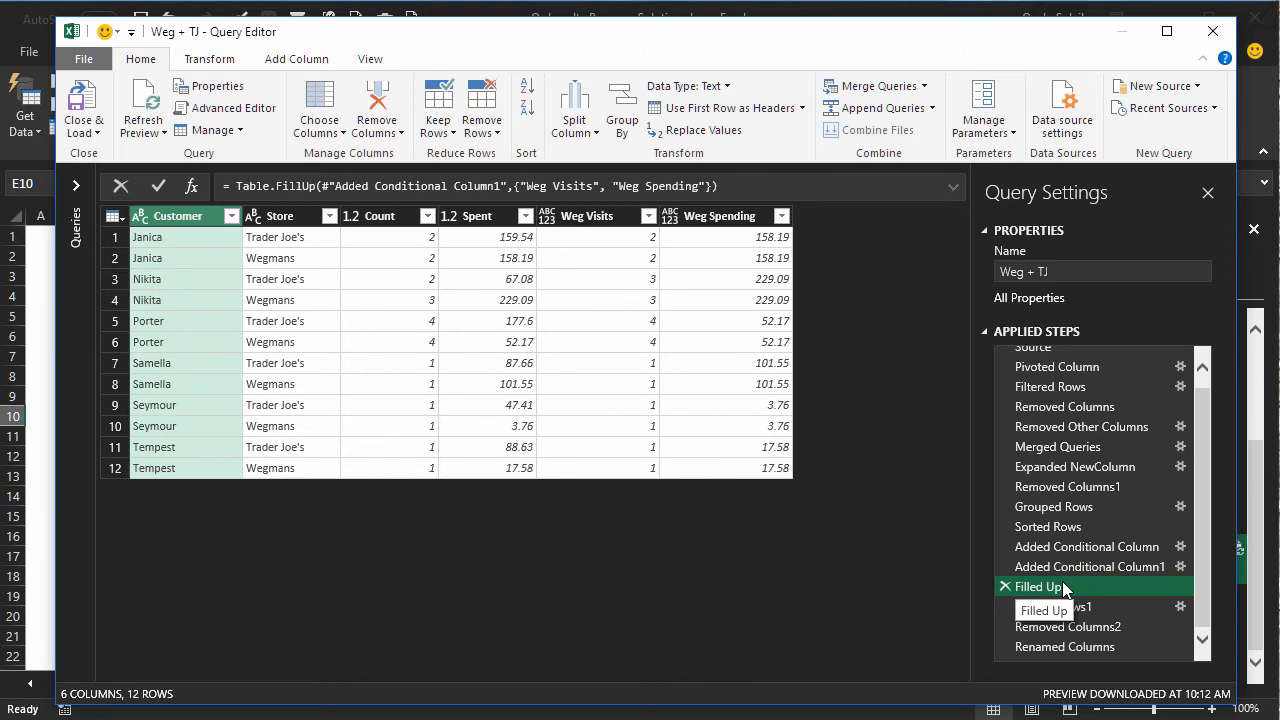
pyautogui.moveTo(1052, 606)
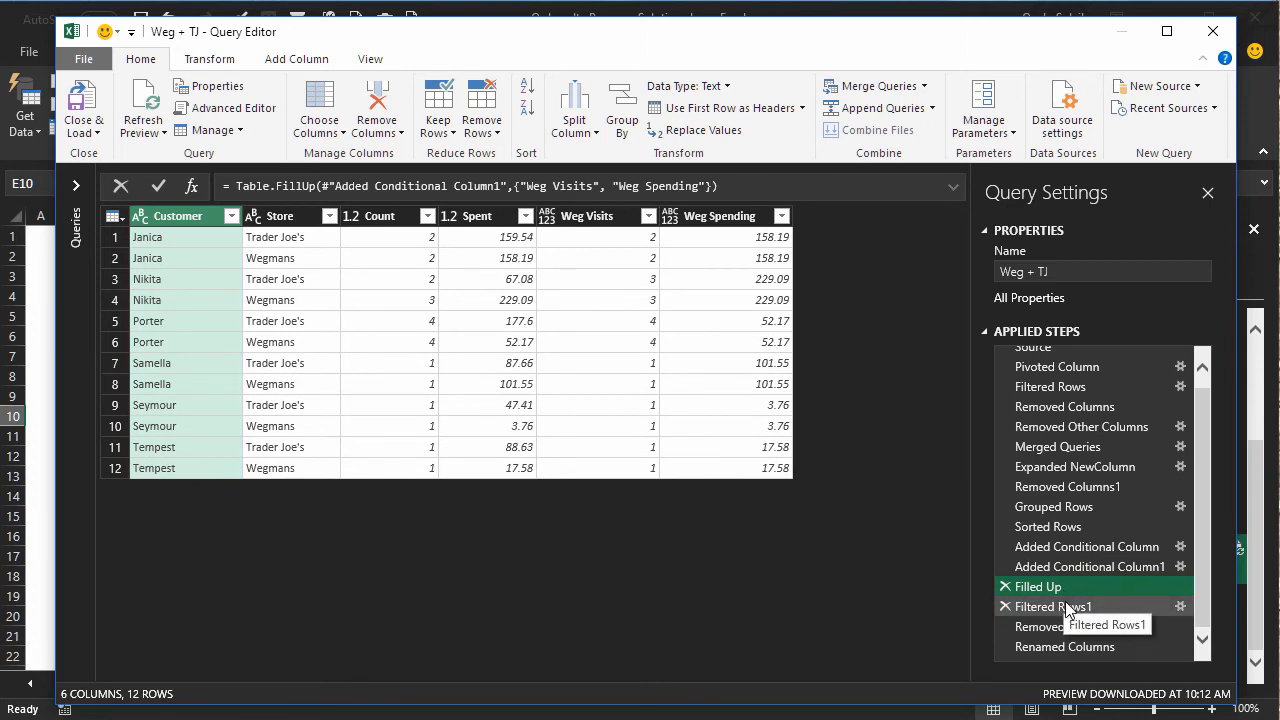
pyautogui.click(1052, 606)
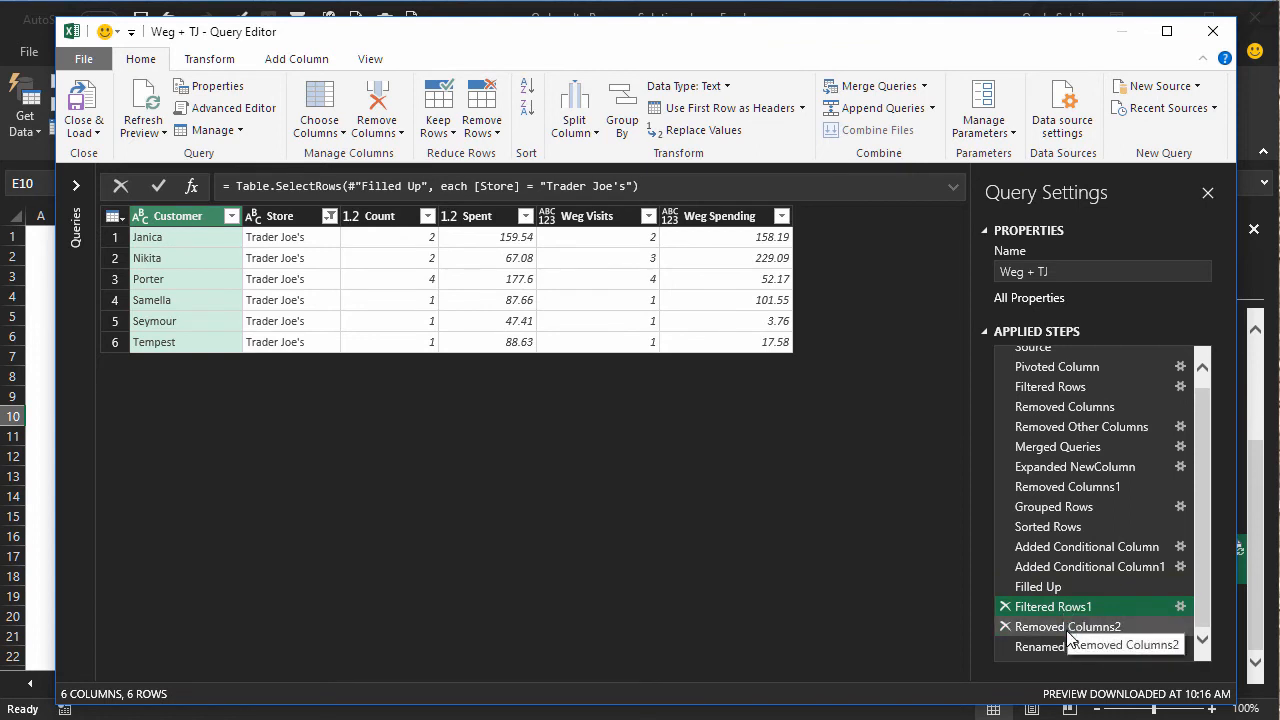
# Preview the Store removal and TJ Visits rename, then Close & Load the six-row table.
pyautogui.click(1068, 626)
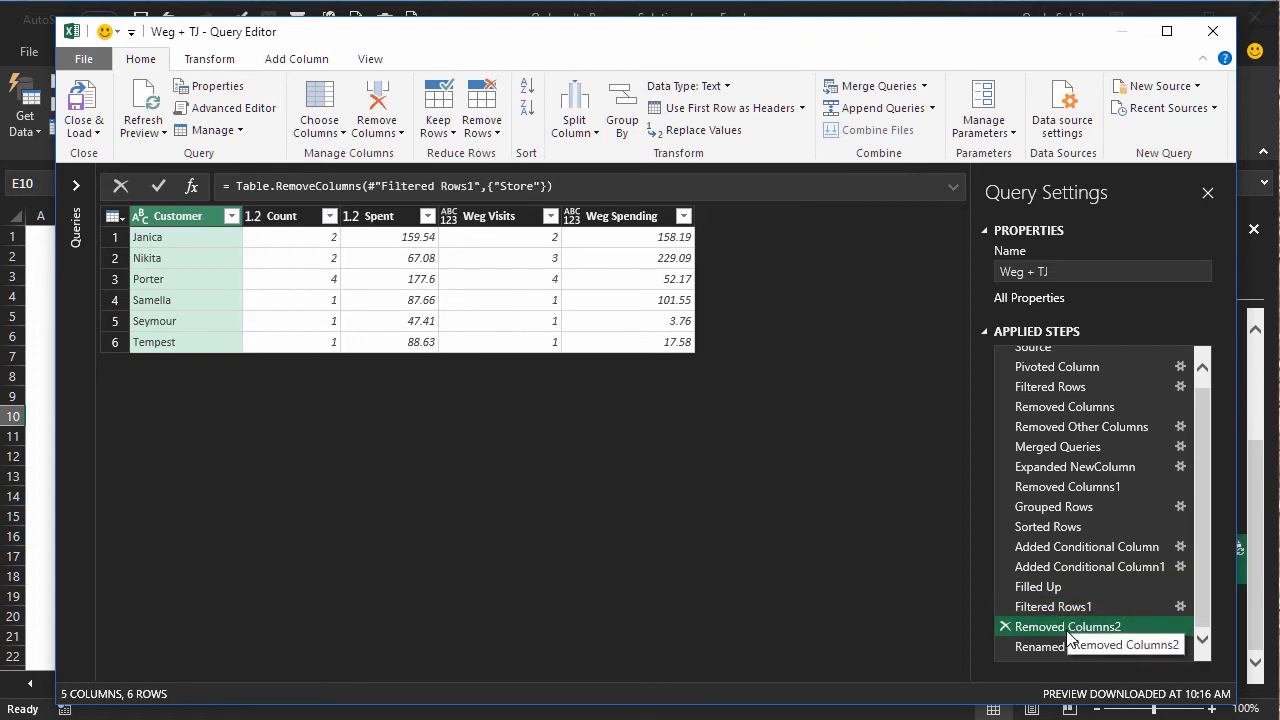
pyautogui.click(1064, 646)
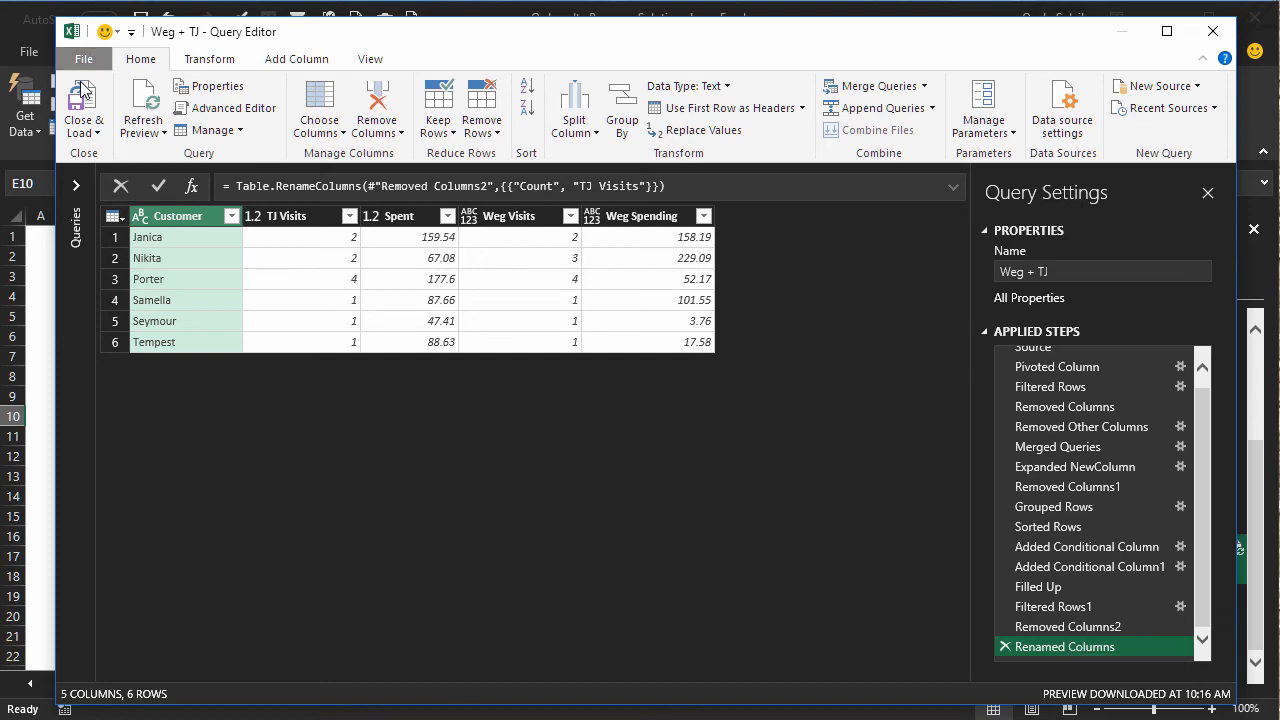
pyautogui.click(84, 108)
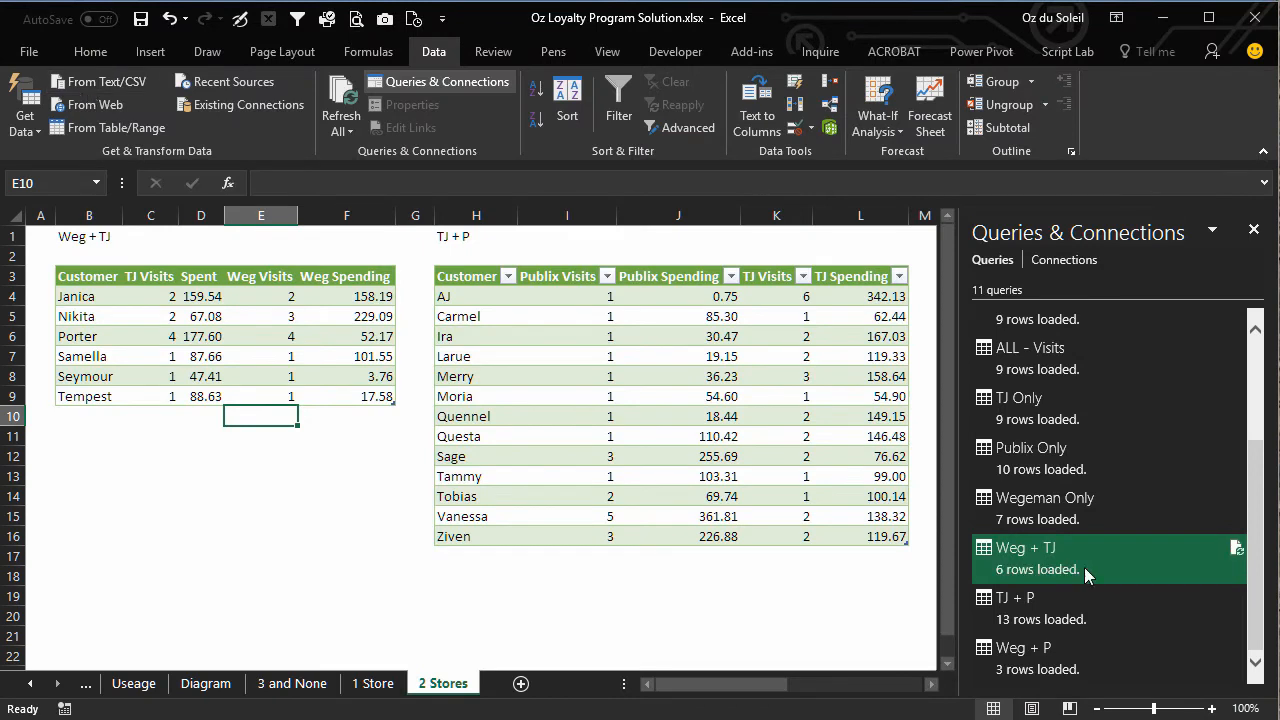